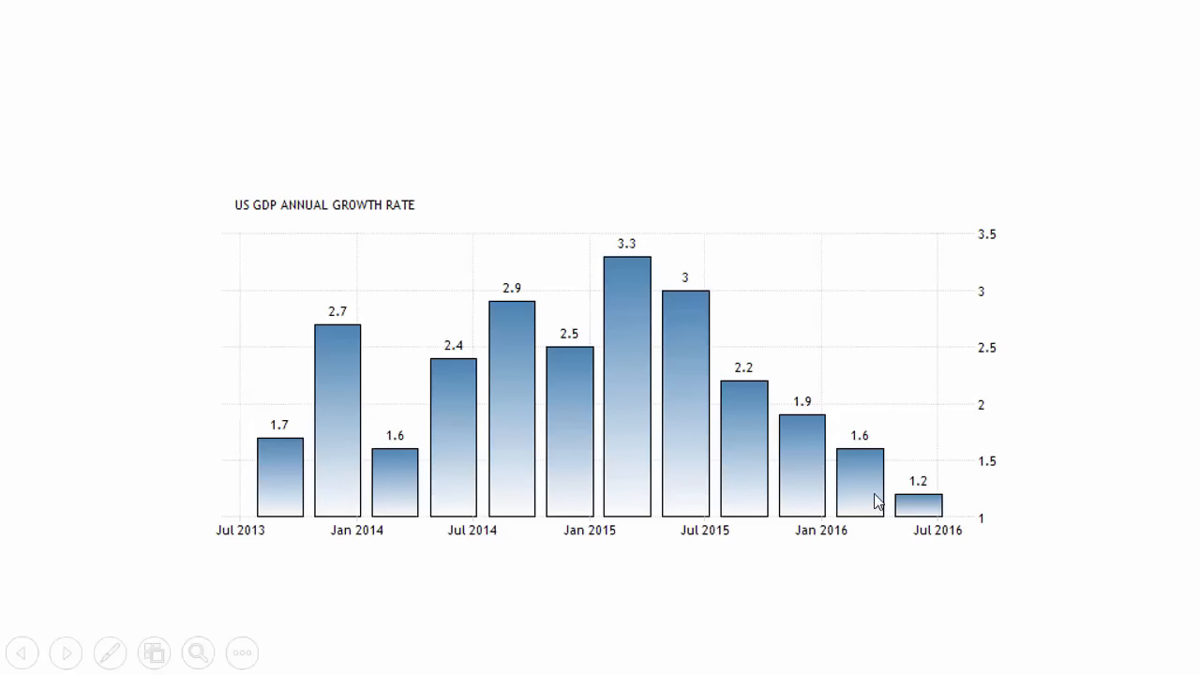
mouse_move(966, 552)
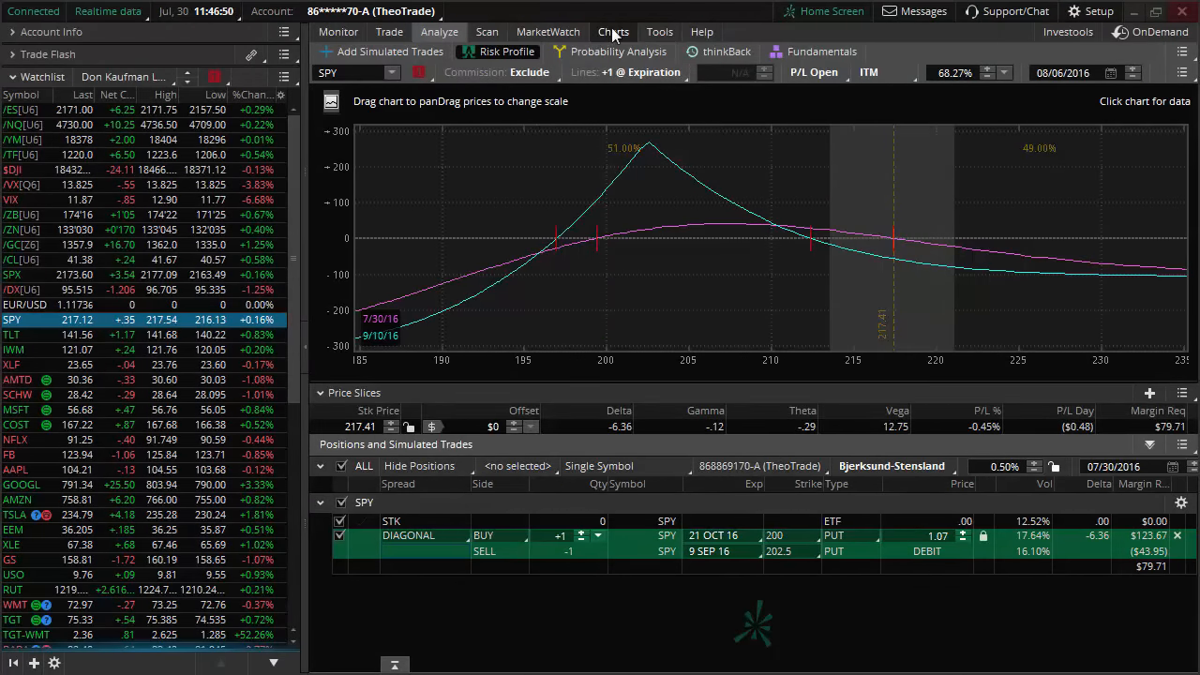
Replace the diagonal spread's risk profile with SPY's daily candlestick chart.
left_click(613, 31)
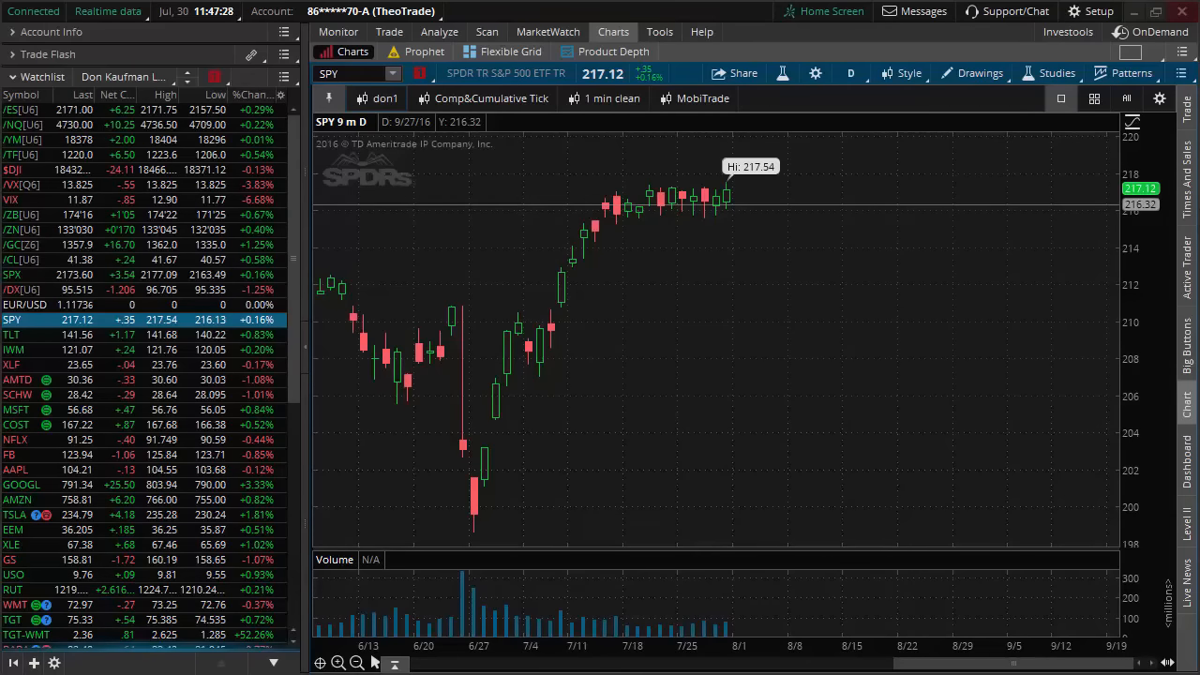
mouse_move(782, 260)
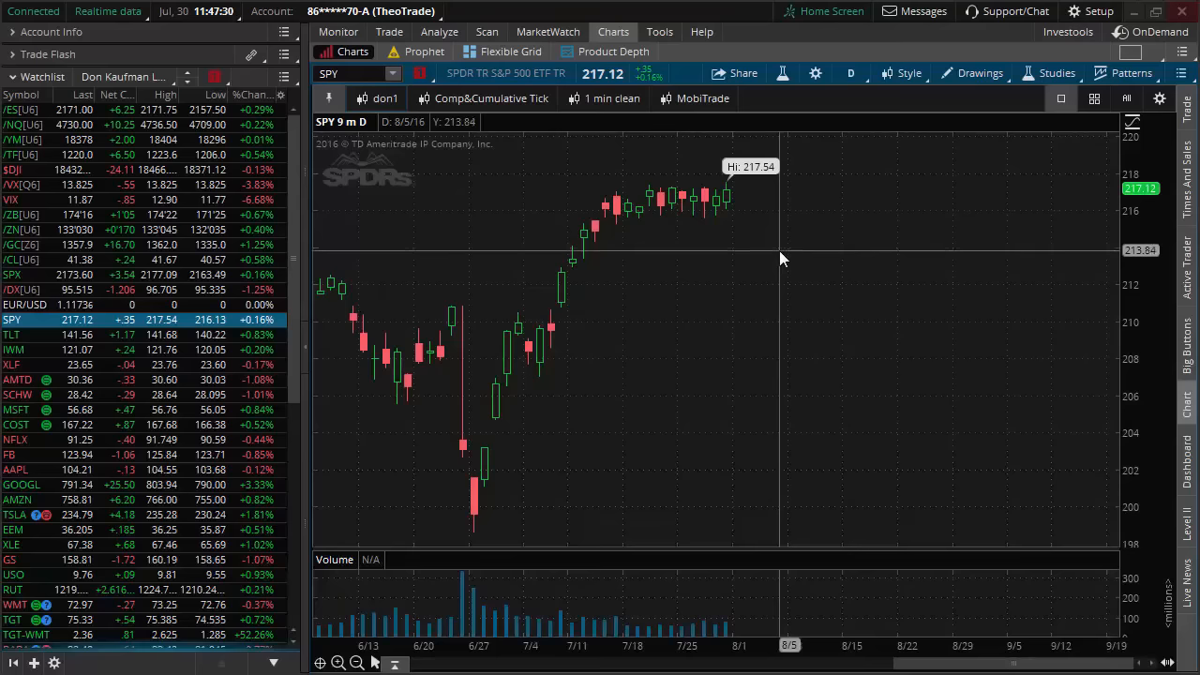
mouse_move(738, 354)
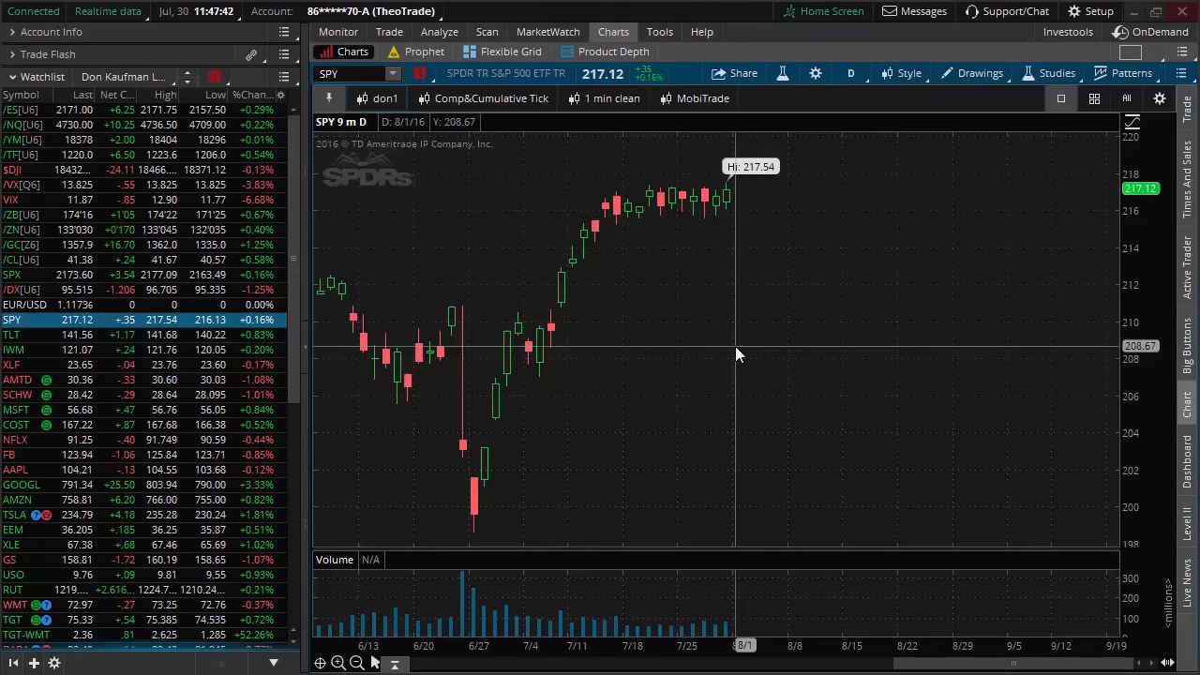
mouse_move(641, 300)
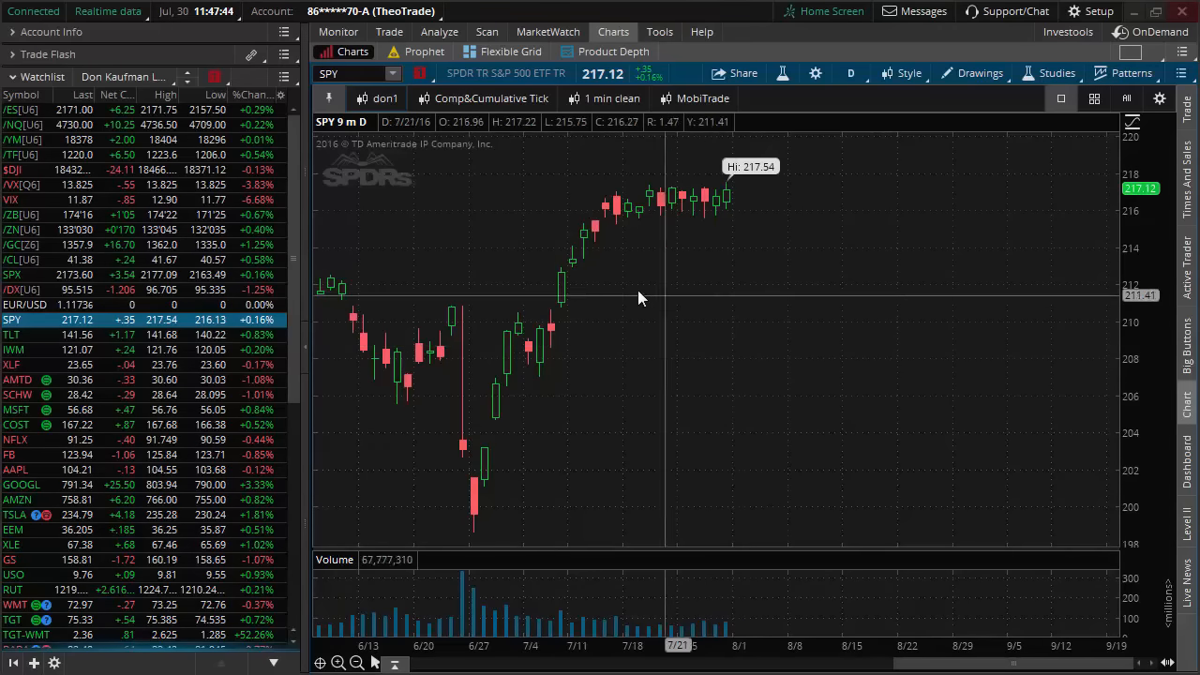
mouse_move(628, 274)
type("XOM")
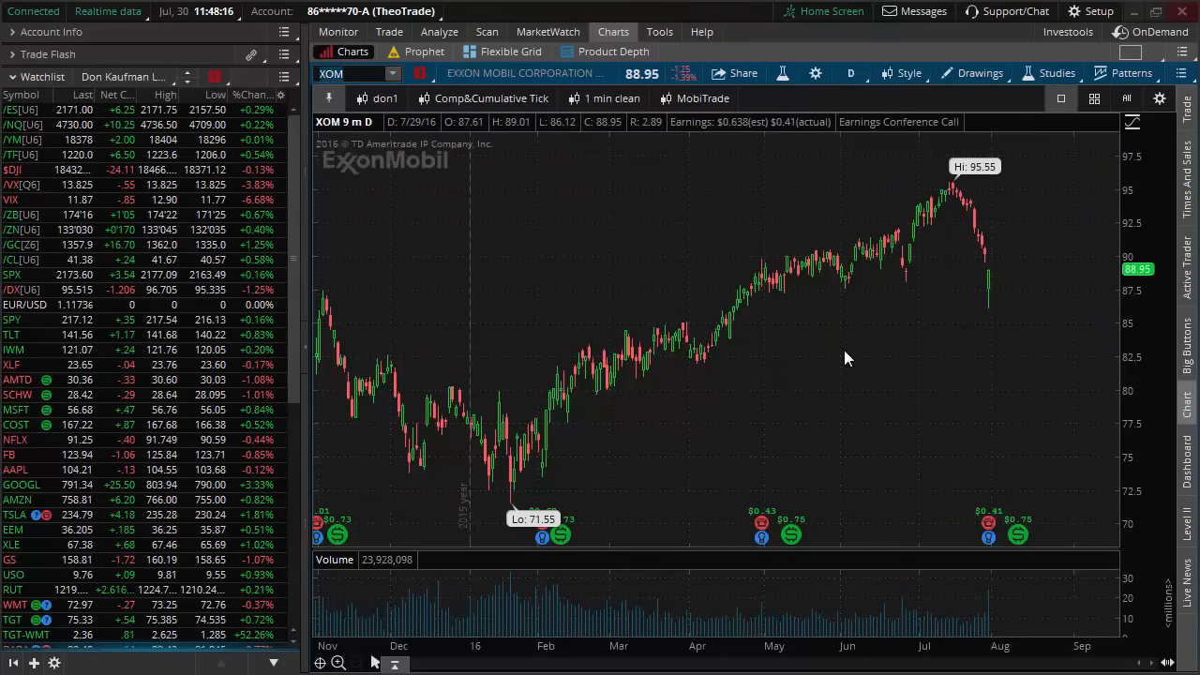
mouse_move(768, 307)
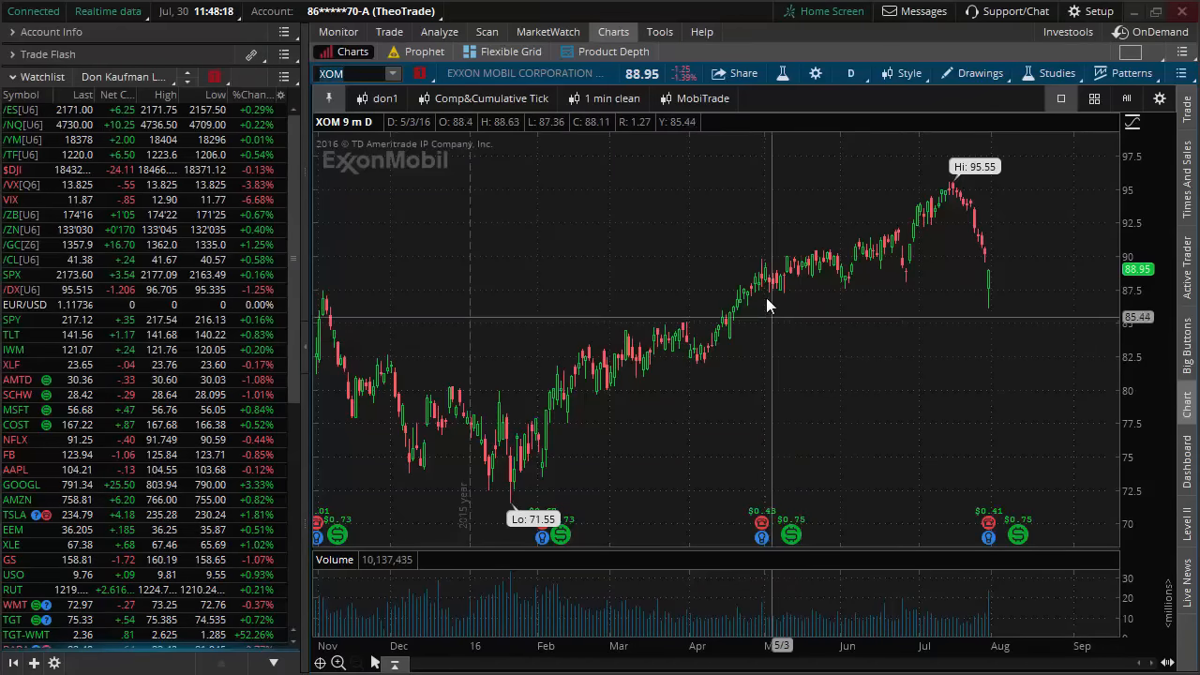
mouse_move(882, 192)
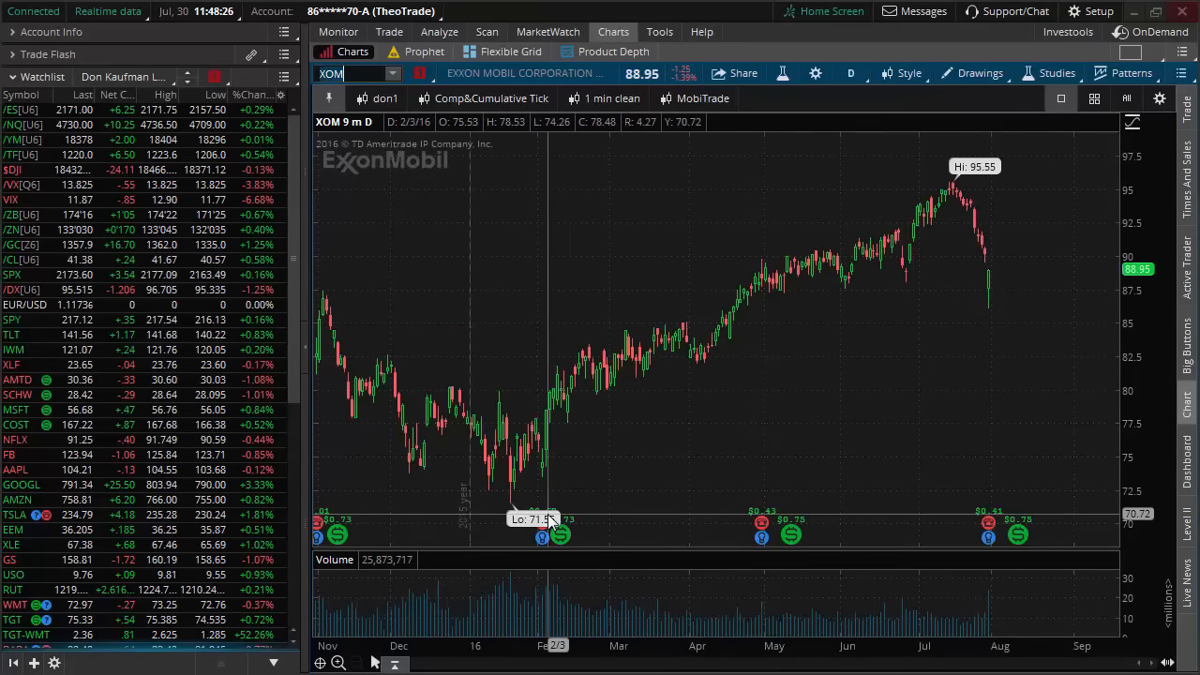
Switch the XOM chart to 5 Y : W, then to 1 Y : D.
left_click(849, 73)
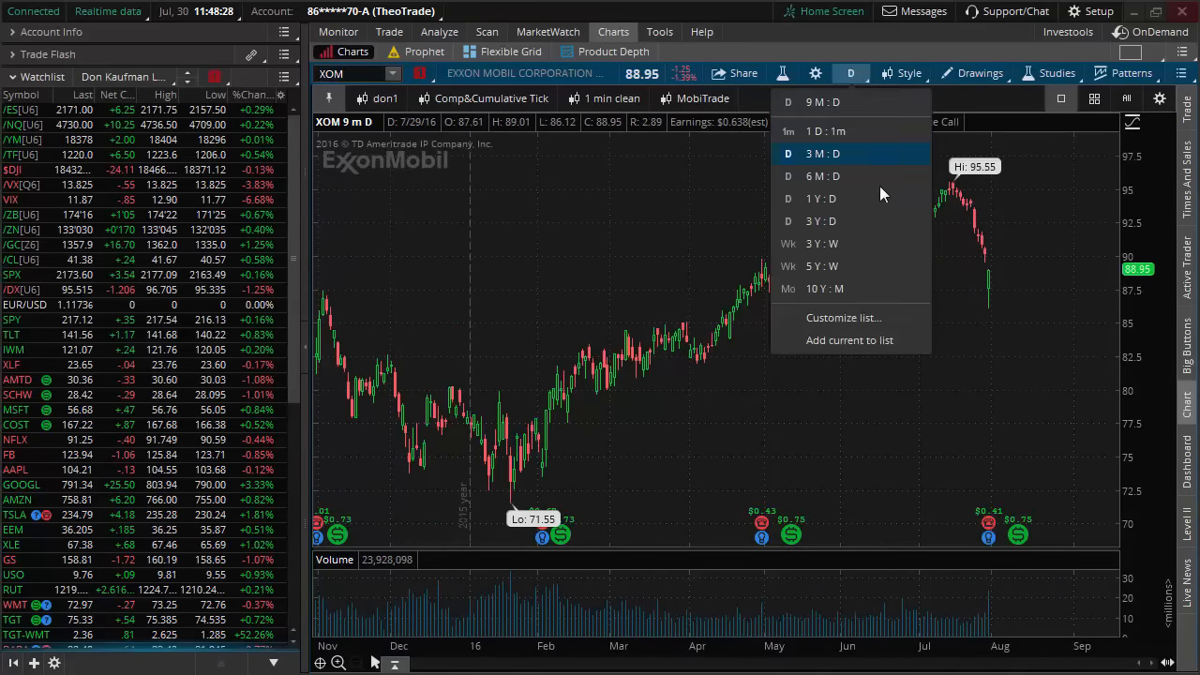
left_click(820, 265)
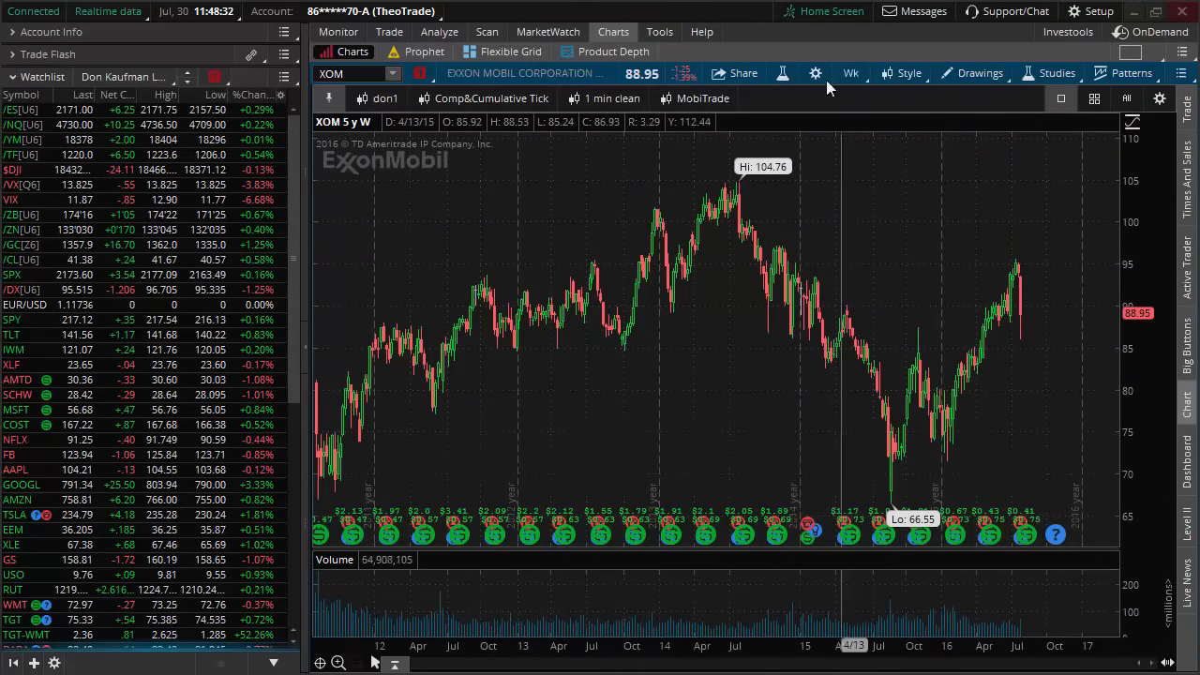
left_click(850, 73)
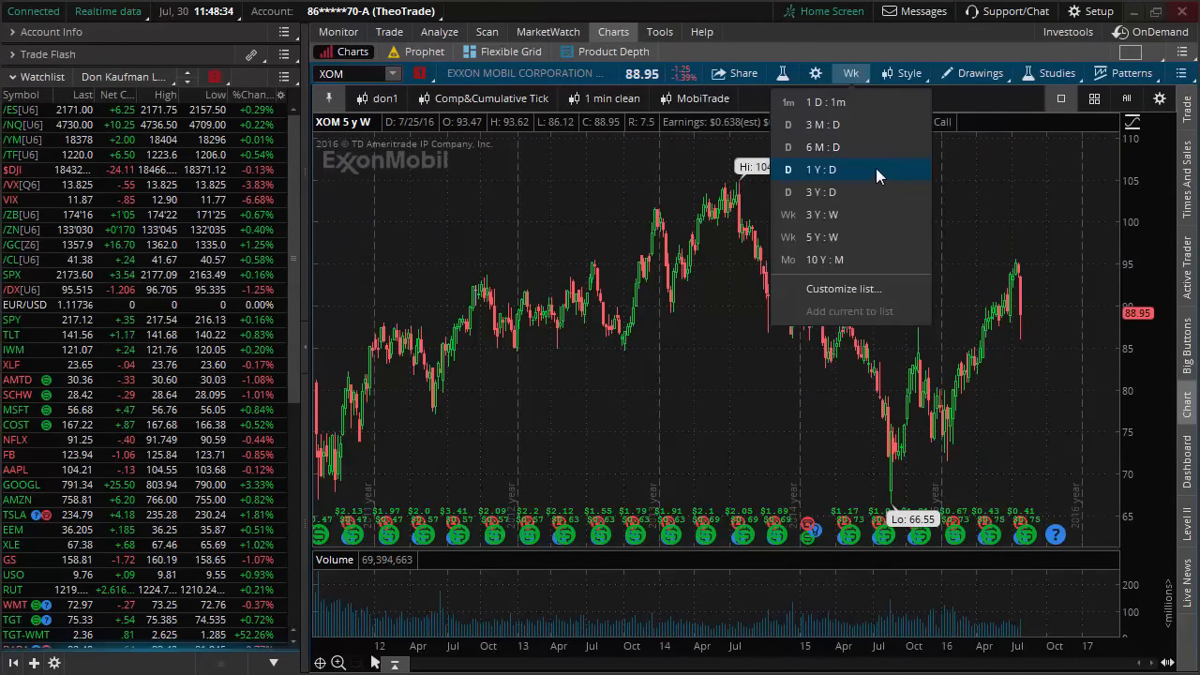
left_click(820, 169)
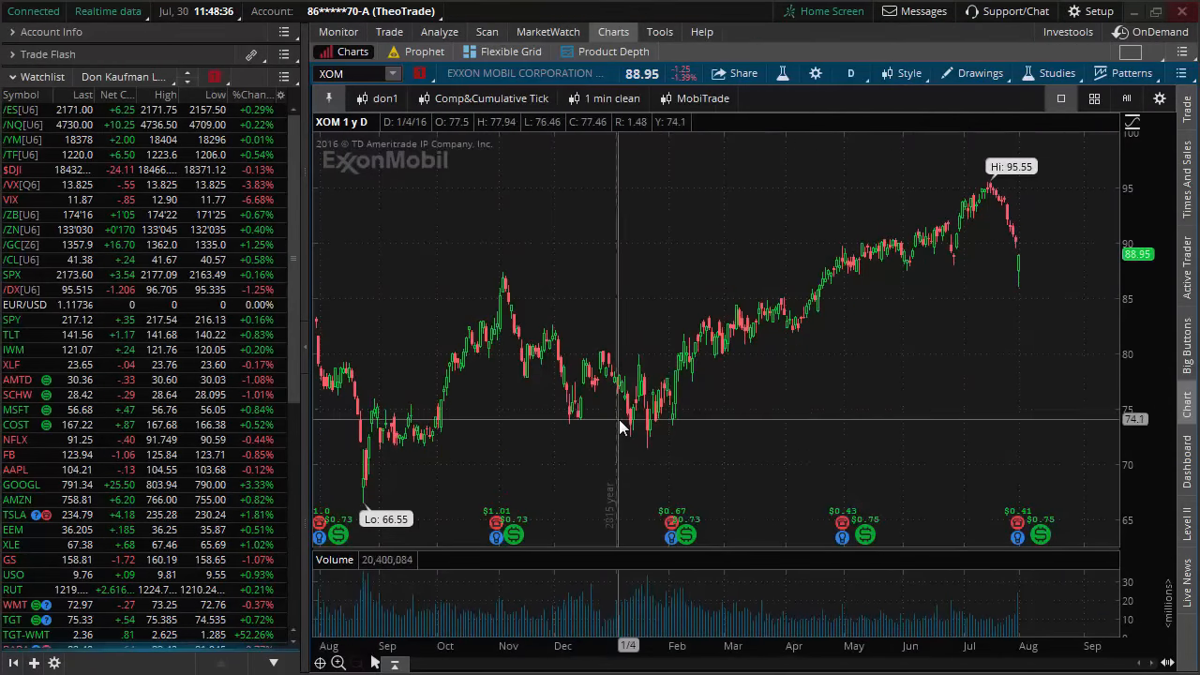
mouse_move(636, 406)
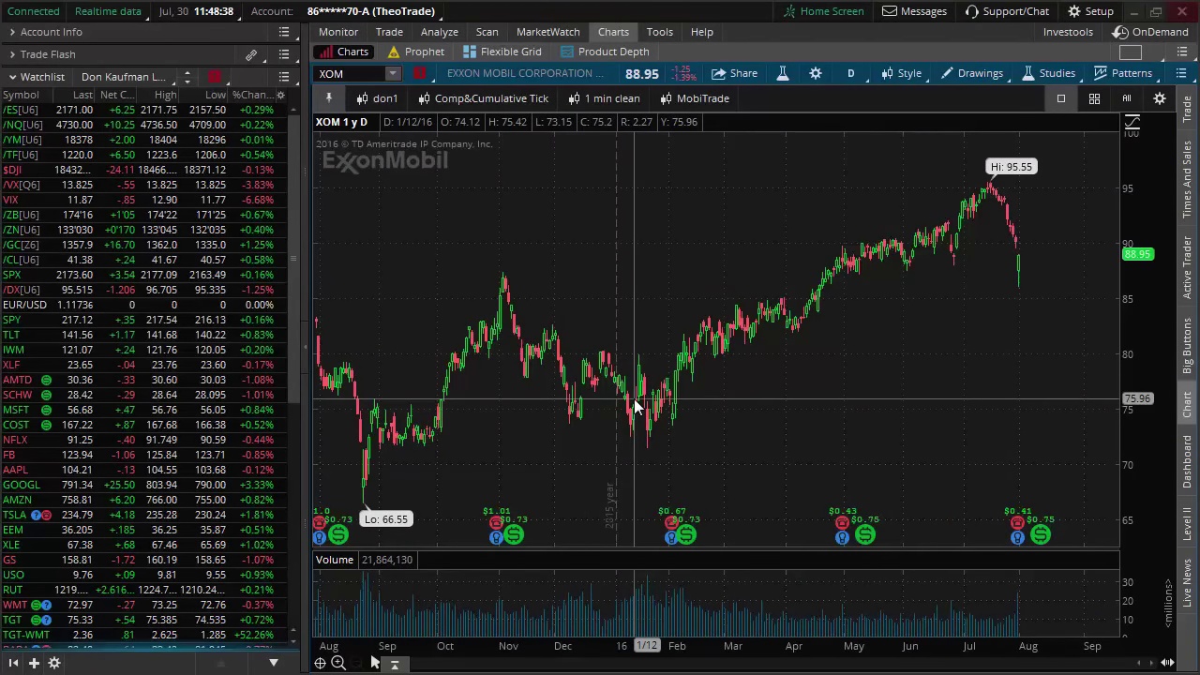
mouse_move(619, 403)
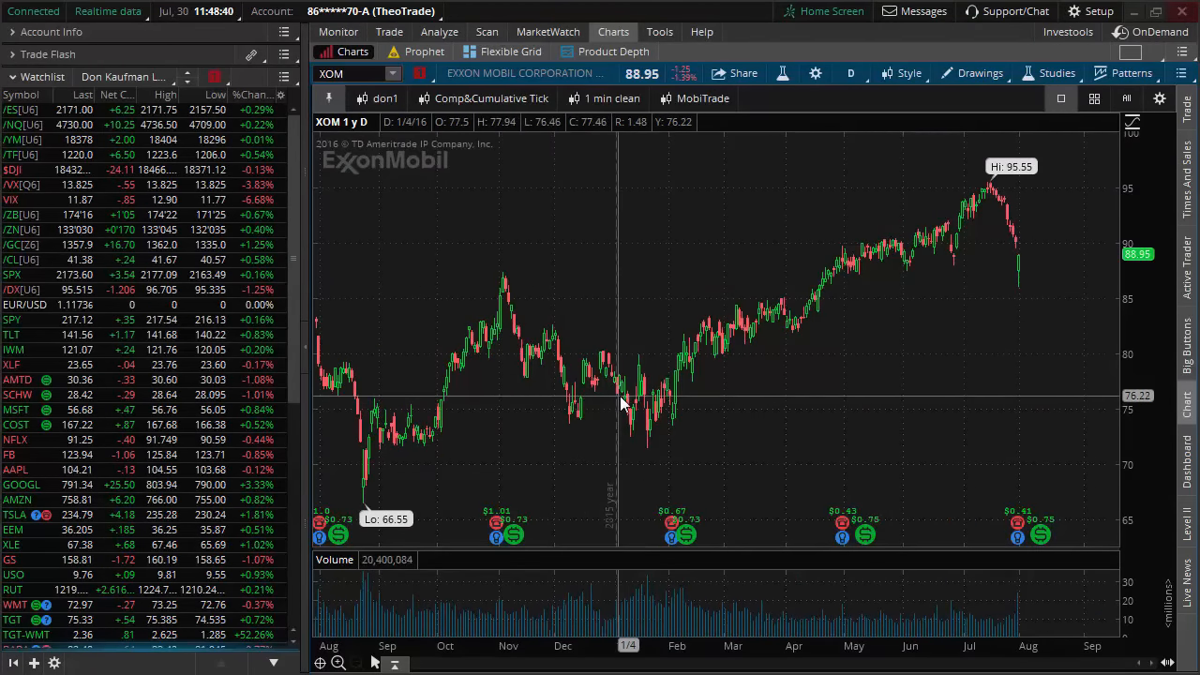
mouse_move(972, 198)
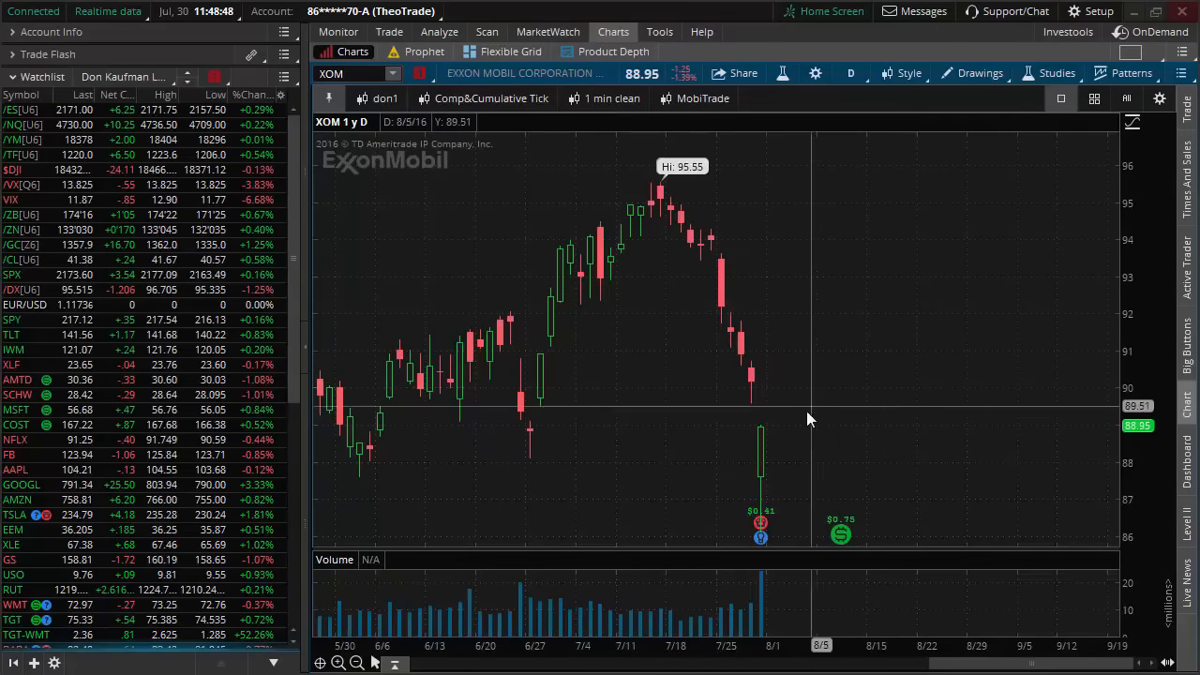
mouse_move(765, 438)
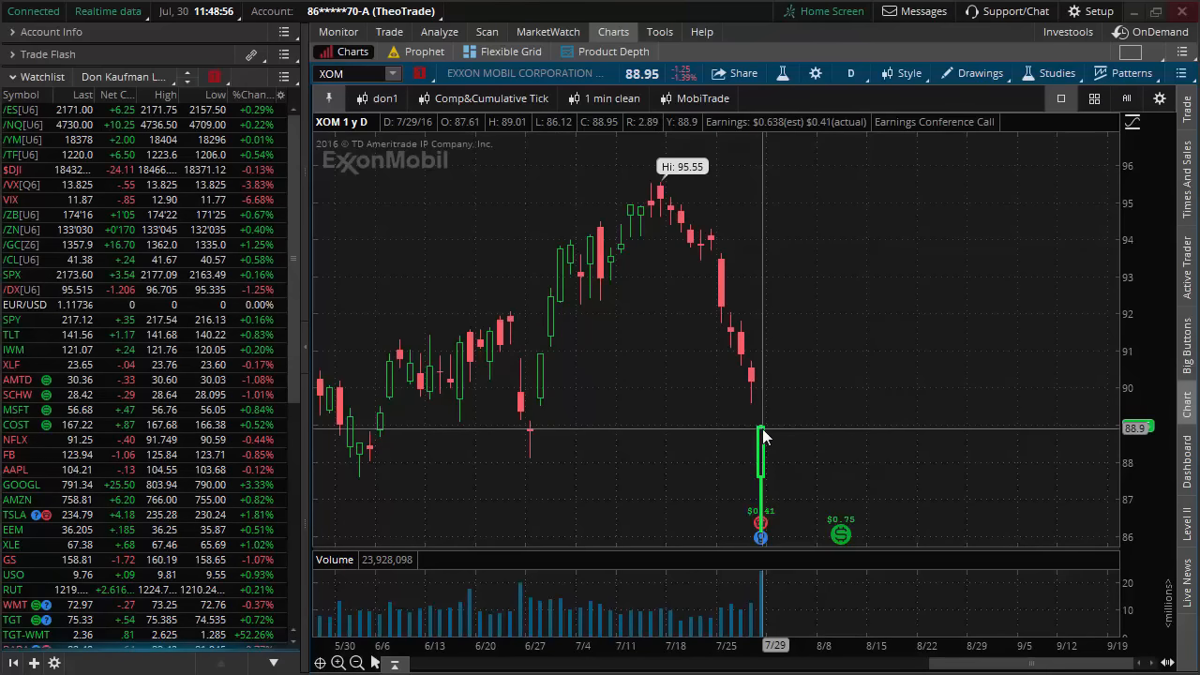
mouse_move(769, 438)
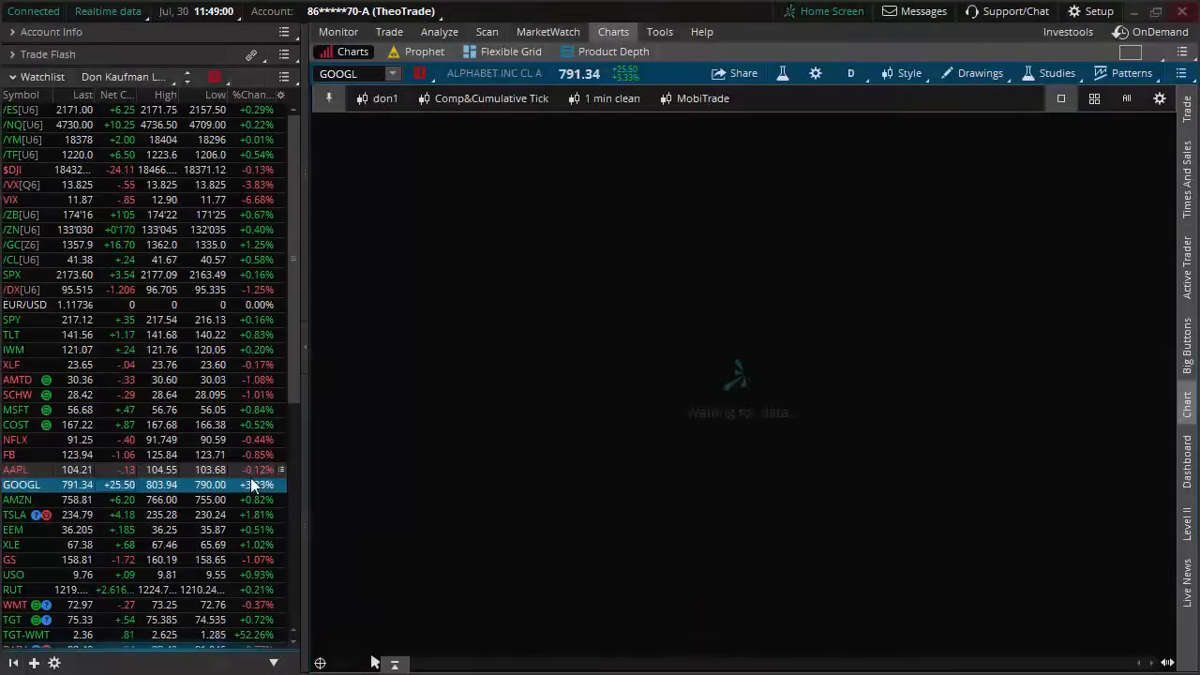
Load GOOGL's one-year daily chart from the watchlist, then the SPX index chart.
left_click(20, 484)
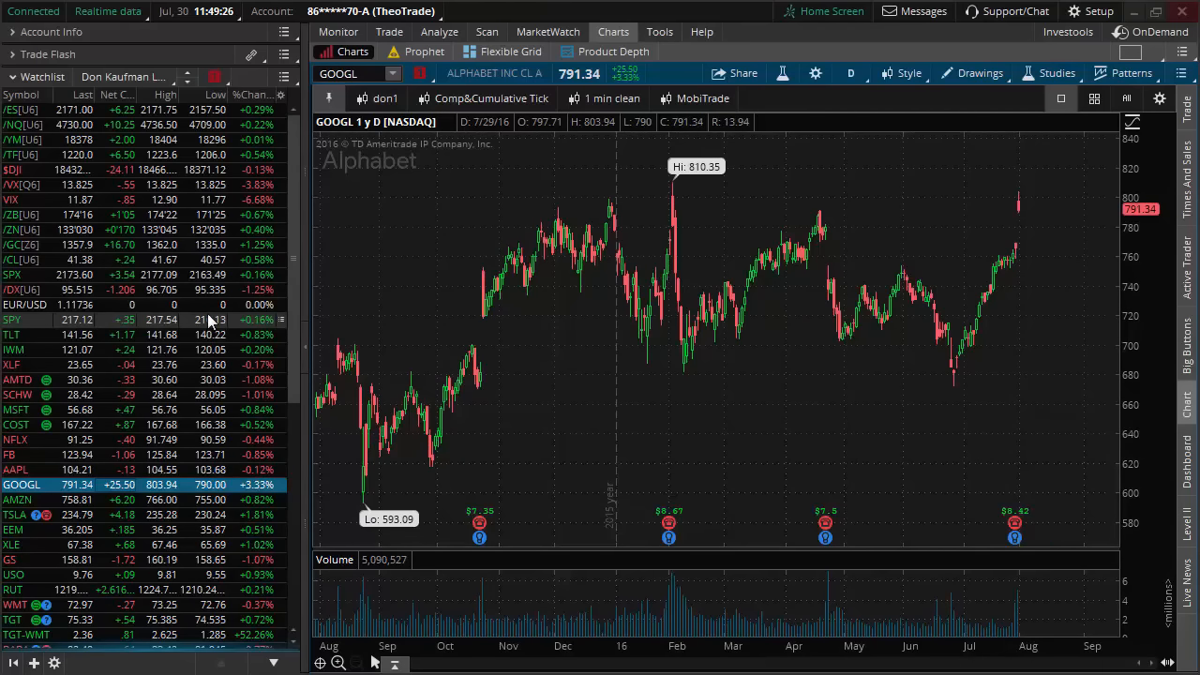
left_click(13, 274)
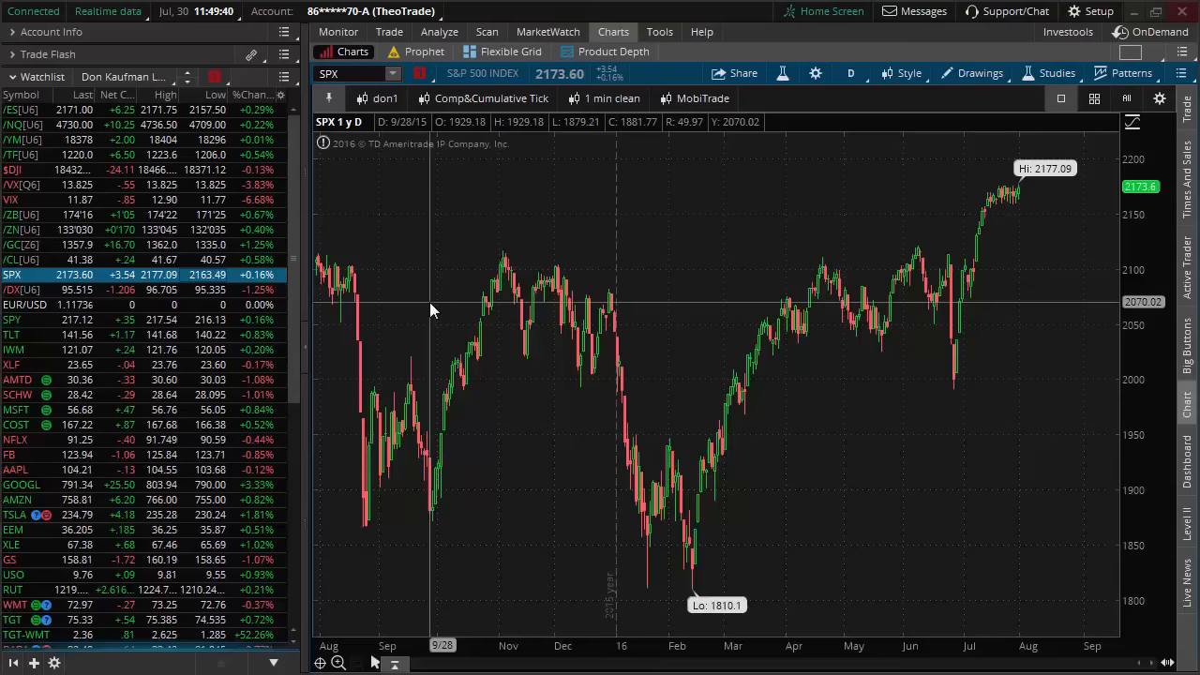
mouse_move(937, 267)
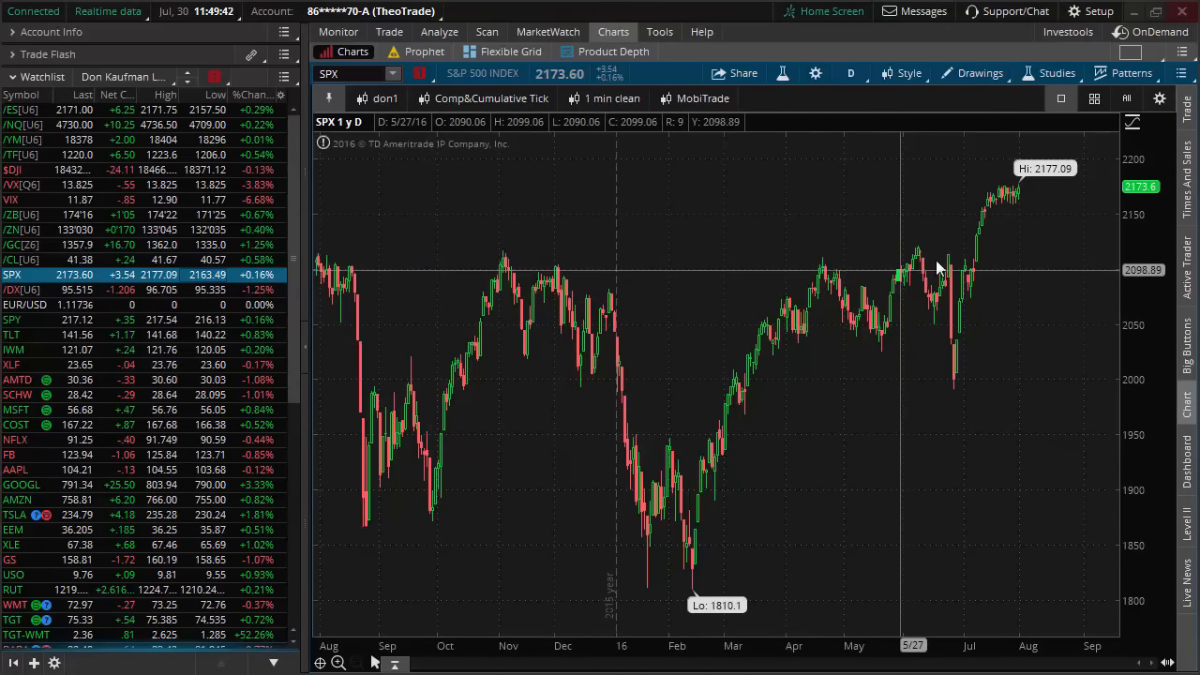
mouse_move(944, 243)
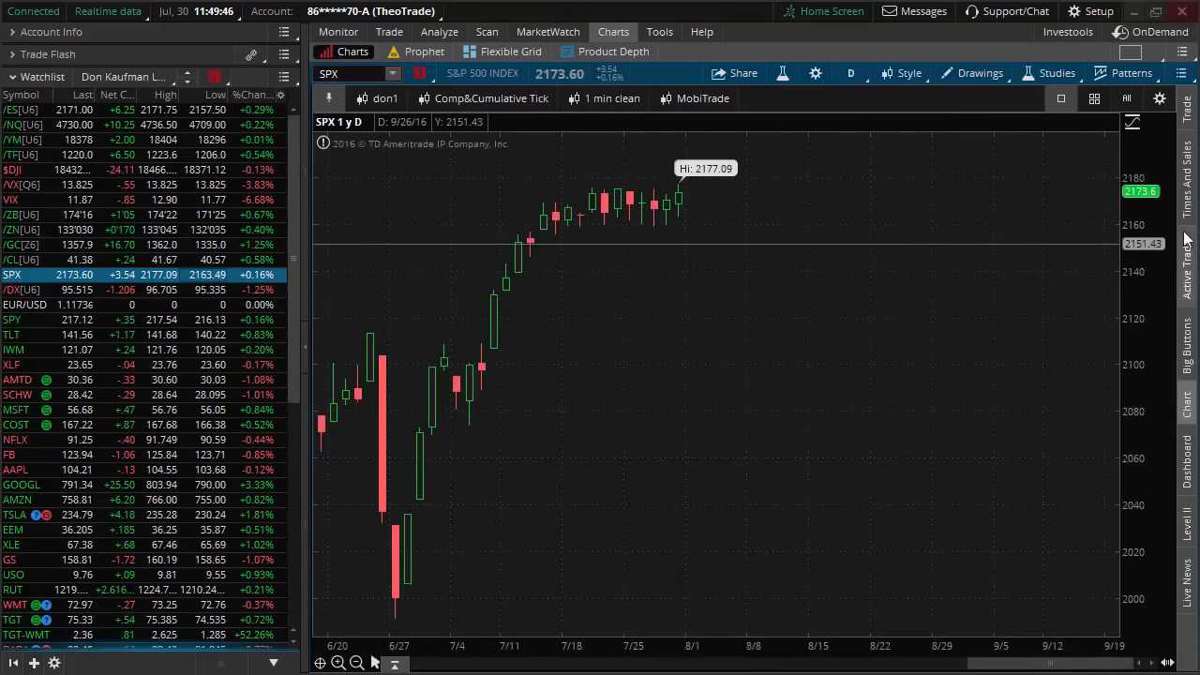
mouse_move(832, 198)
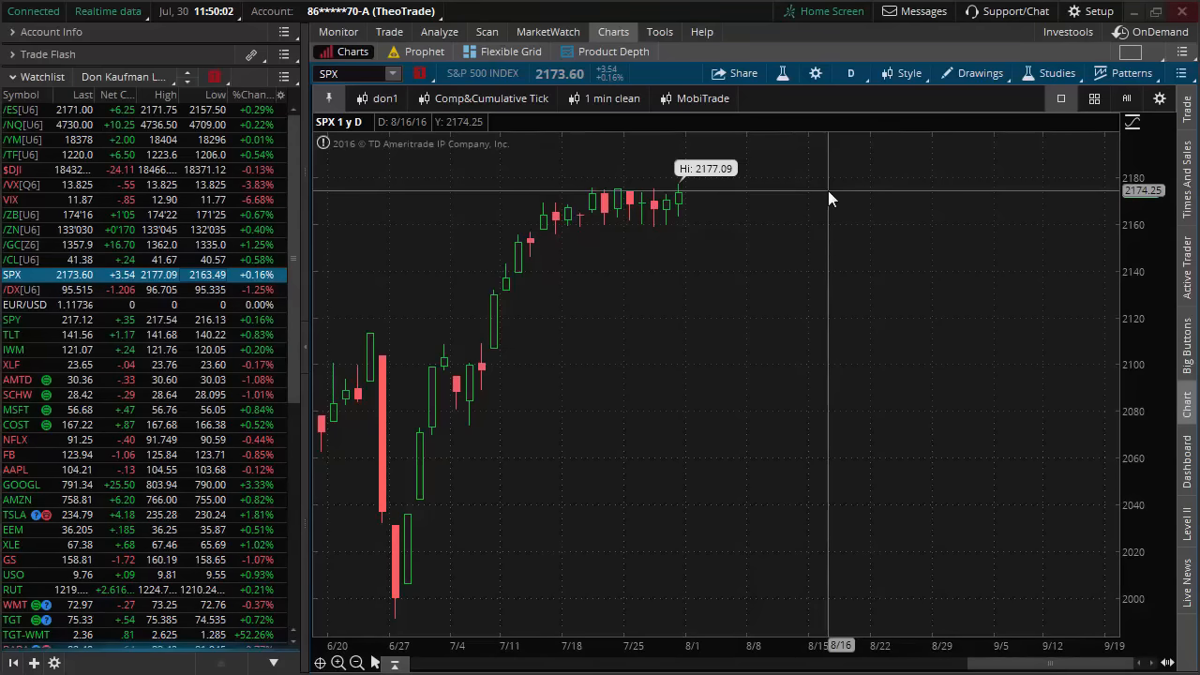
mouse_move(852, 199)
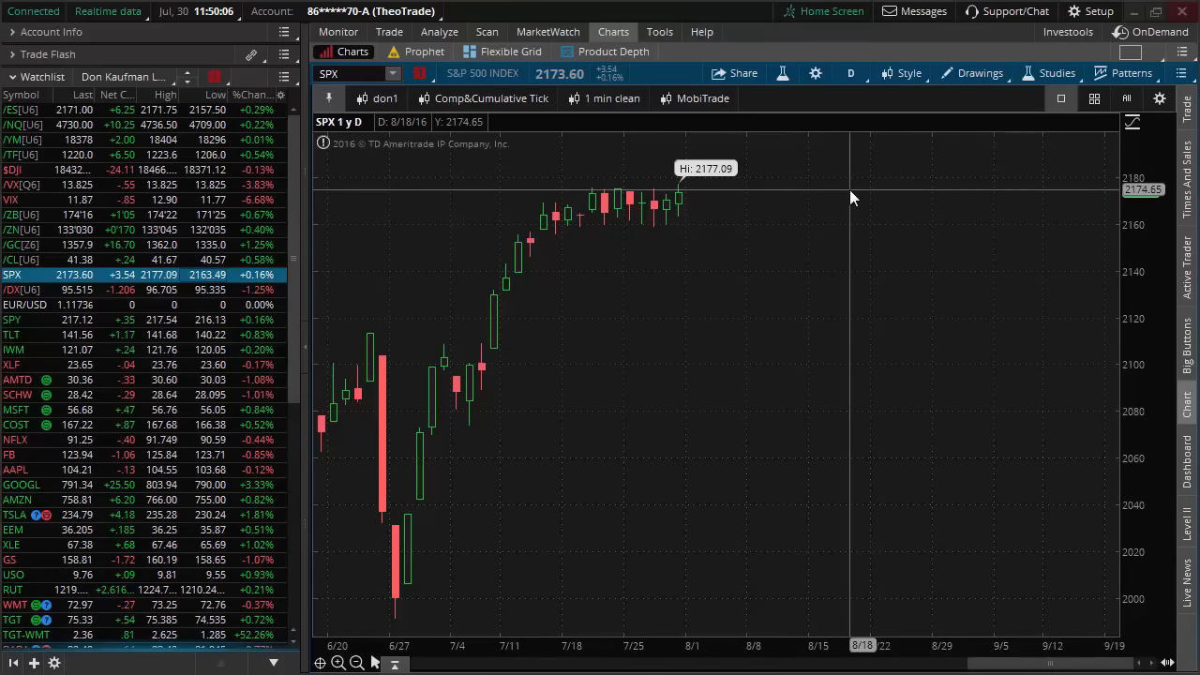
mouse_move(860, 192)
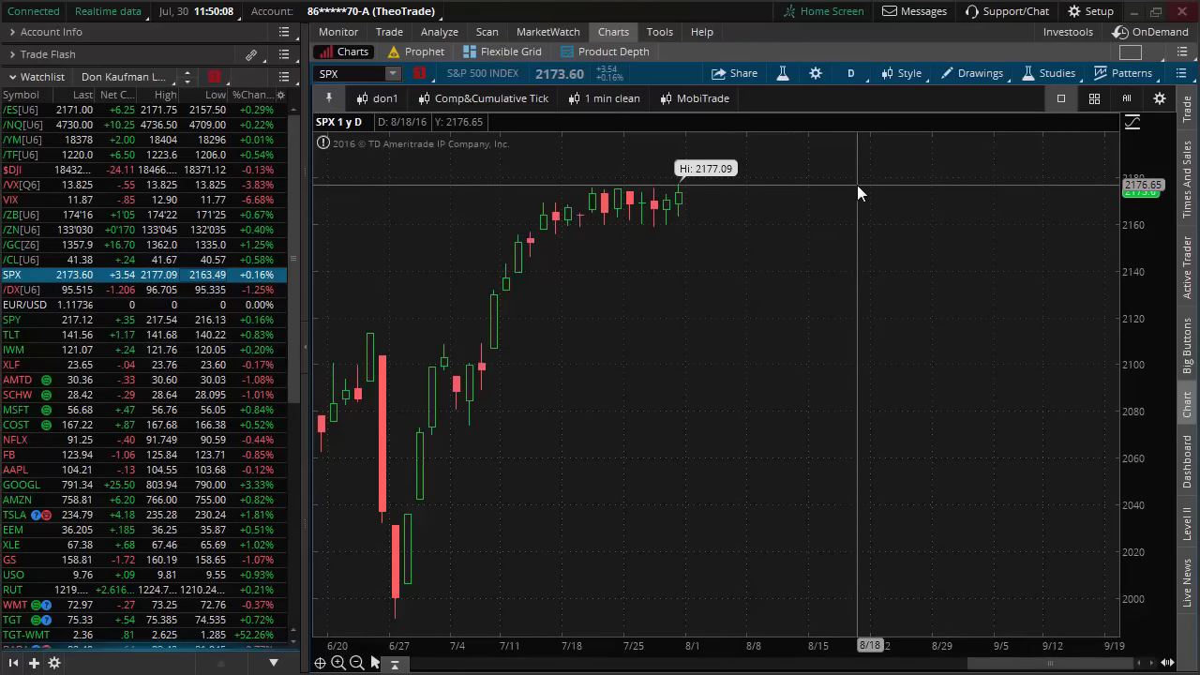
Bring up the SPX option chain with its expirations.
left_click(396, 31)
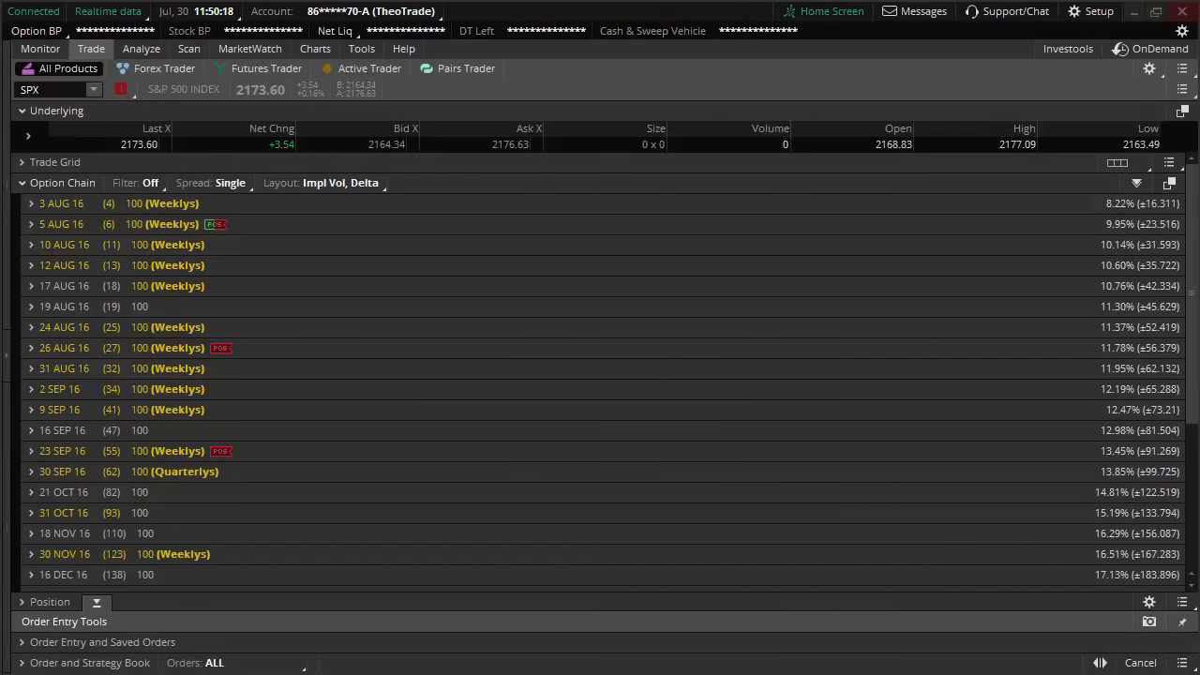
mouse_move(1091, 223)
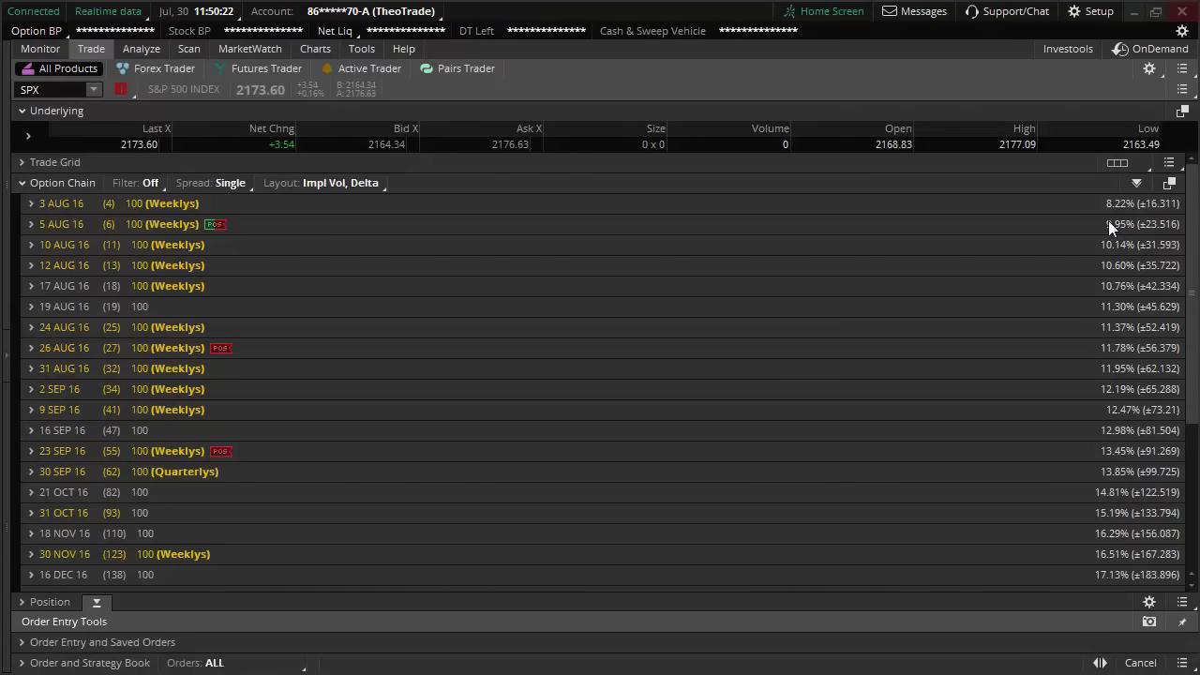
mouse_move(1111, 228)
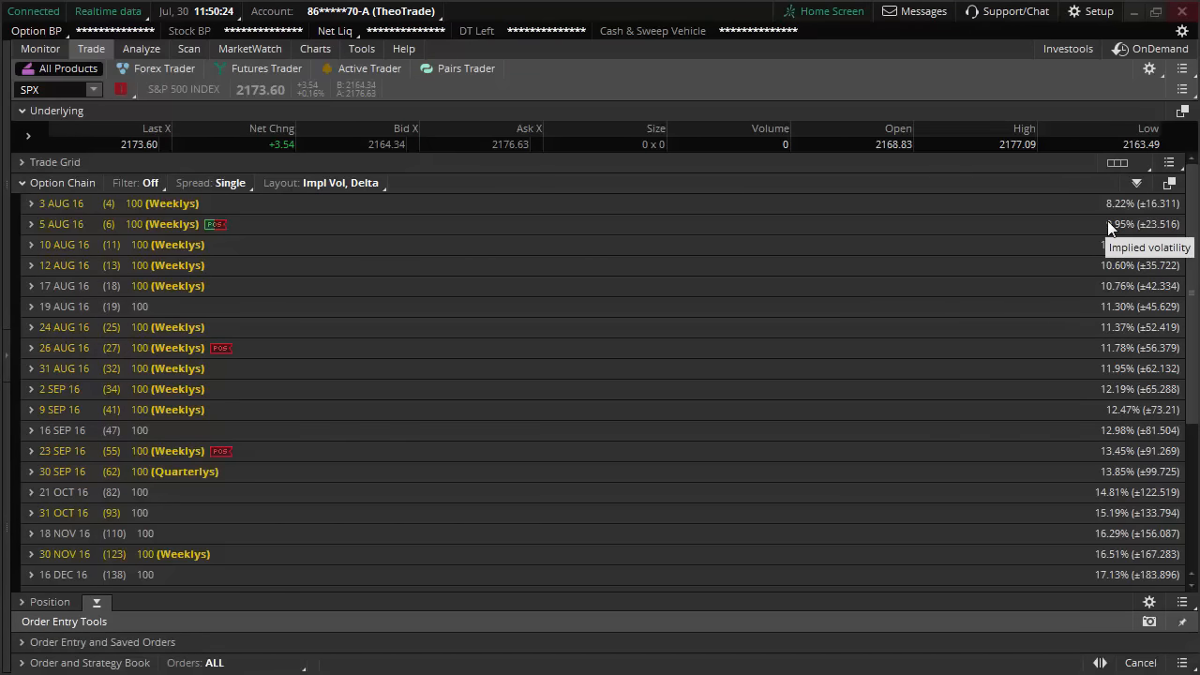
mouse_move(1102, 231)
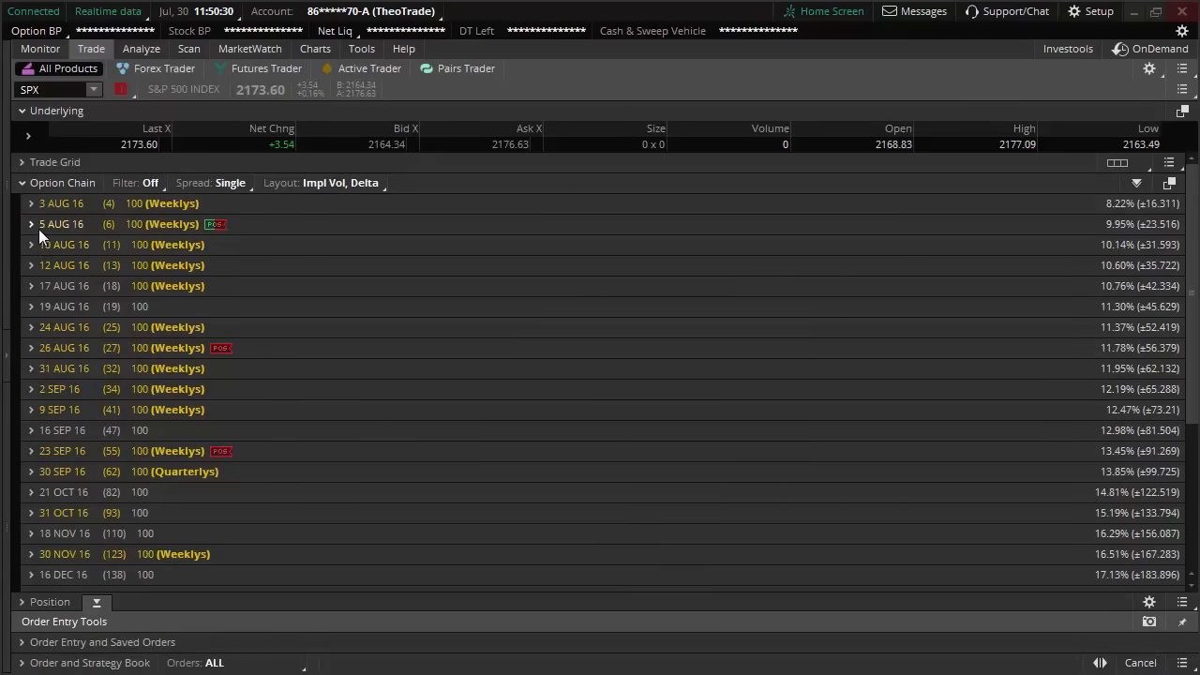
Expand the 5 AUG 16 strikes, limit them to 10, then return to SPX's chart.
left_click(30, 223)
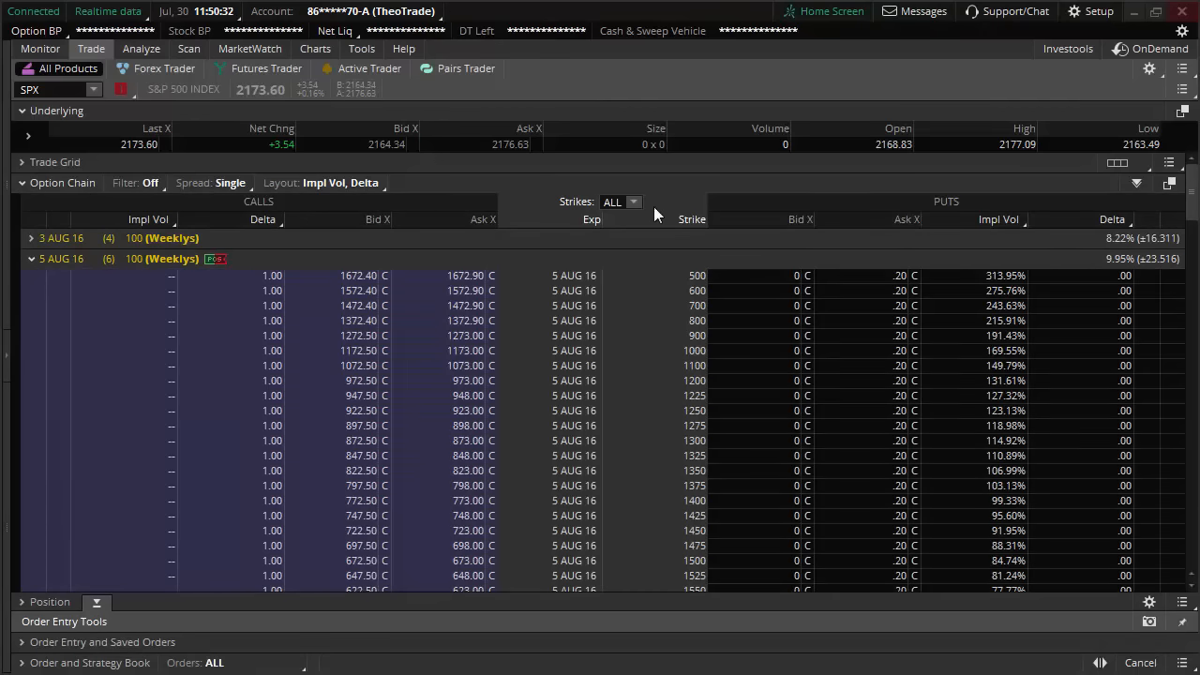
left_click(633, 201)
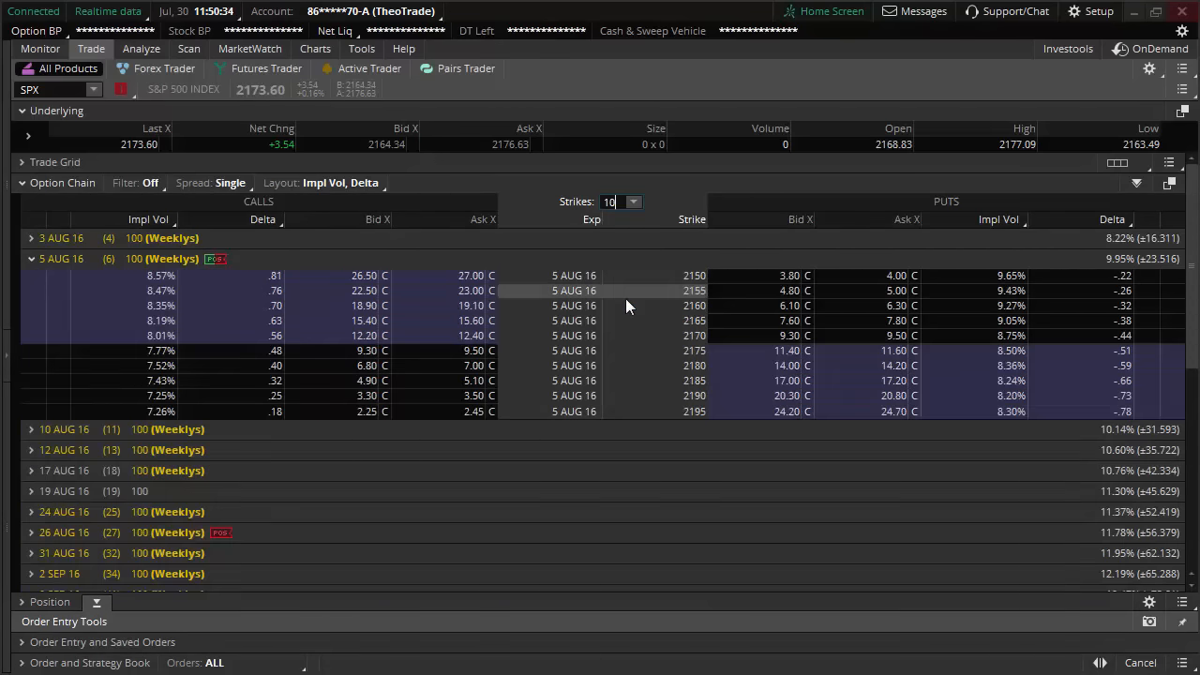
mouse_move(1110, 266)
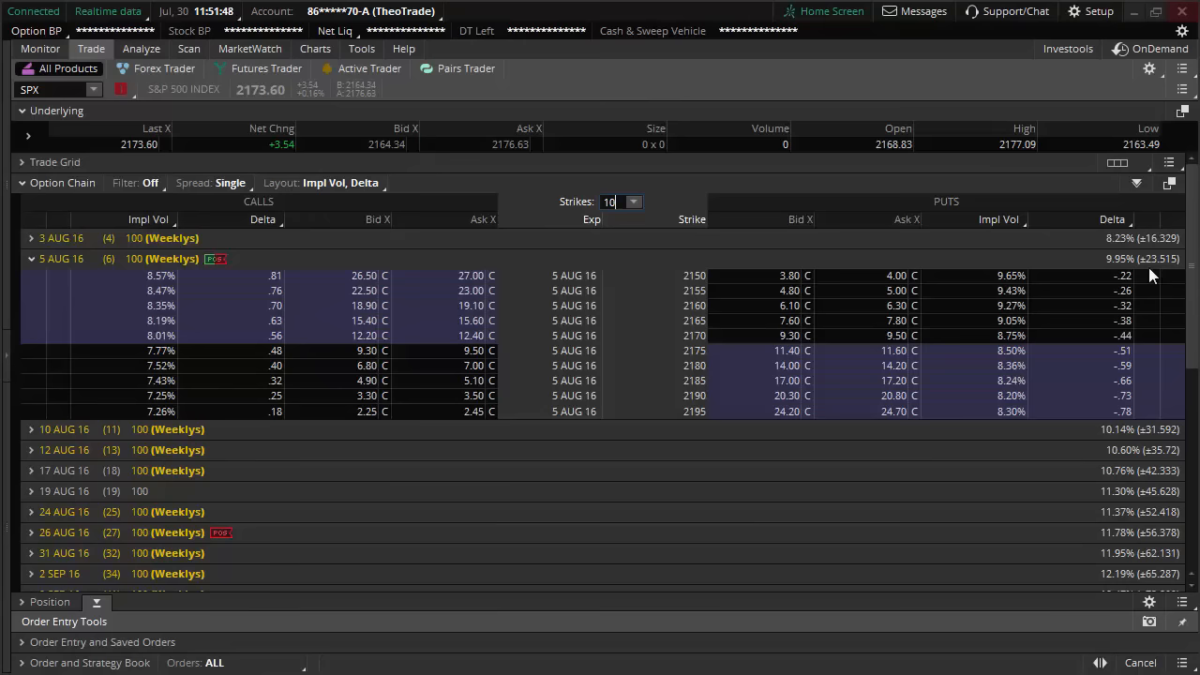
mouse_move(1154, 275)
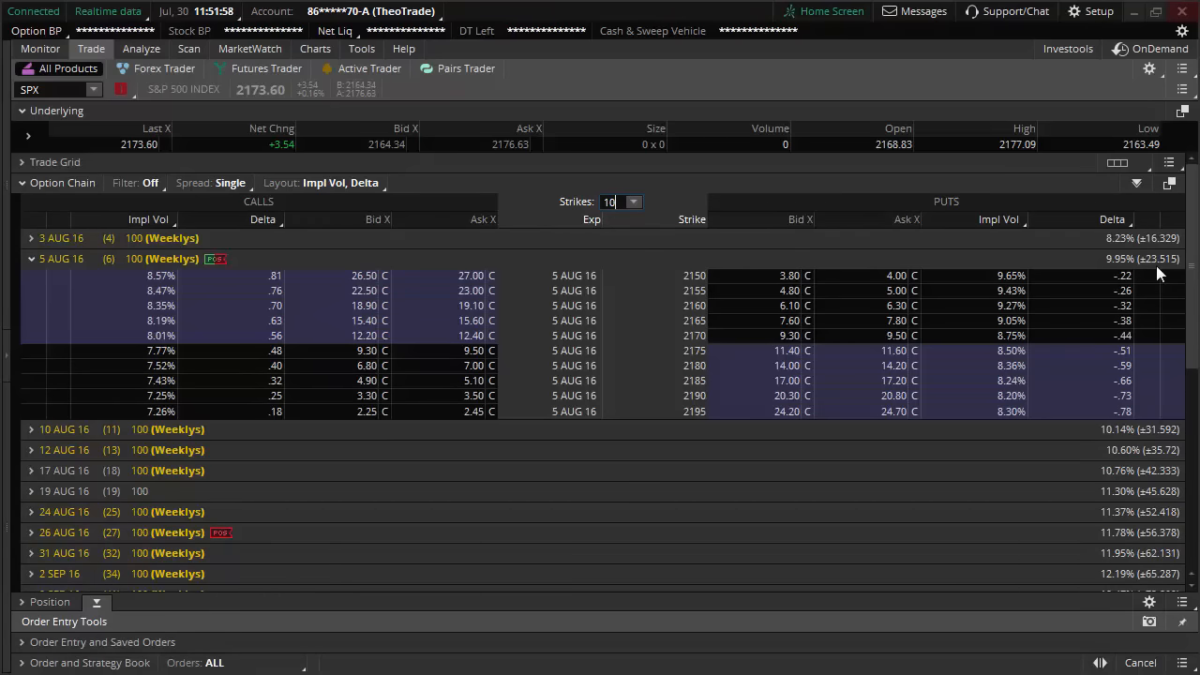
mouse_move(524, 550)
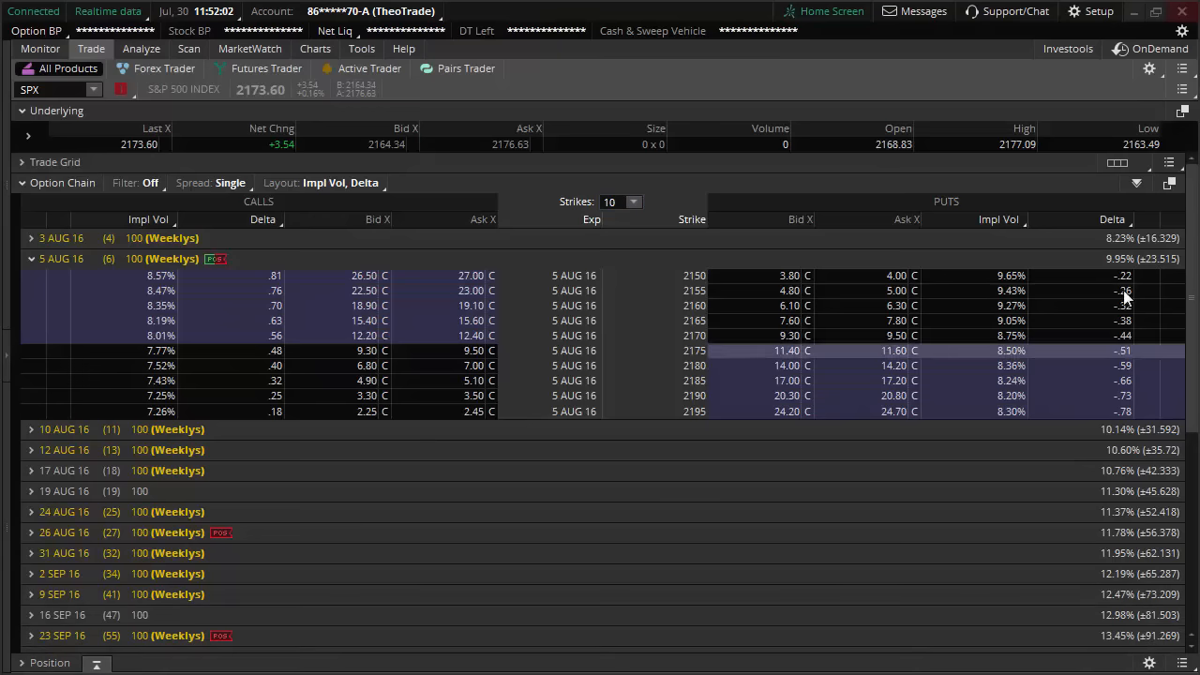
mouse_move(1139, 268)
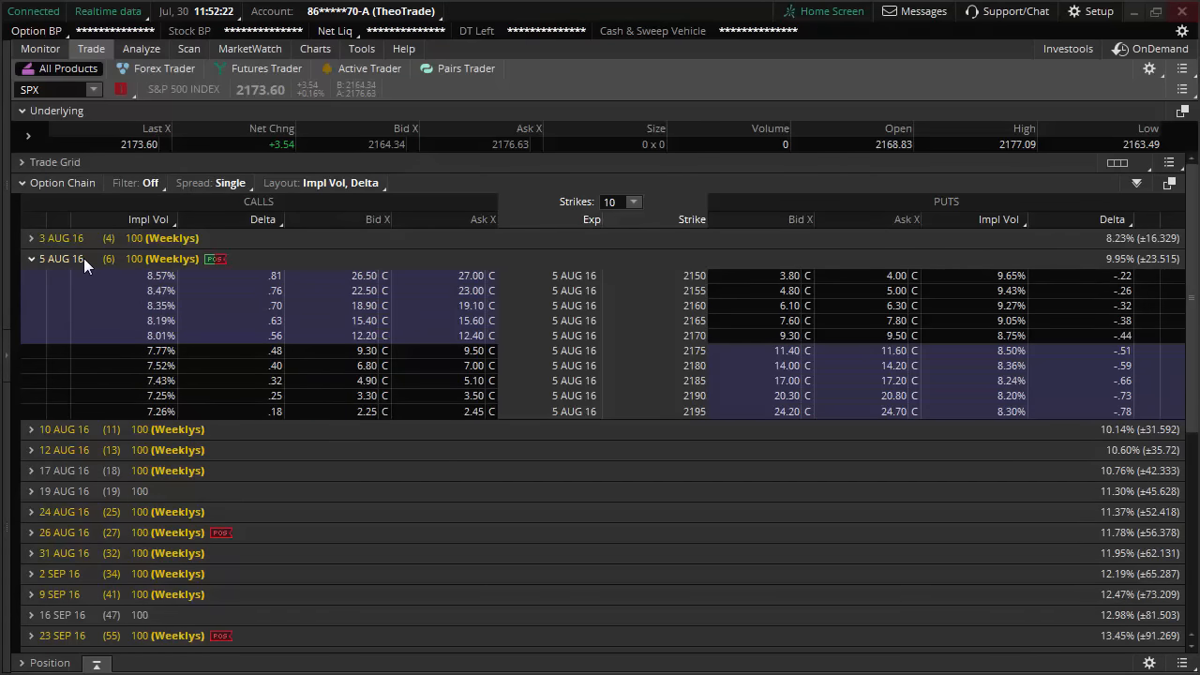
mouse_move(1152, 263)
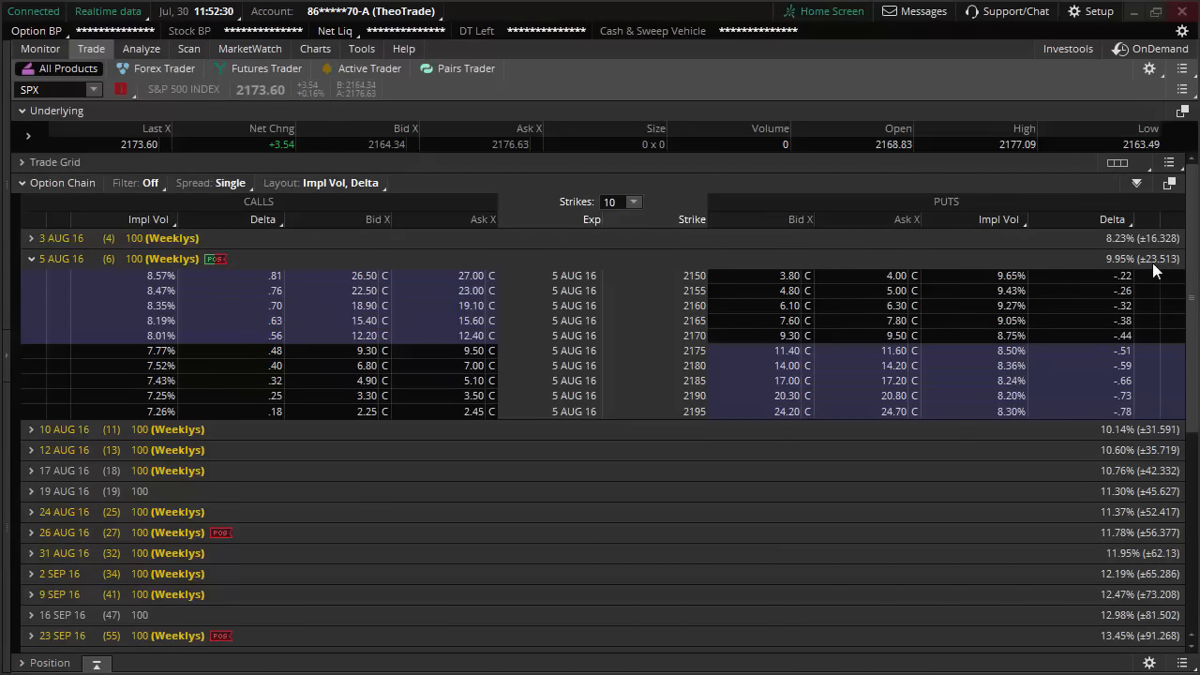
left_click(315, 49)
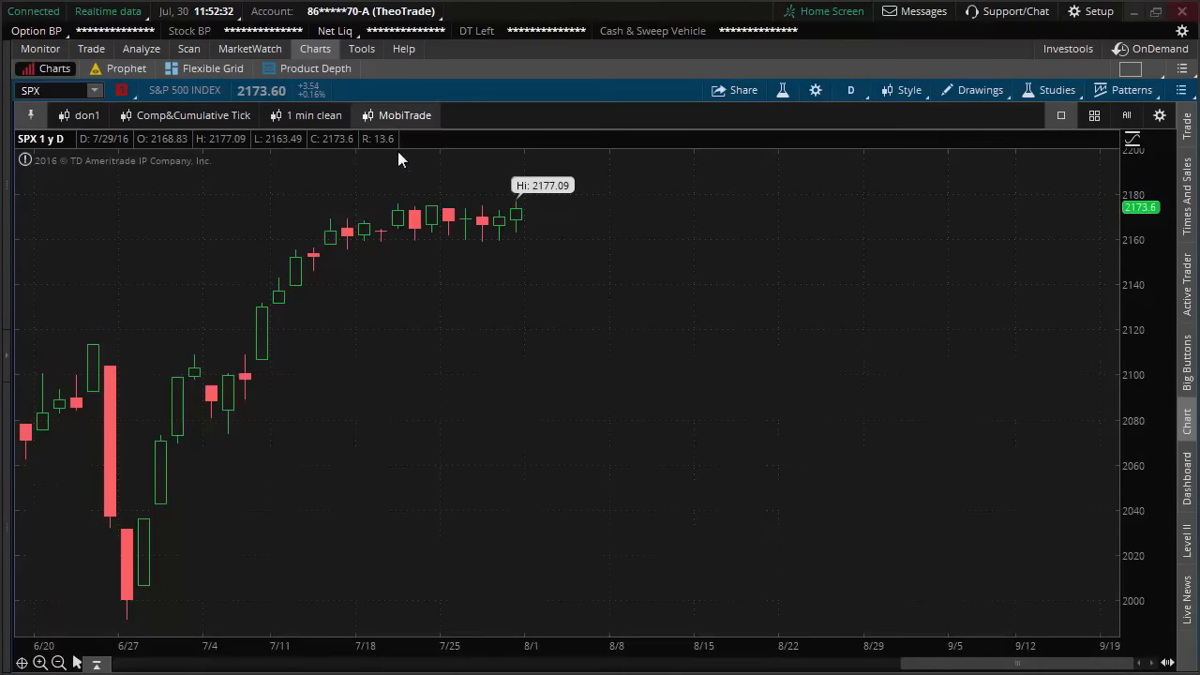
mouse_move(502, 240)
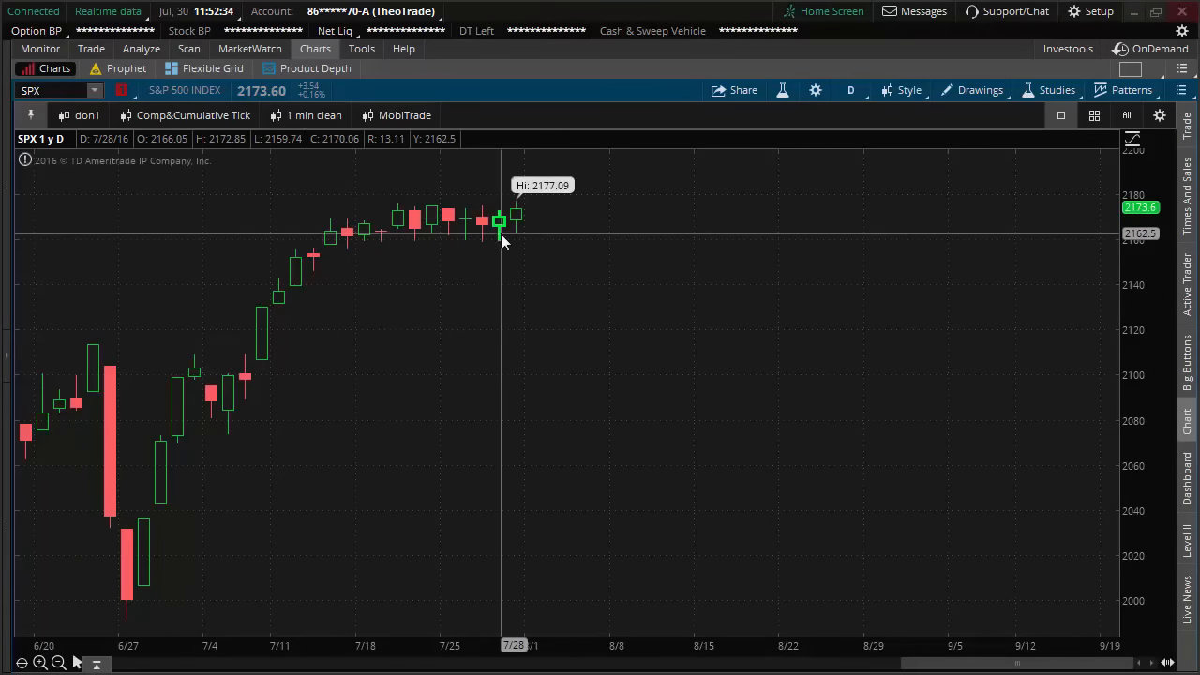
mouse_move(517, 221)
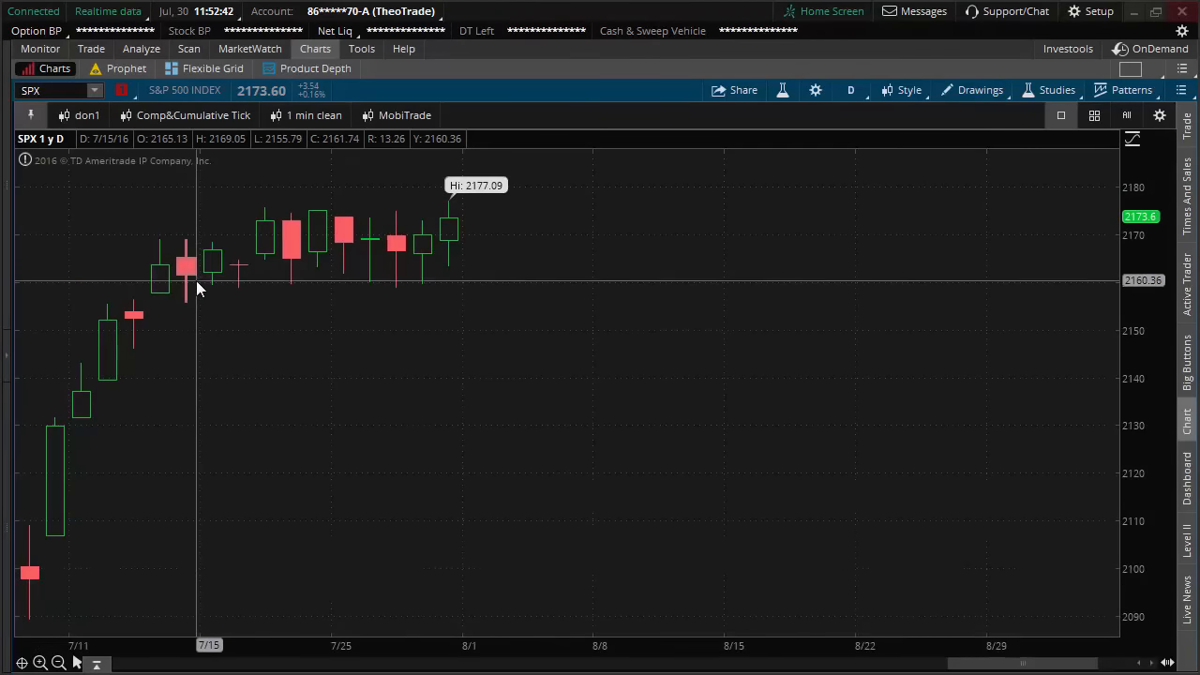
mouse_move(190, 289)
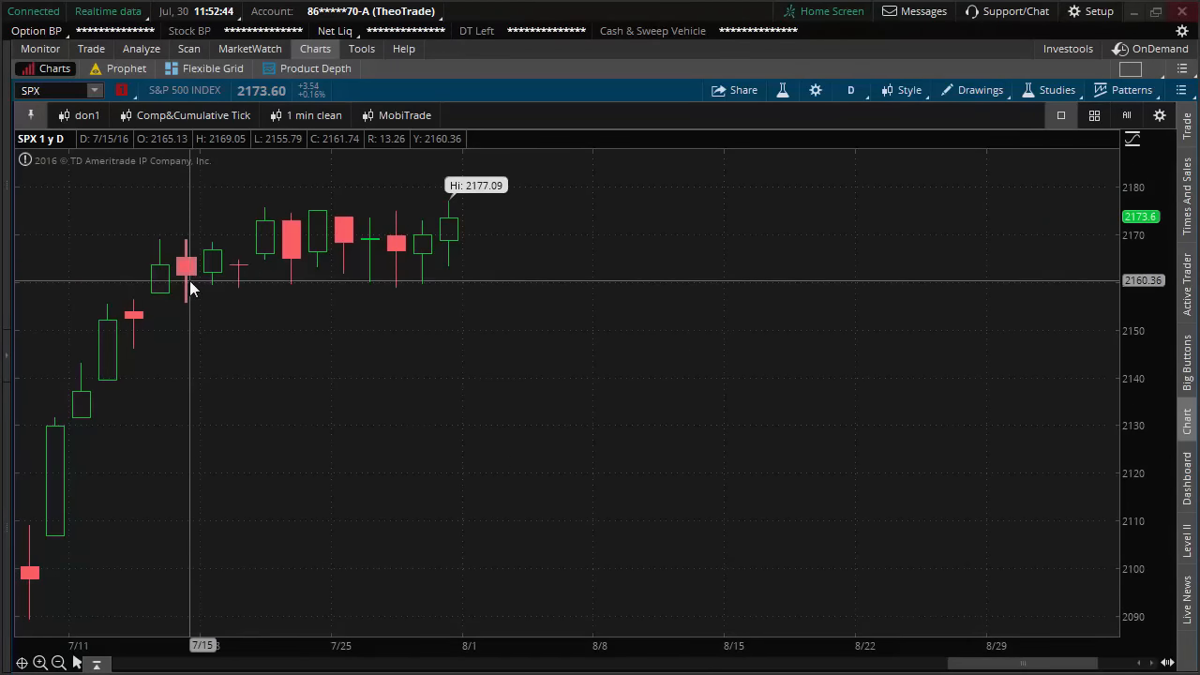
mouse_move(197, 230)
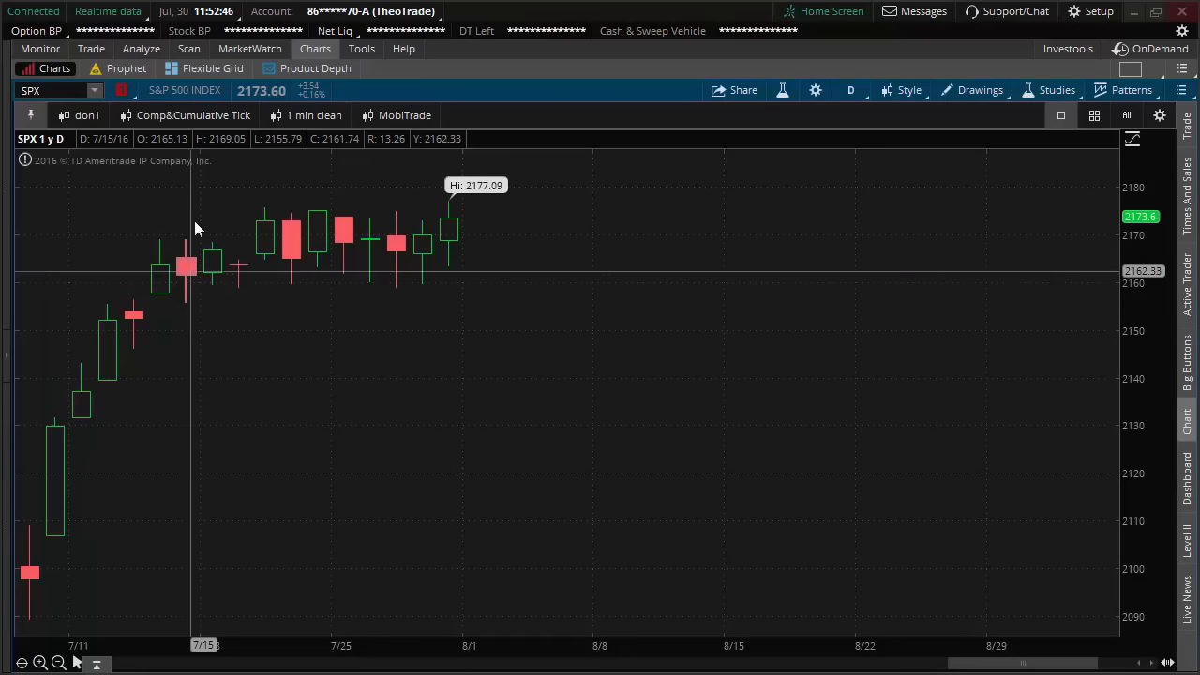
mouse_move(225, 218)
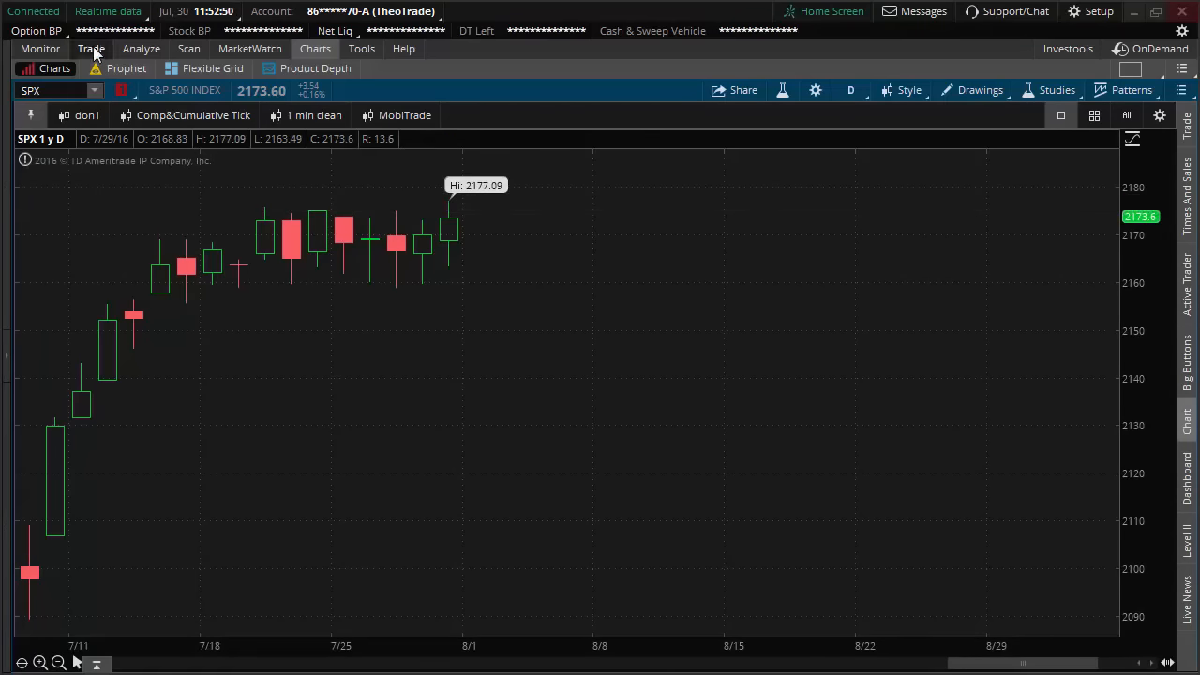
Go back to the SPX option chain for the 5 Aug expiration.
left_click(91, 50)
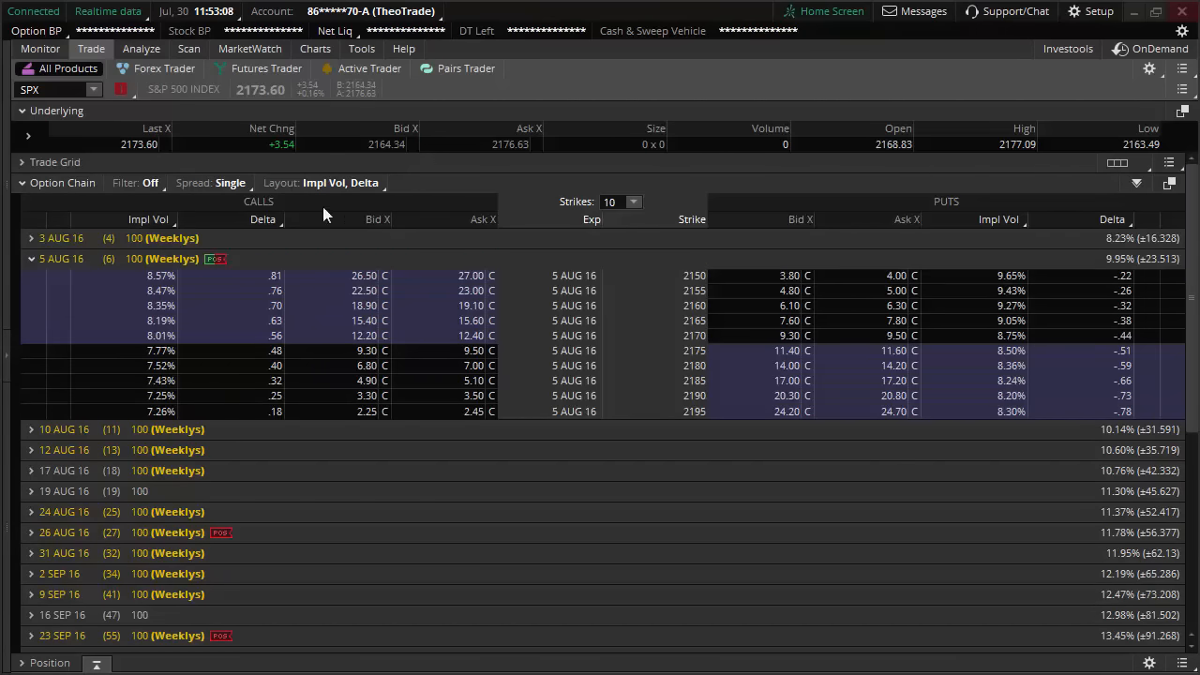
Collapse 5 AUG 16, expand and collapse 2 SEP 16, expand 30 SEP 16, then collapse all.
left_click(31, 258)
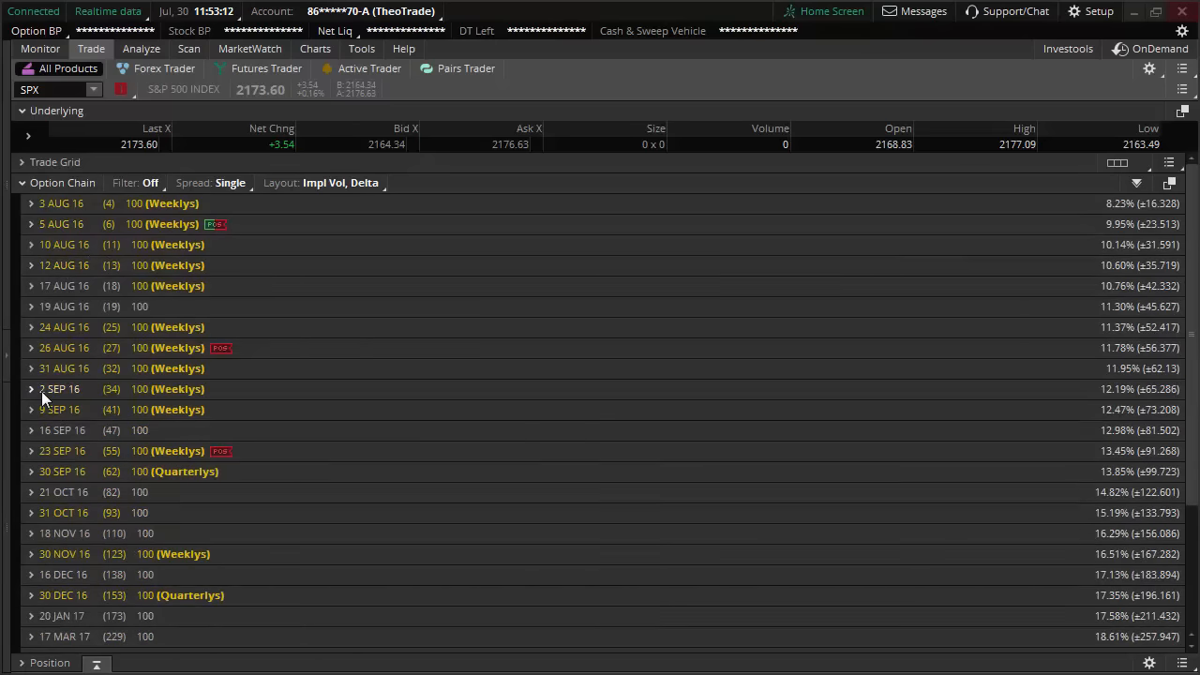
left_click(30, 388)
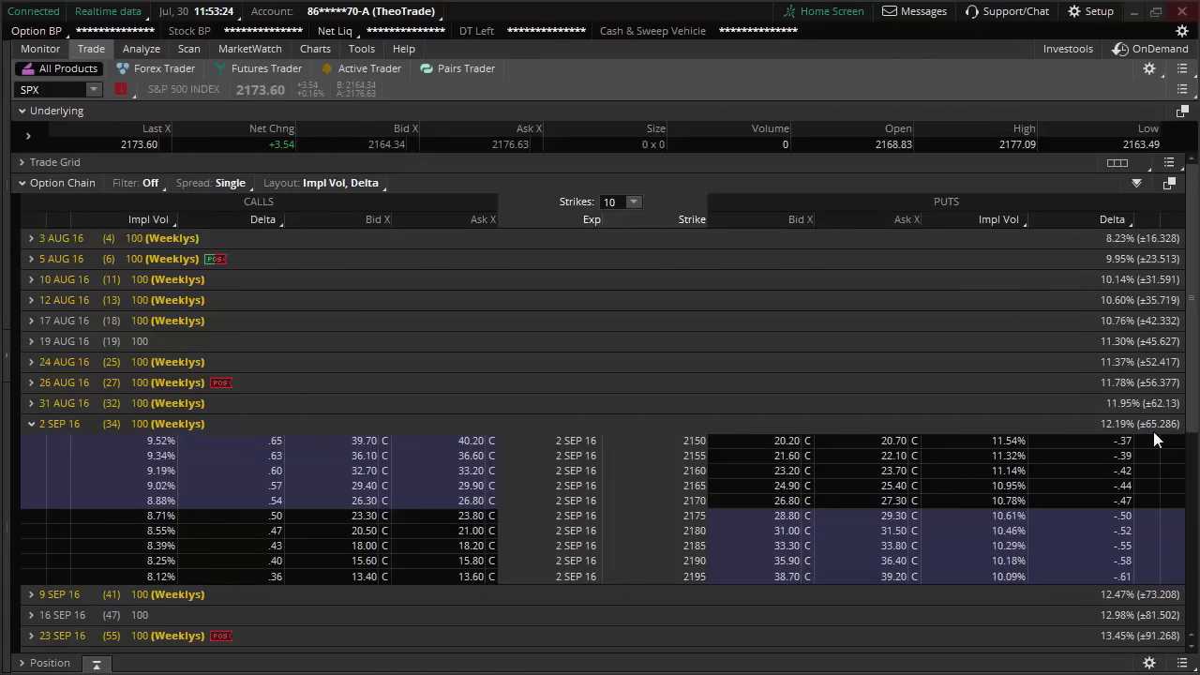
mouse_move(1128, 438)
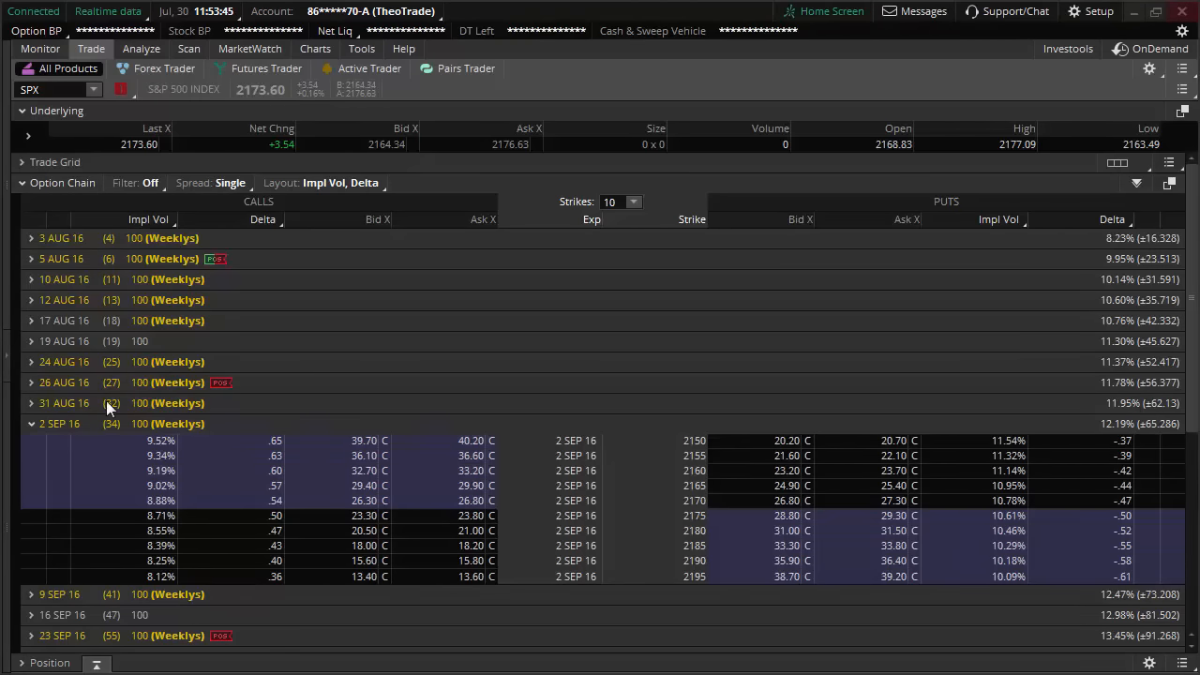
left_click(31, 422)
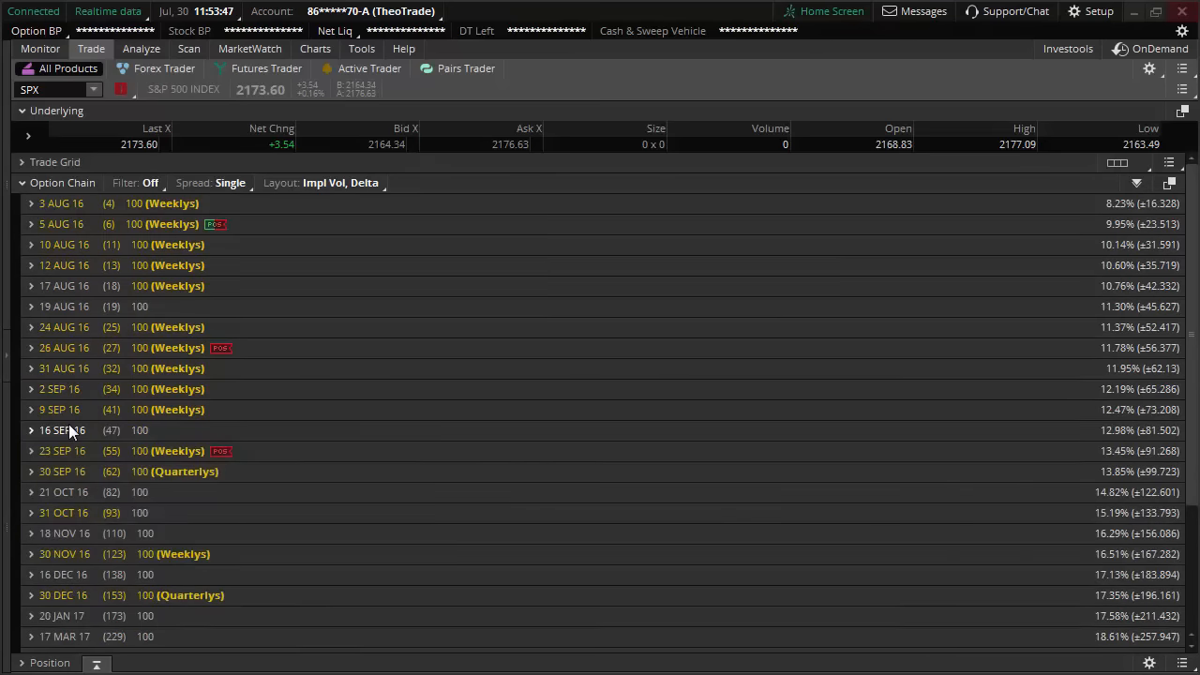
mouse_move(194, 440)
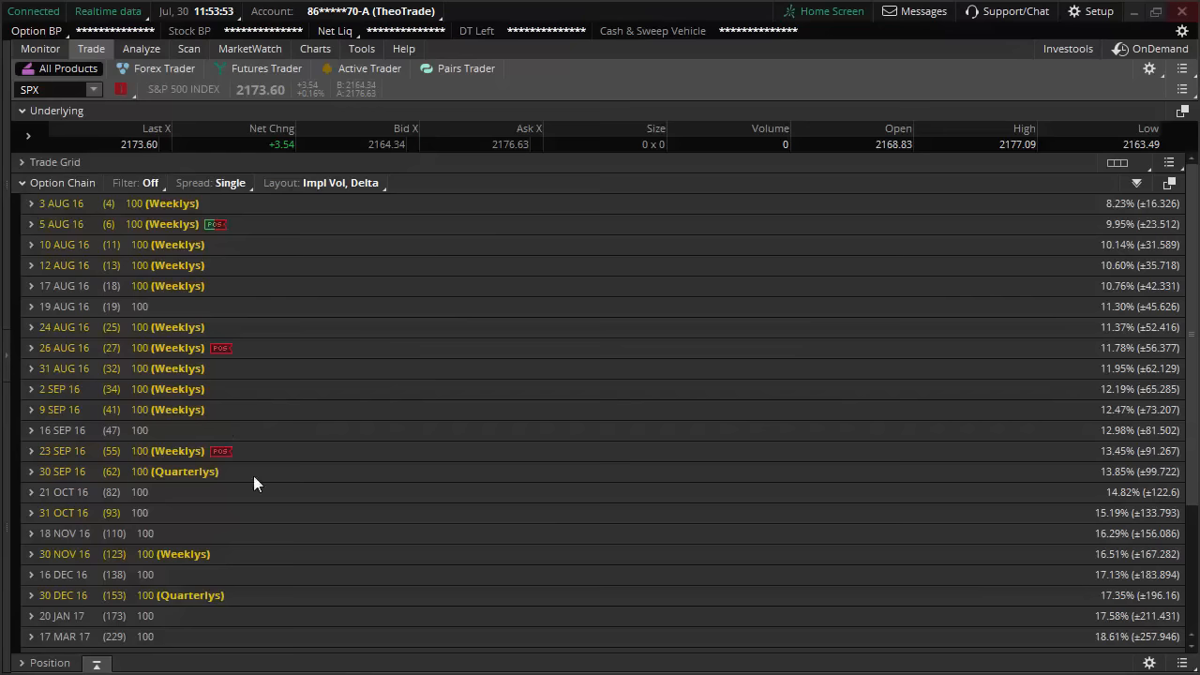
left_click(31, 471)
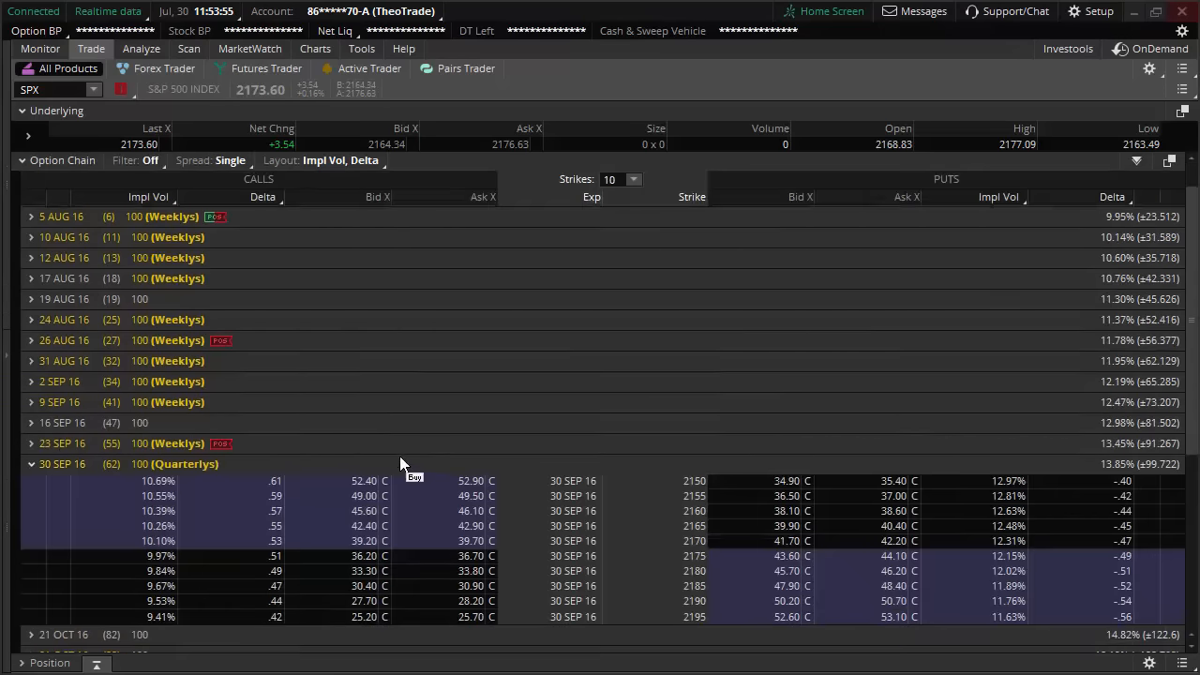
scroll("down", 3)
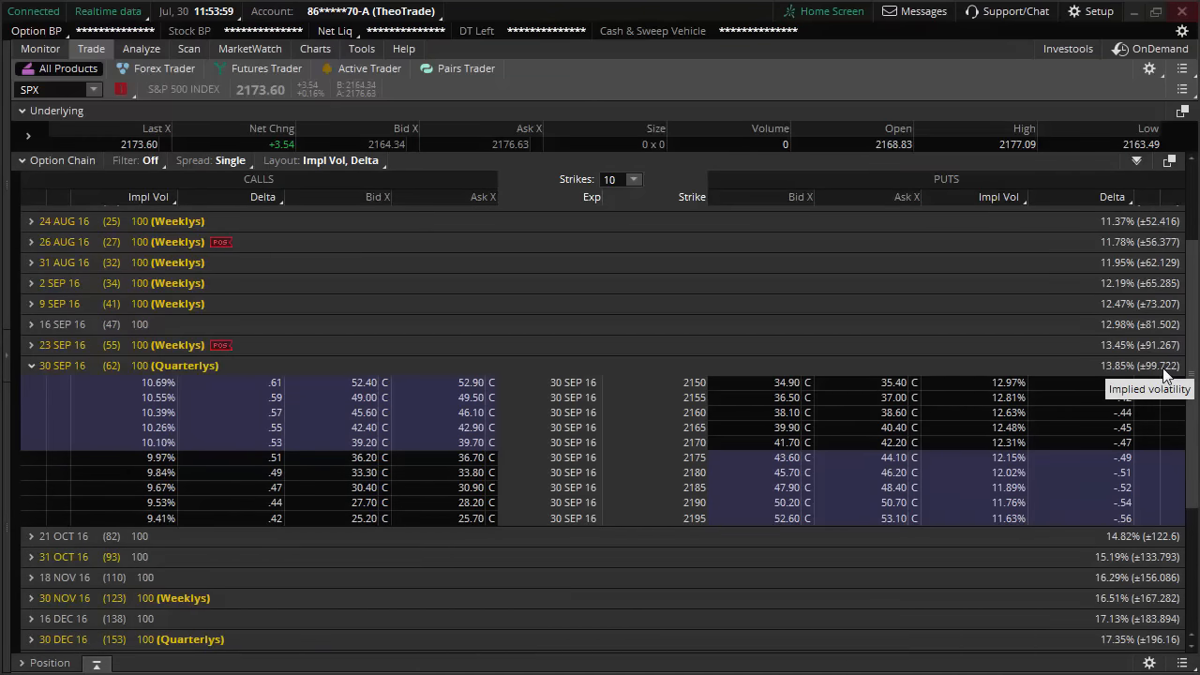
mouse_move(80, 407)
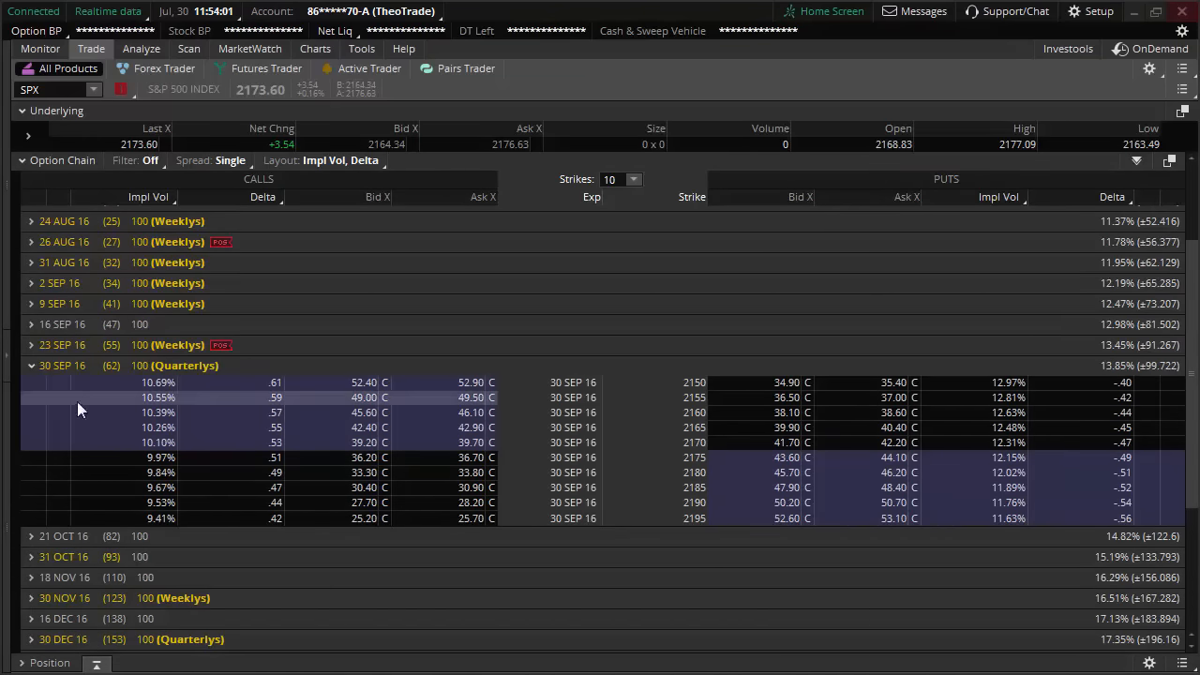
left_click(31, 365)
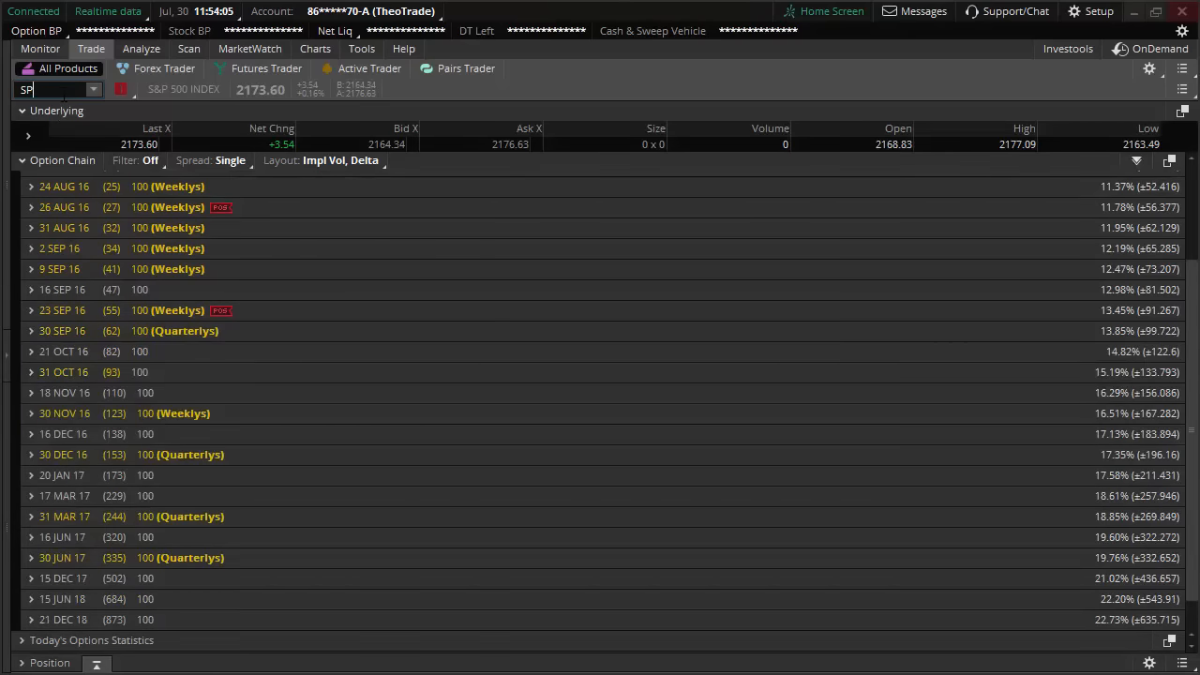
Load SPY's put spread in the risk profile and view its spread type choices.
type("SPY")
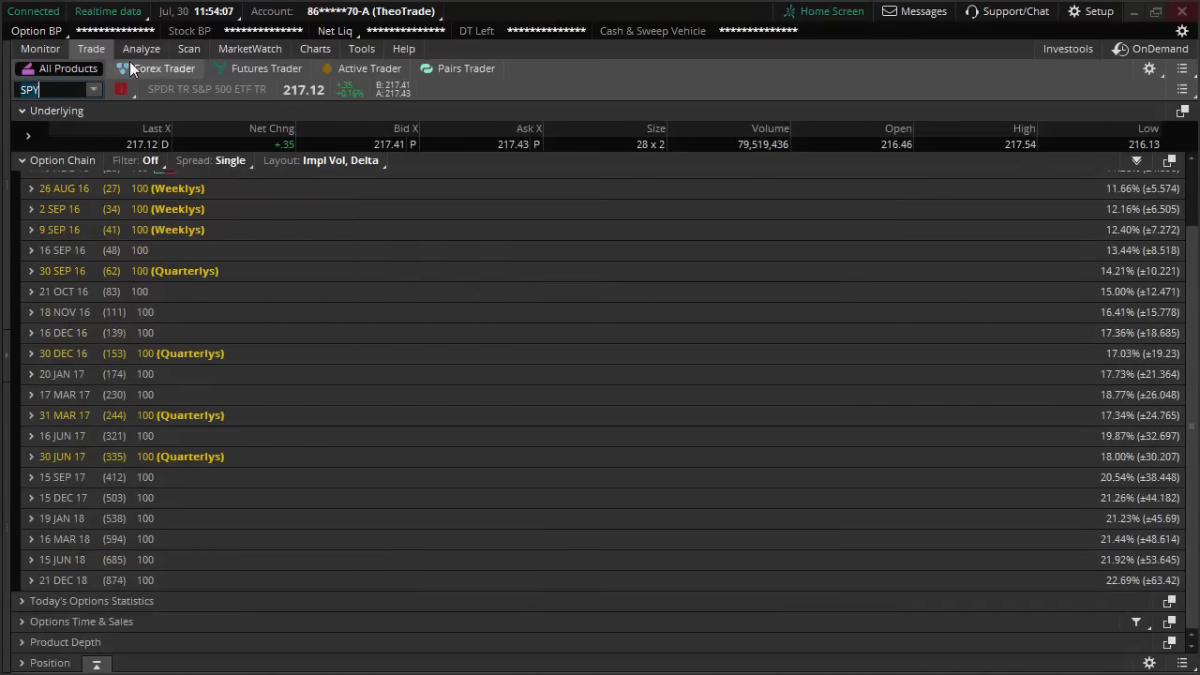
left_click(140, 49)
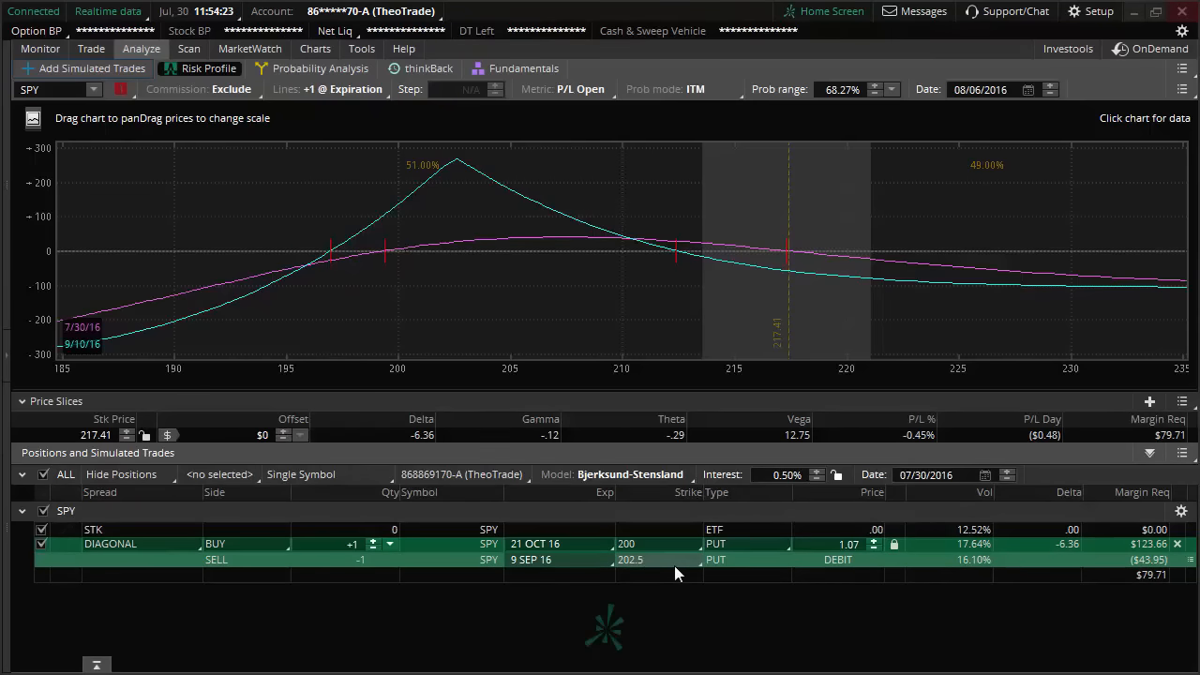
mouse_move(654, 571)
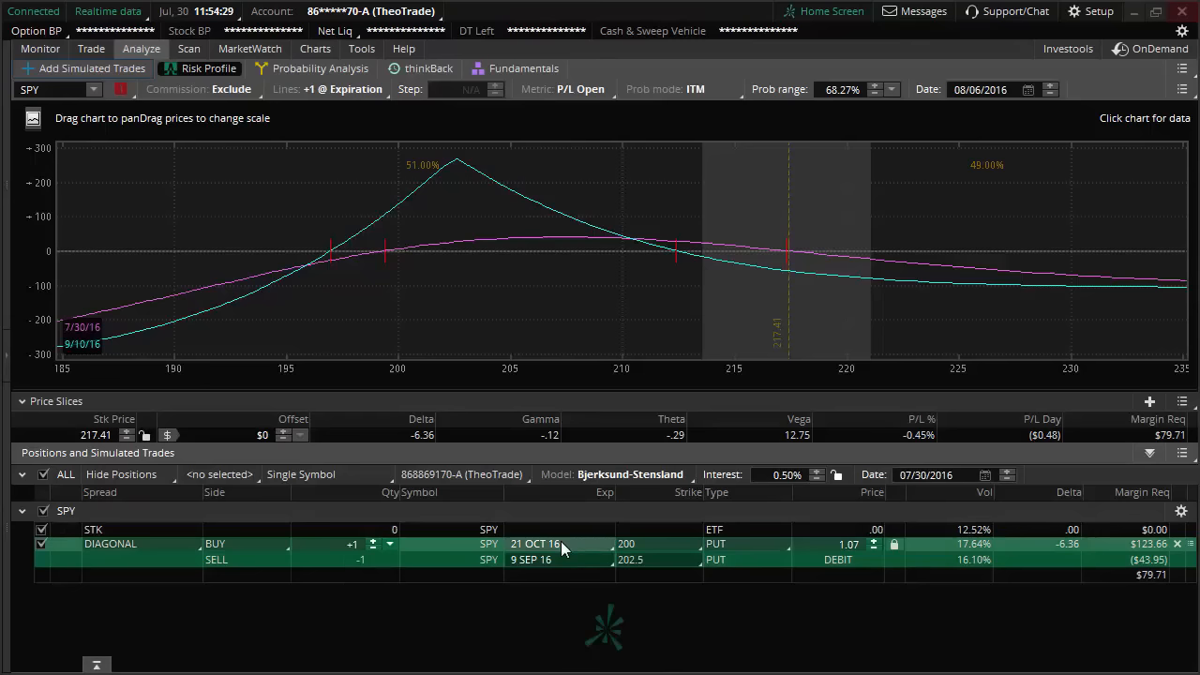
mouse_move(553, 553)
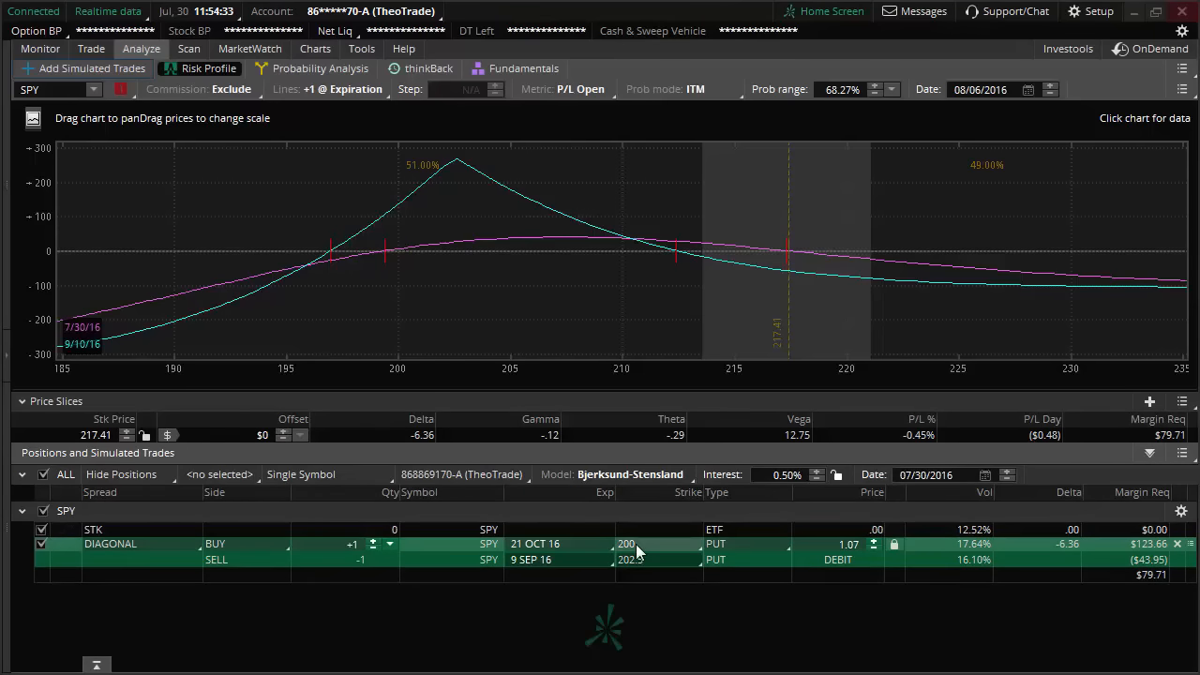
mouse_move(661, 547)
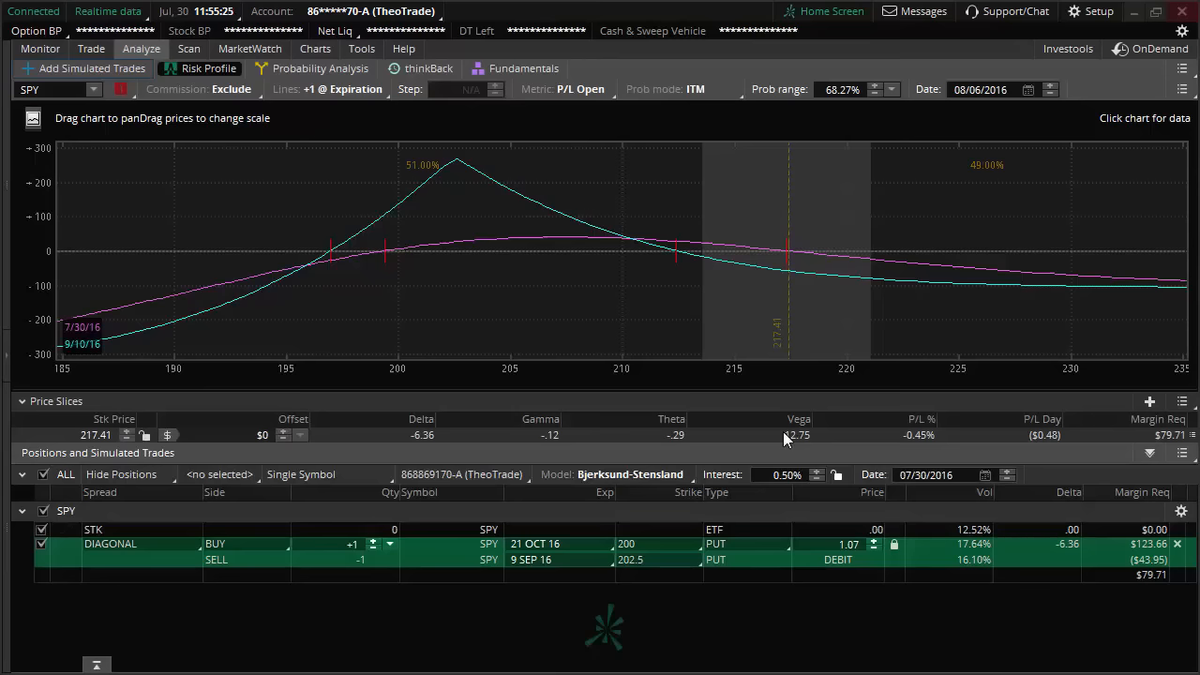
mouse_move(798, 447)
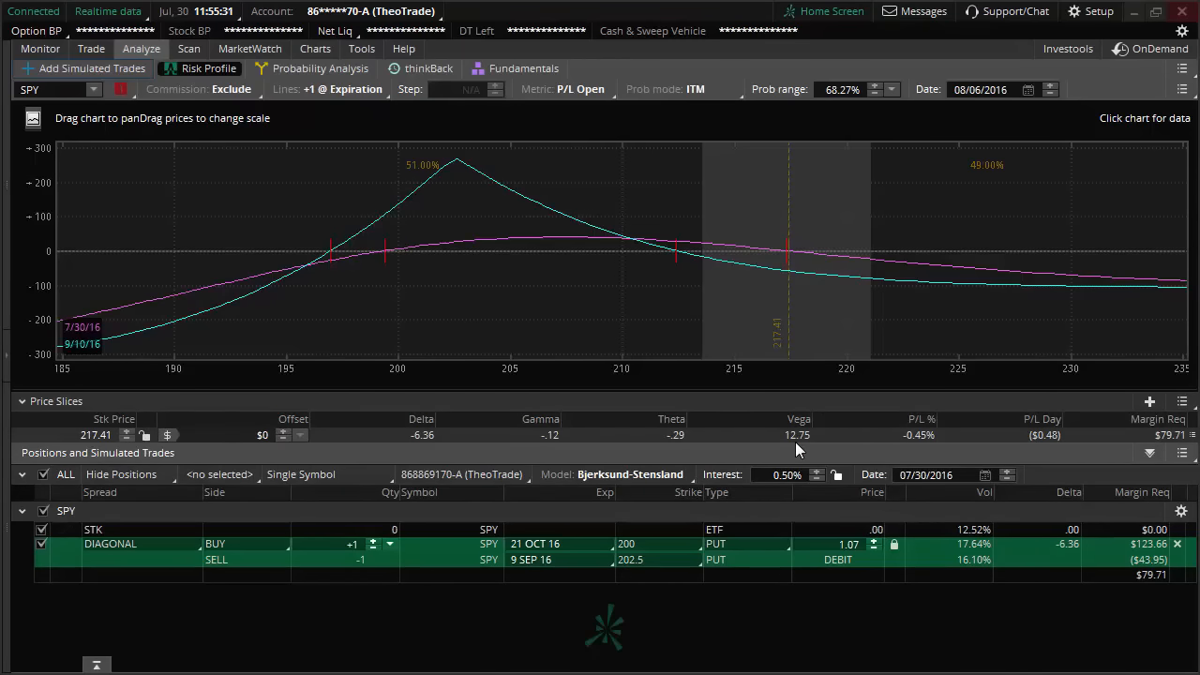
mouse_move(750, 476)
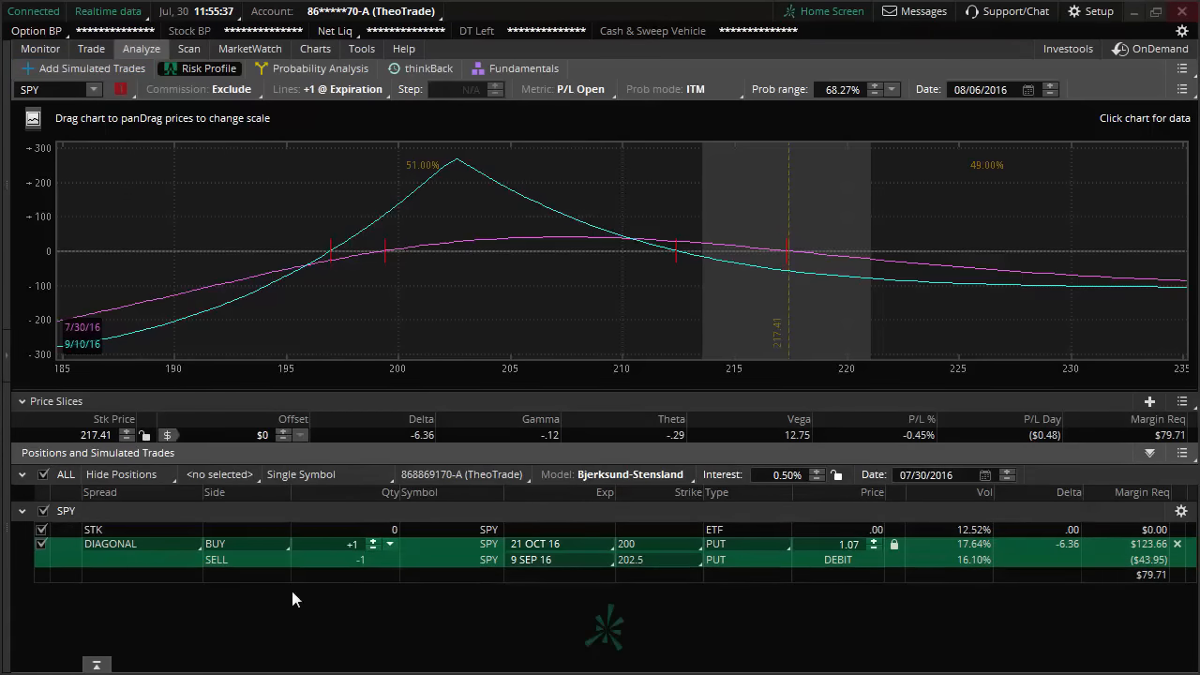
left_click(110, 543)
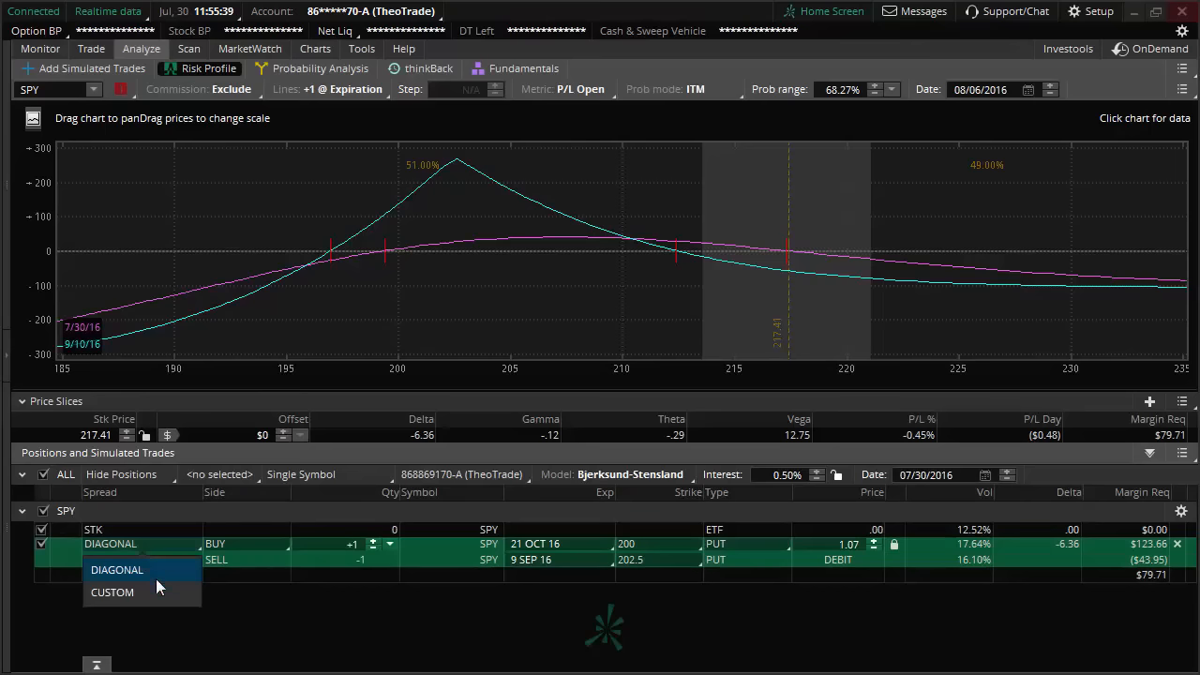
Set the spread to sell 4 September 202.5 puts and buy 5 October 200 puts.
left_click(112, 593)
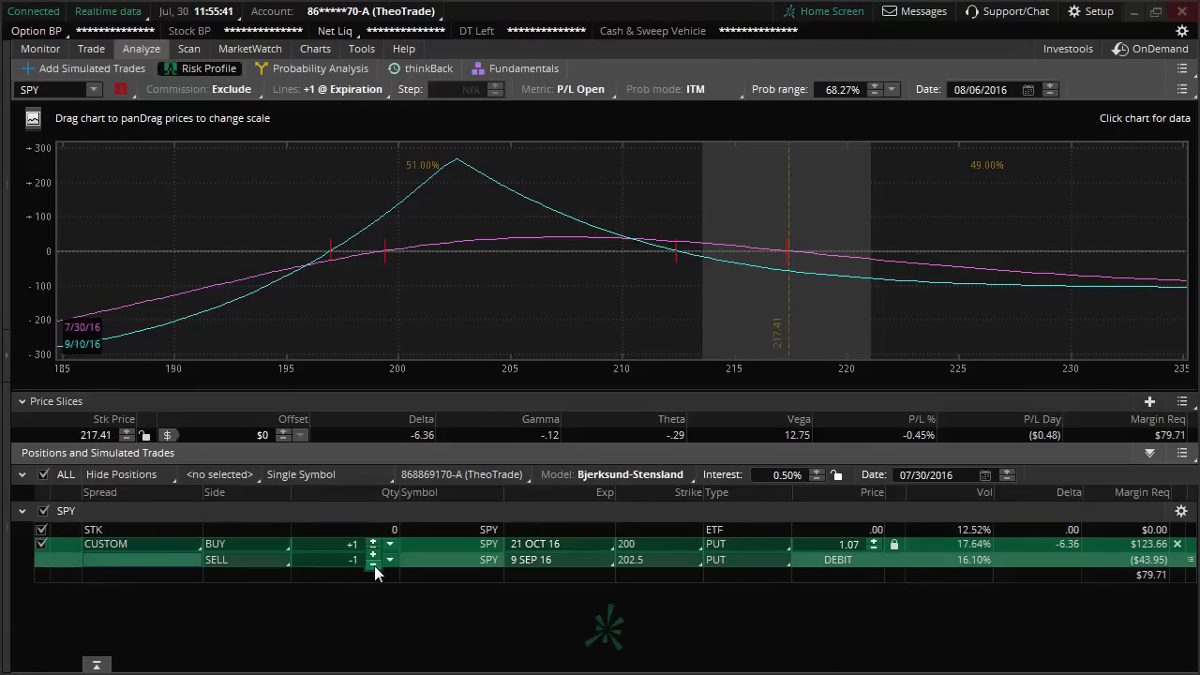
left_click(372, 565)
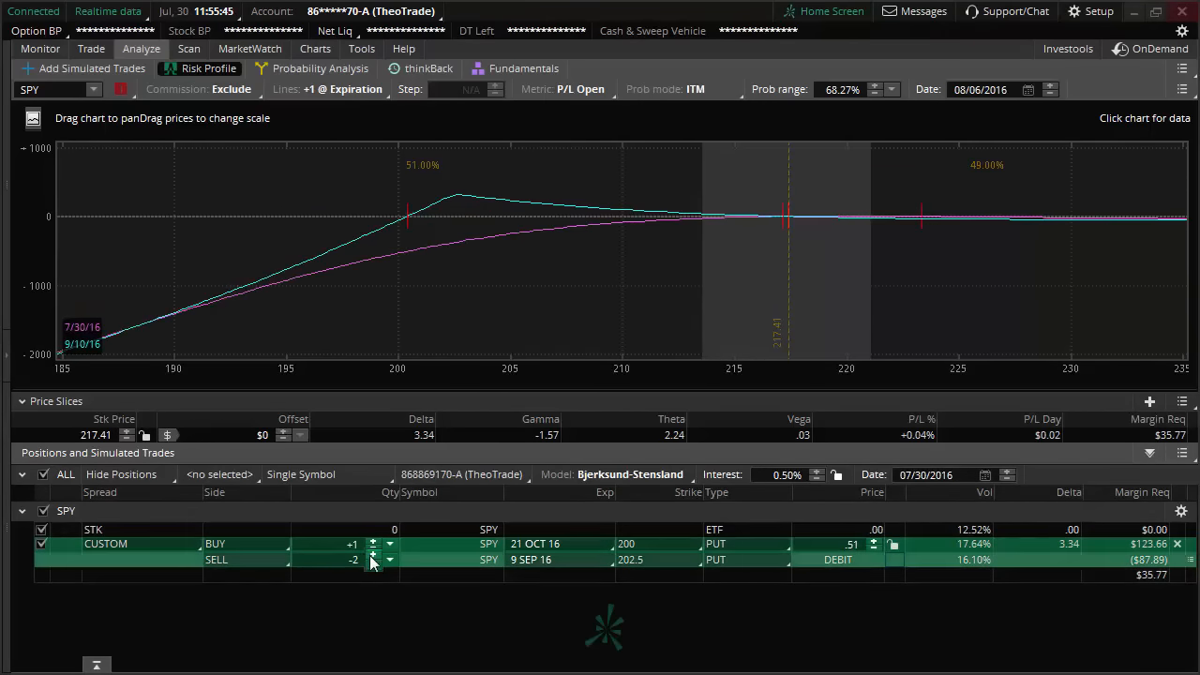
left_click(375, 564)
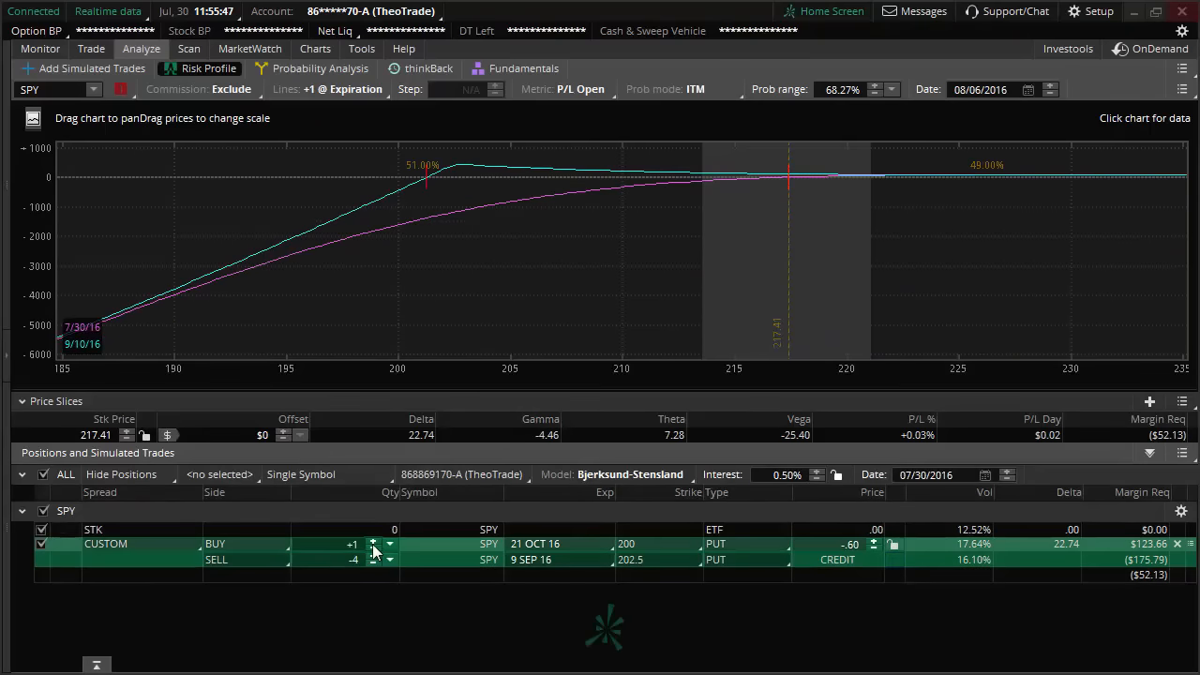
left_click(374, 539)
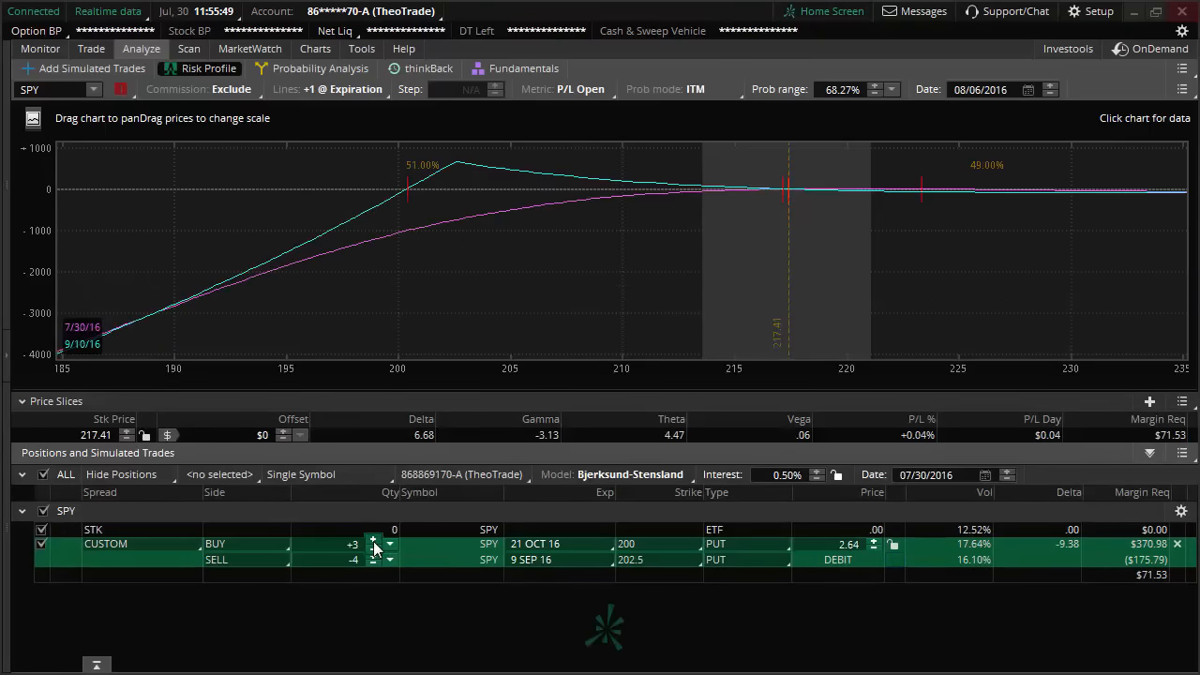
left_click(373, 539)
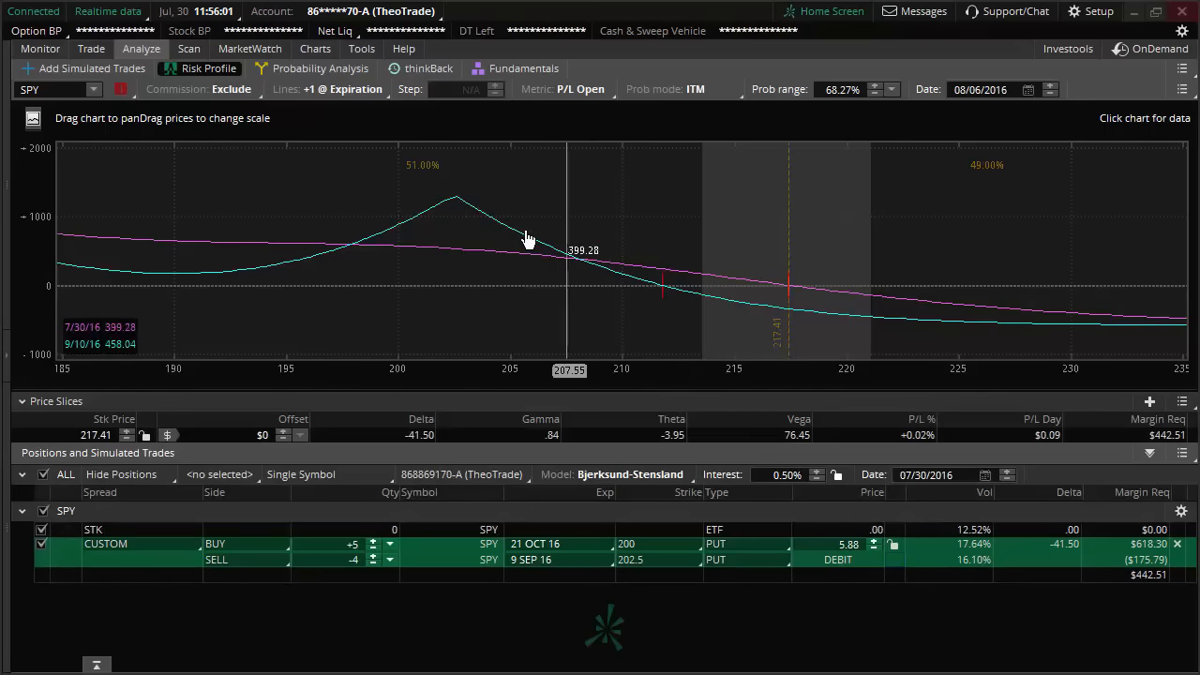
mouse_move(480, 222)
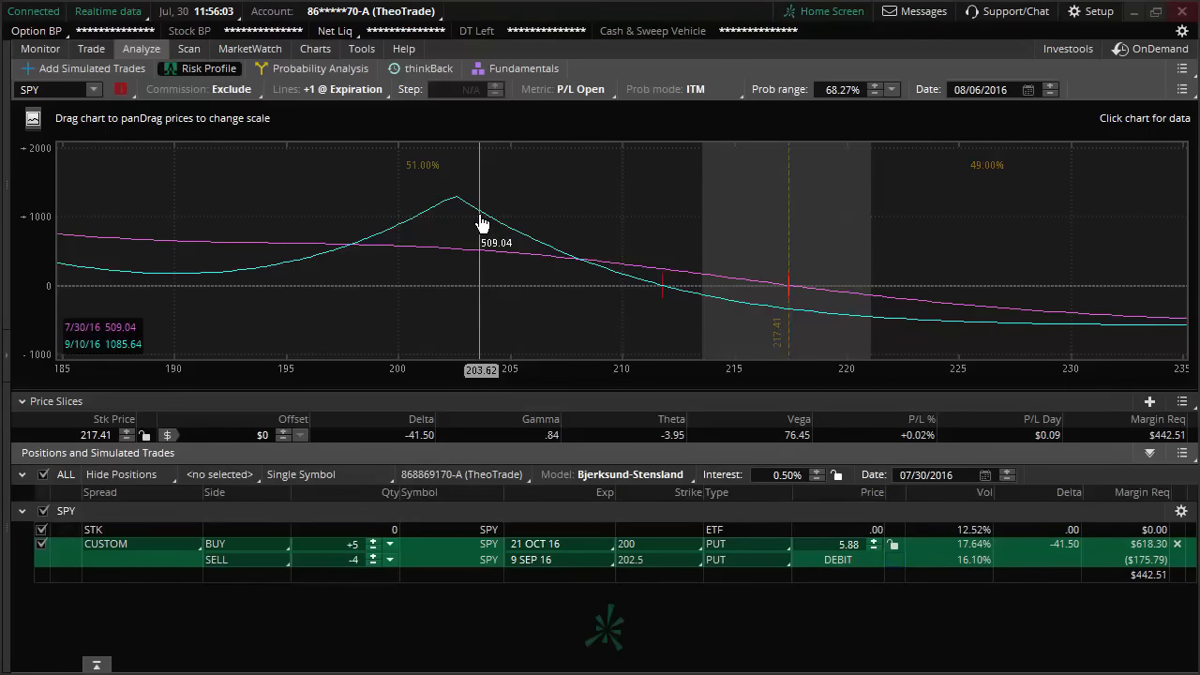
mouse_move(689, 443)
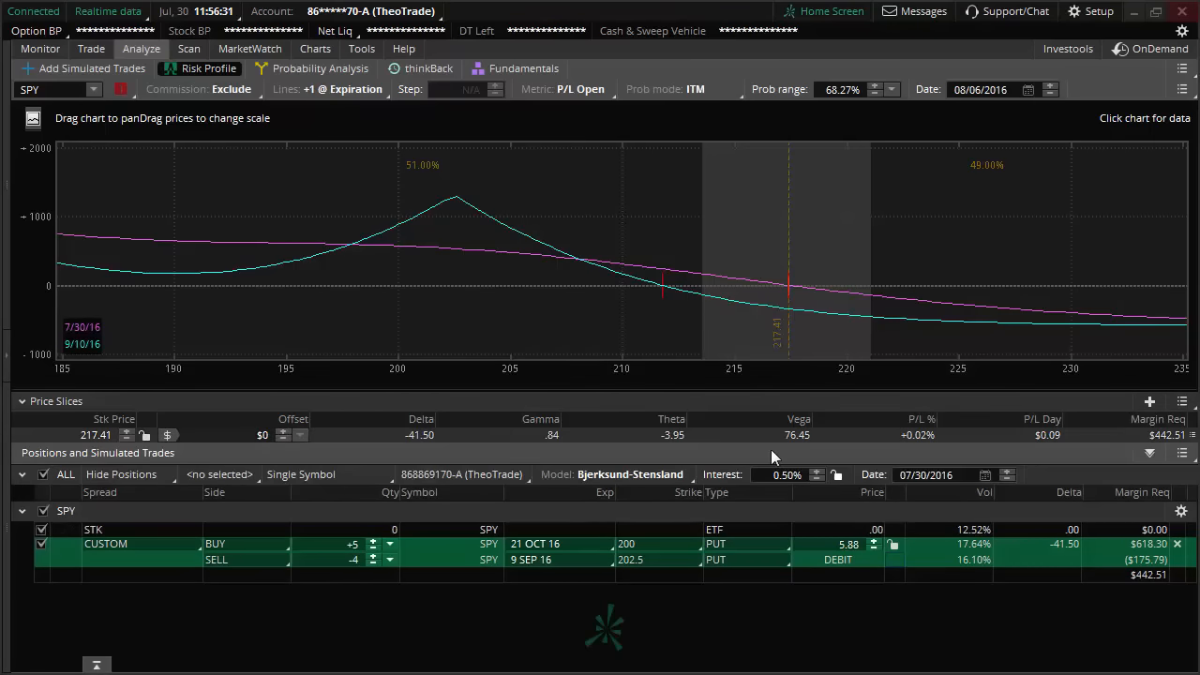
mouse_move(102, 49)
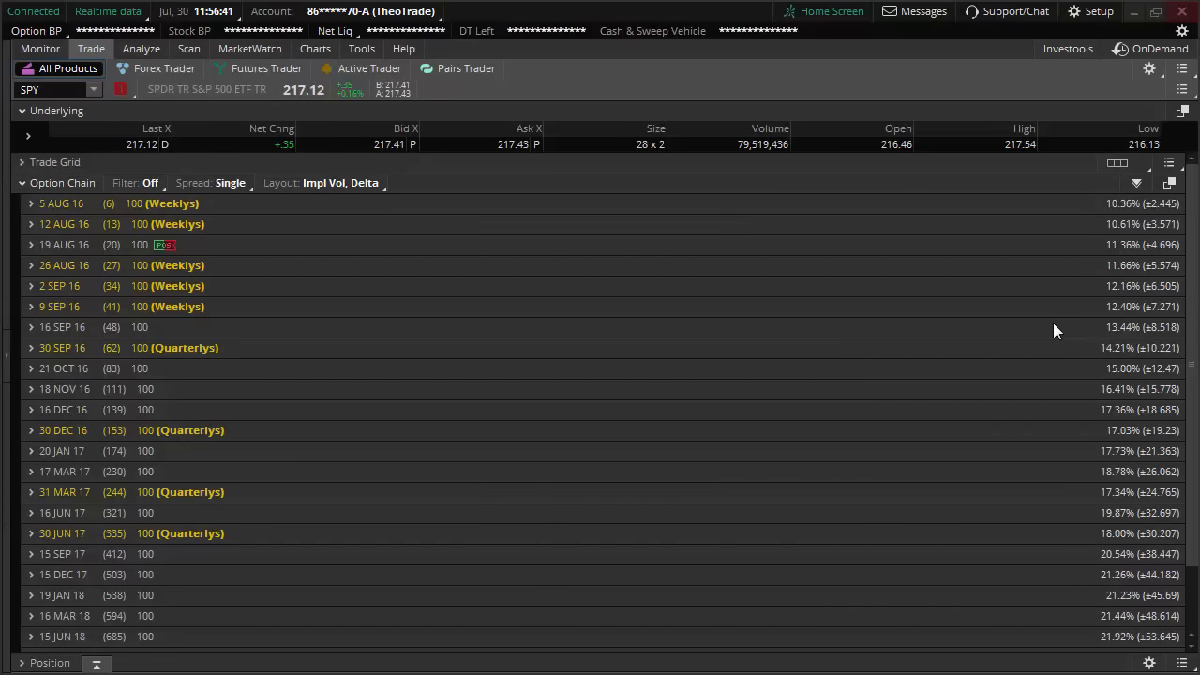
Reopen the risk profile of the 5-by-4 custom SPY put spread.
left_click(138, 49)
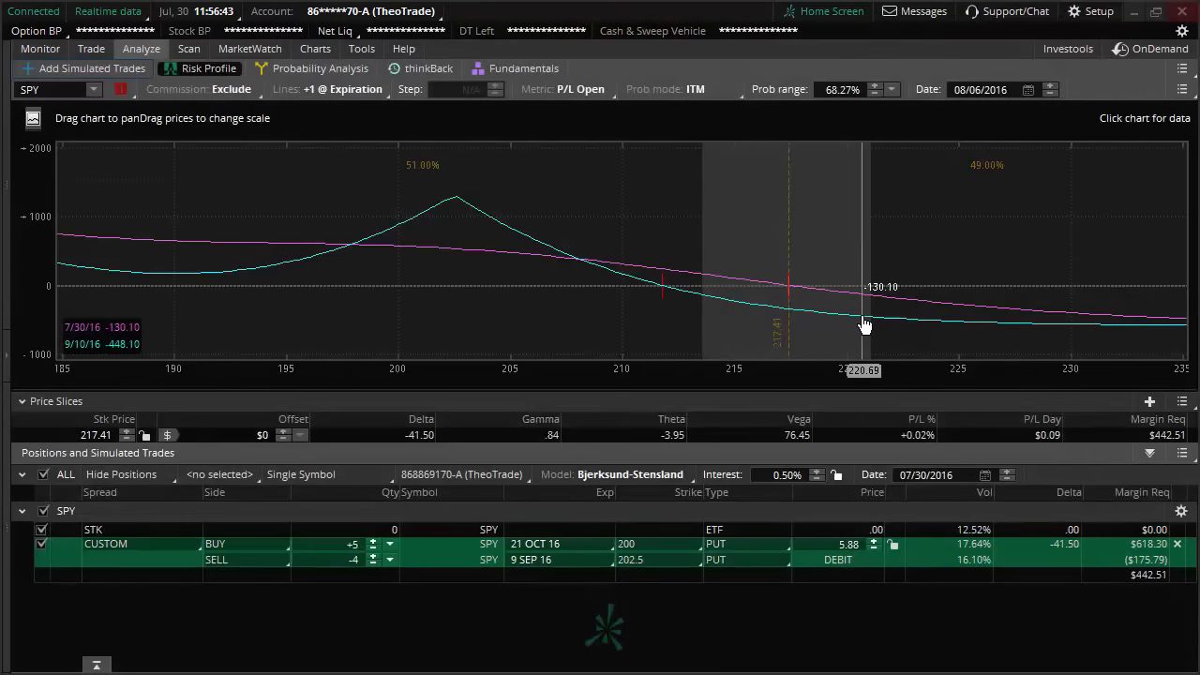
mouse_move(895, 371)
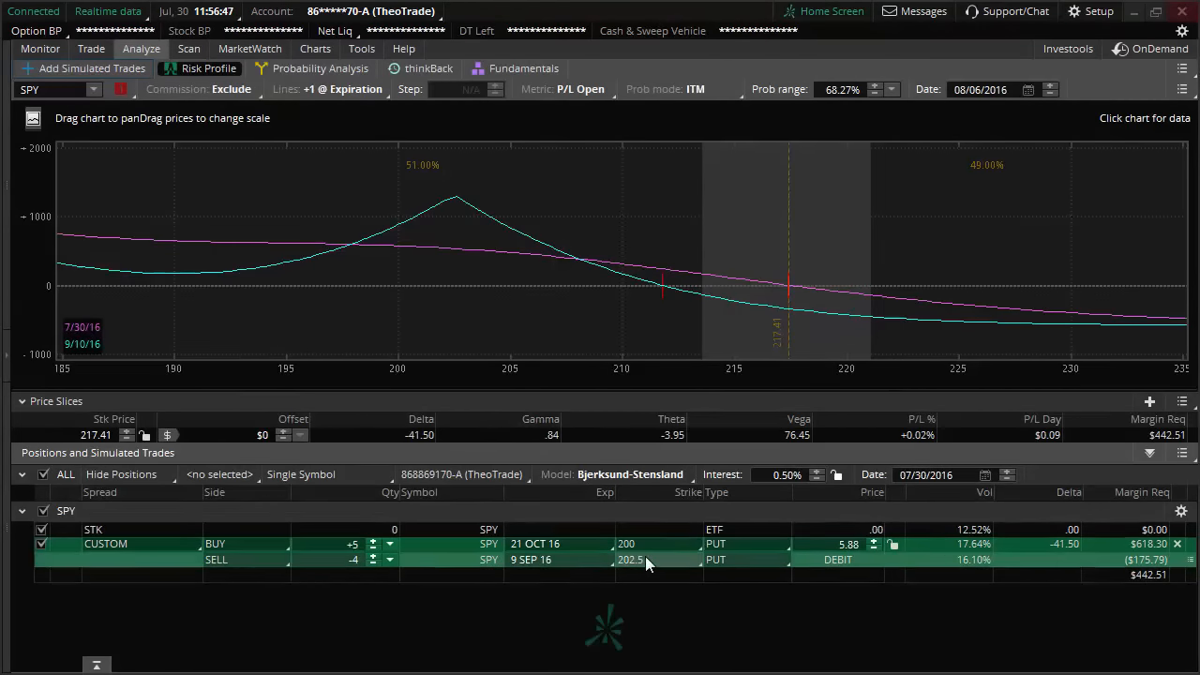
mouse_move(779, 444)
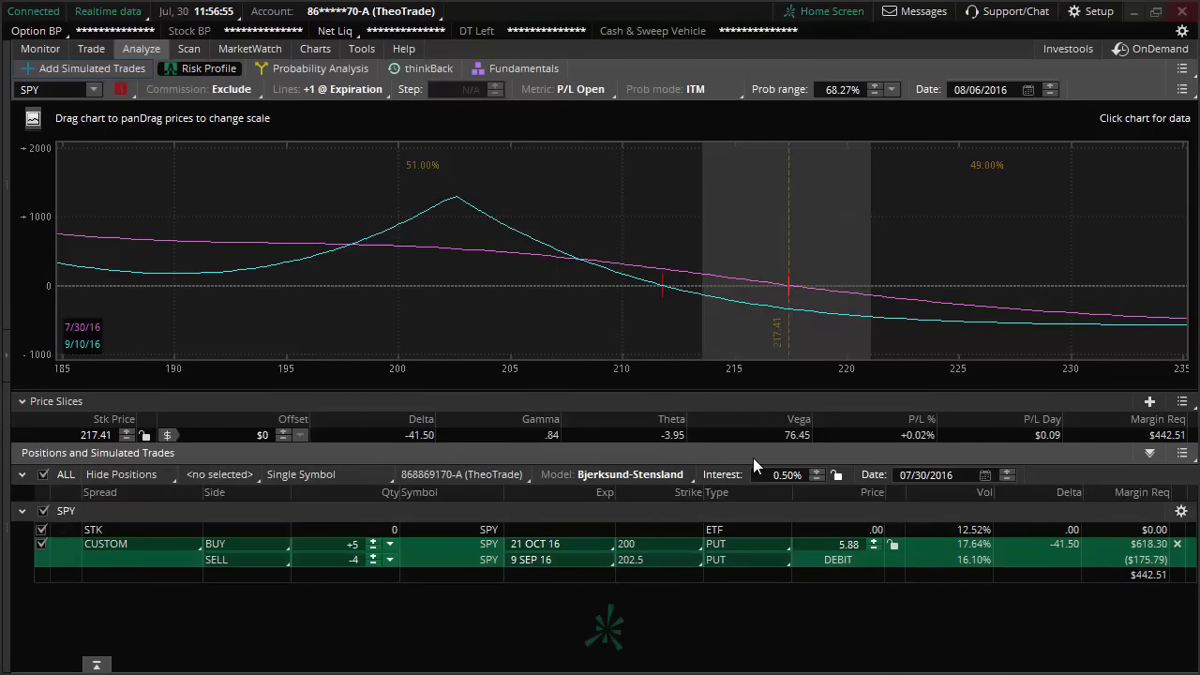
mouse_move(752, 447)
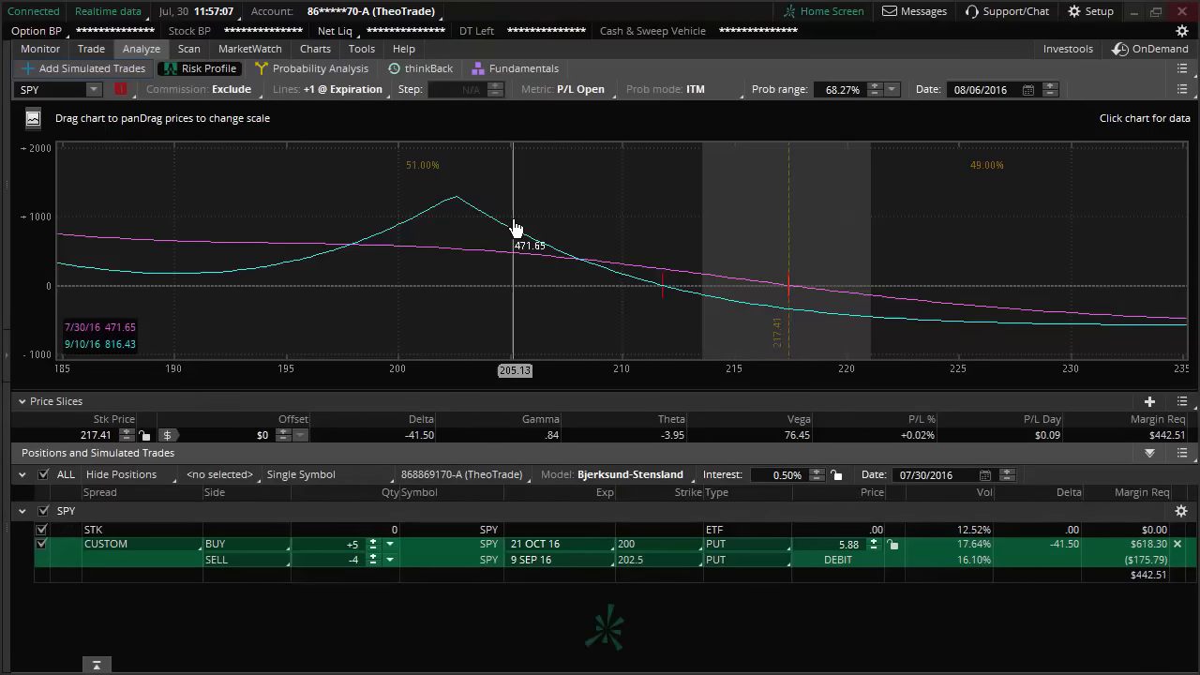
Switch from the put spread's risk profile to SPY's option chain.
left_click(90, 49)
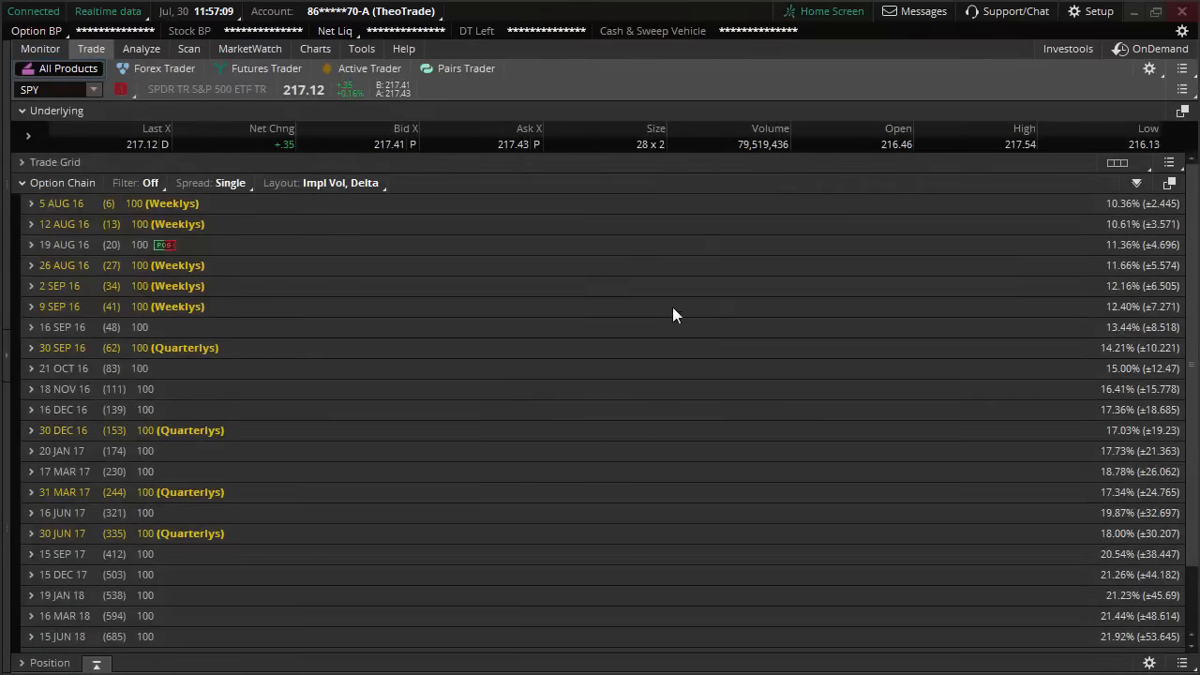
mouse_move(583, 245)
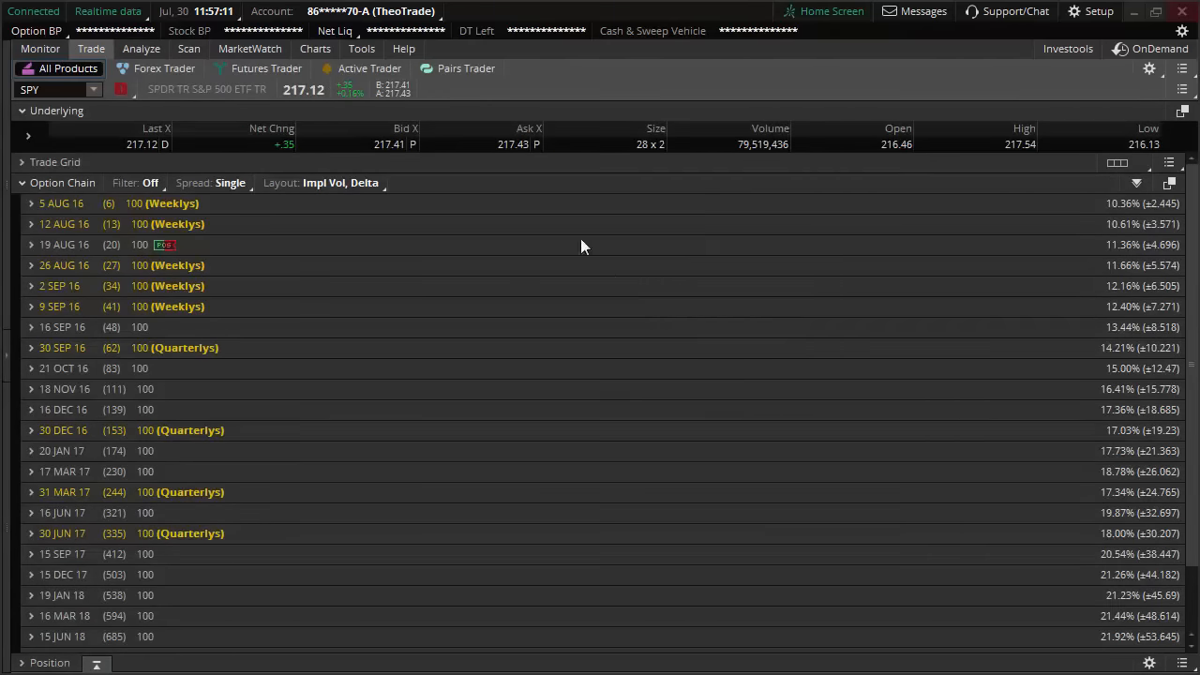
mouse_move(457, 223)
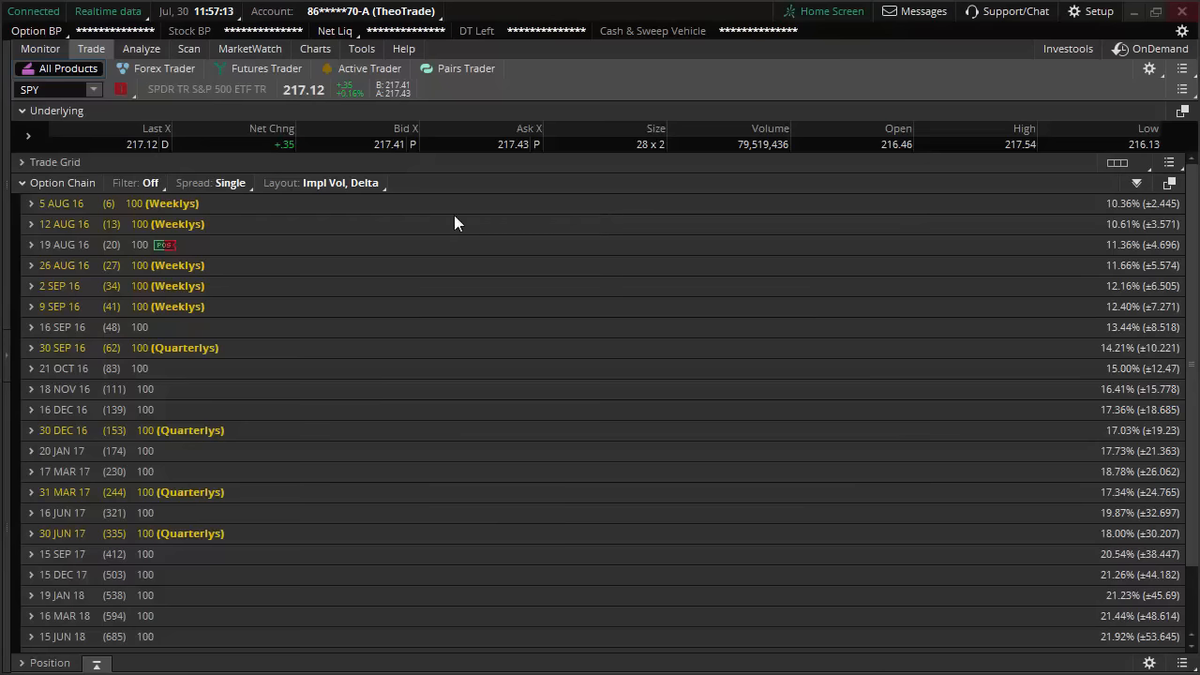
mouse_move(470, 222)
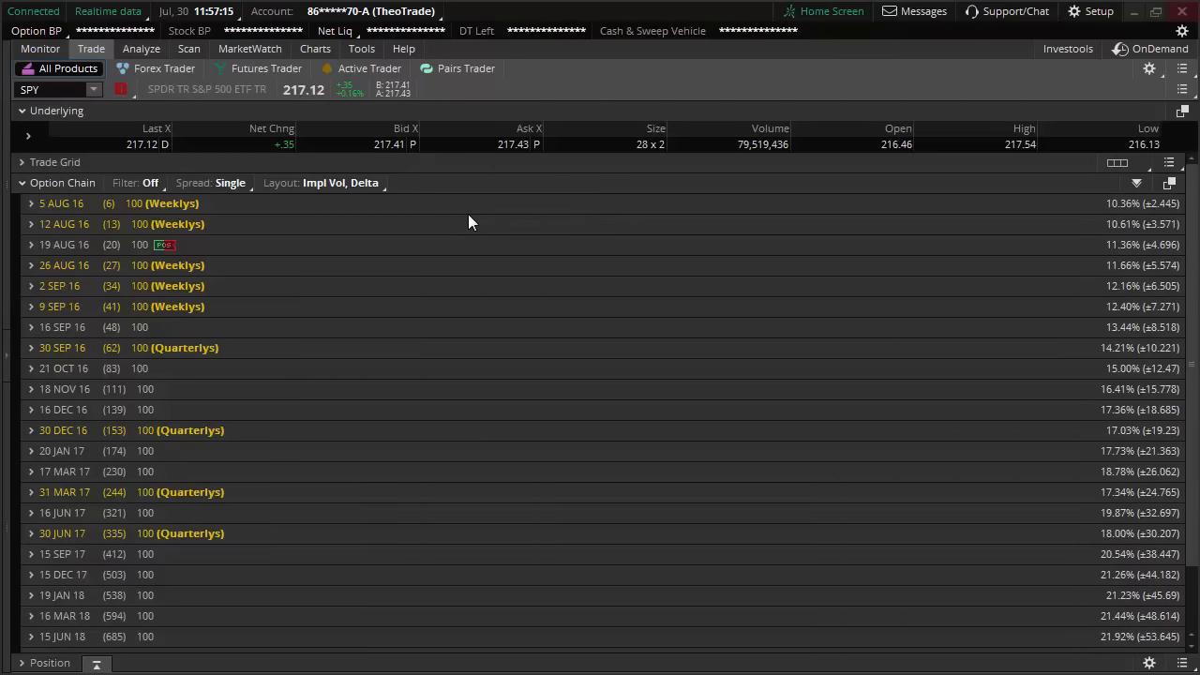
mouse_move(462, 225)
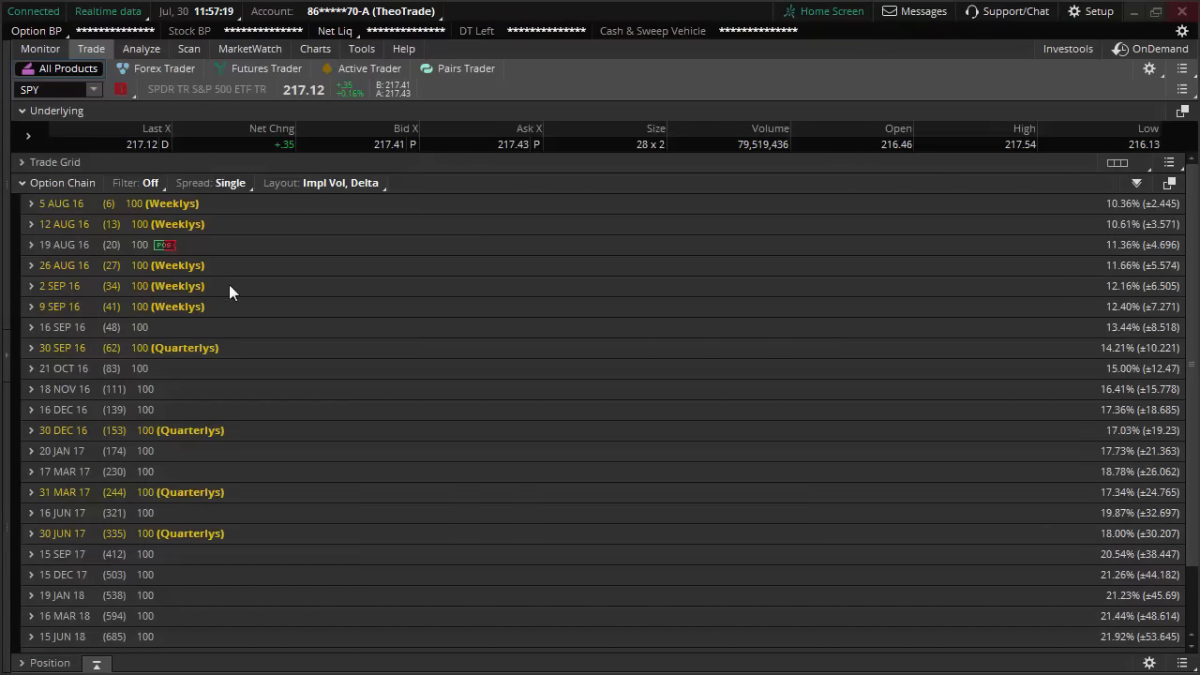
mouse_move(344, 371)
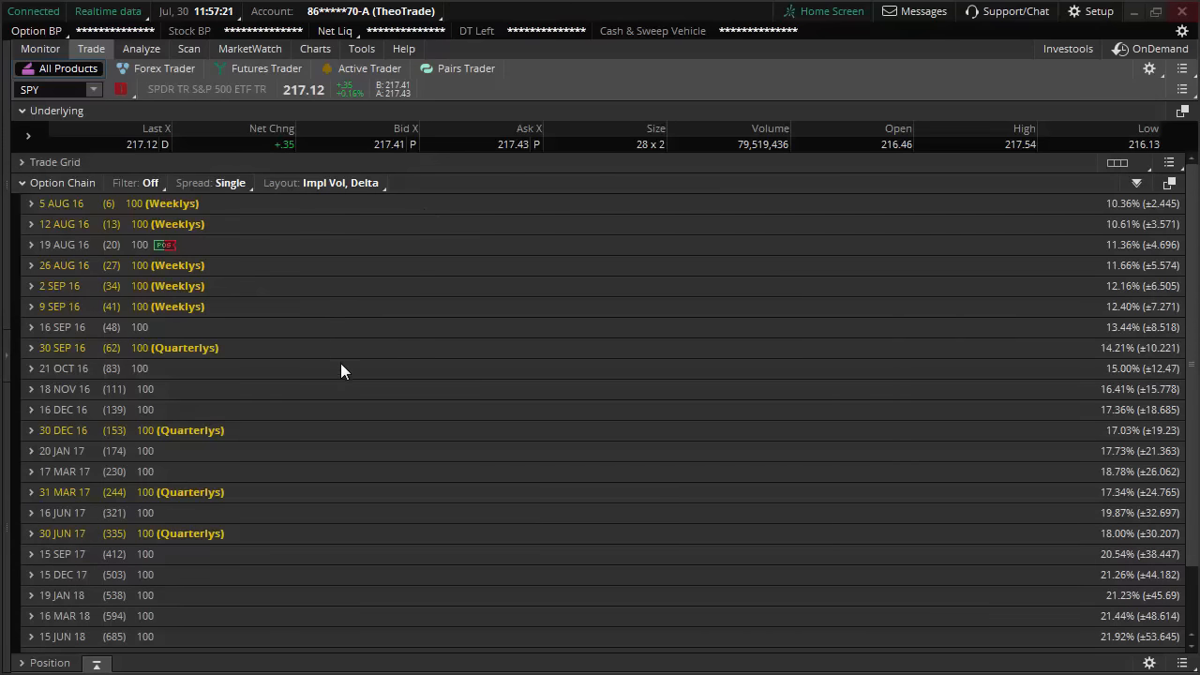
mouse_move(348, 372)
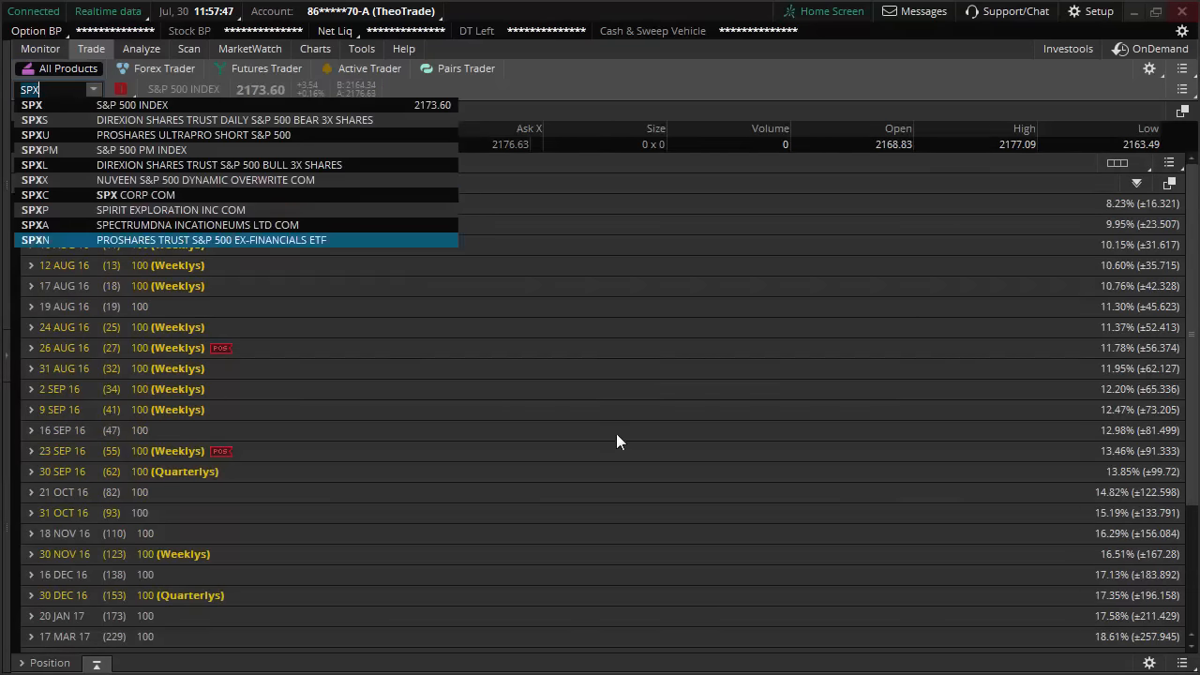
left_click(56, 104)
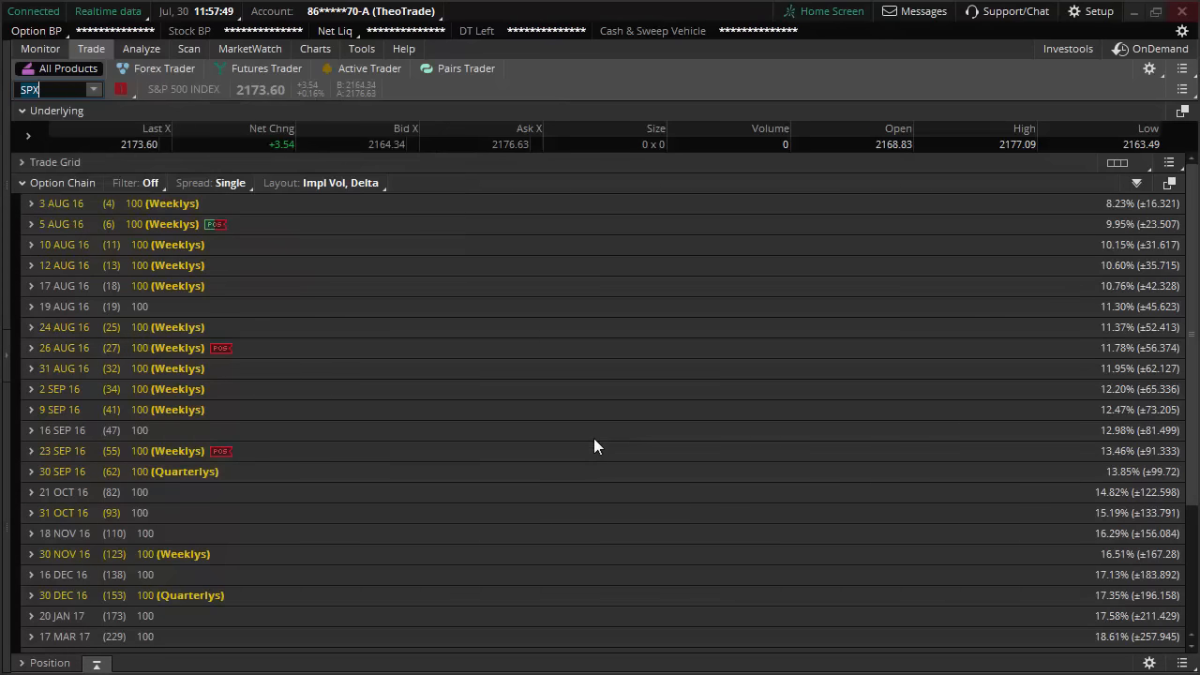
mouse_move(275, 528)
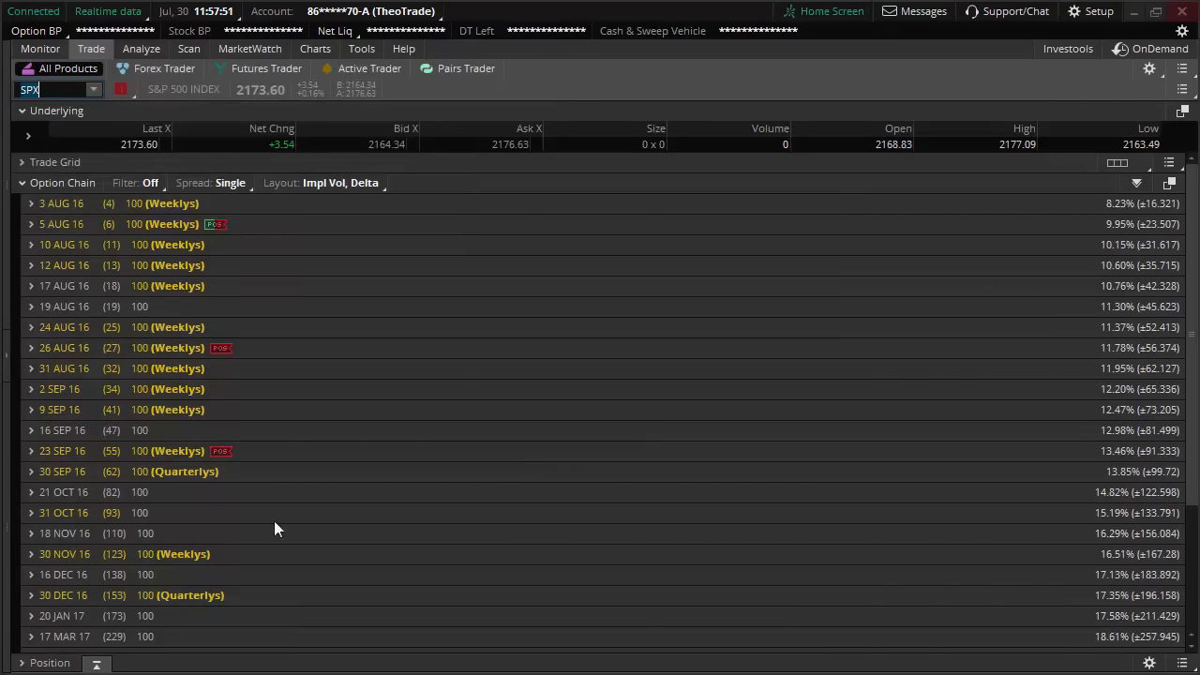
mouse_move(51, 560)
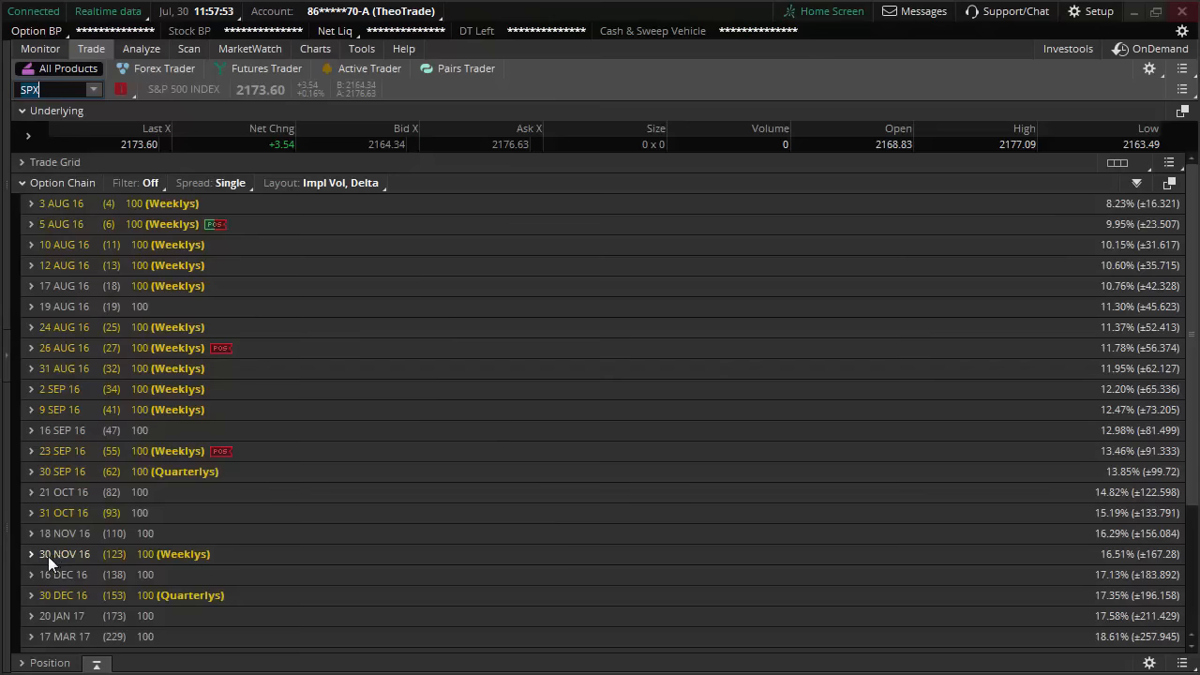
left_click(25, 554)
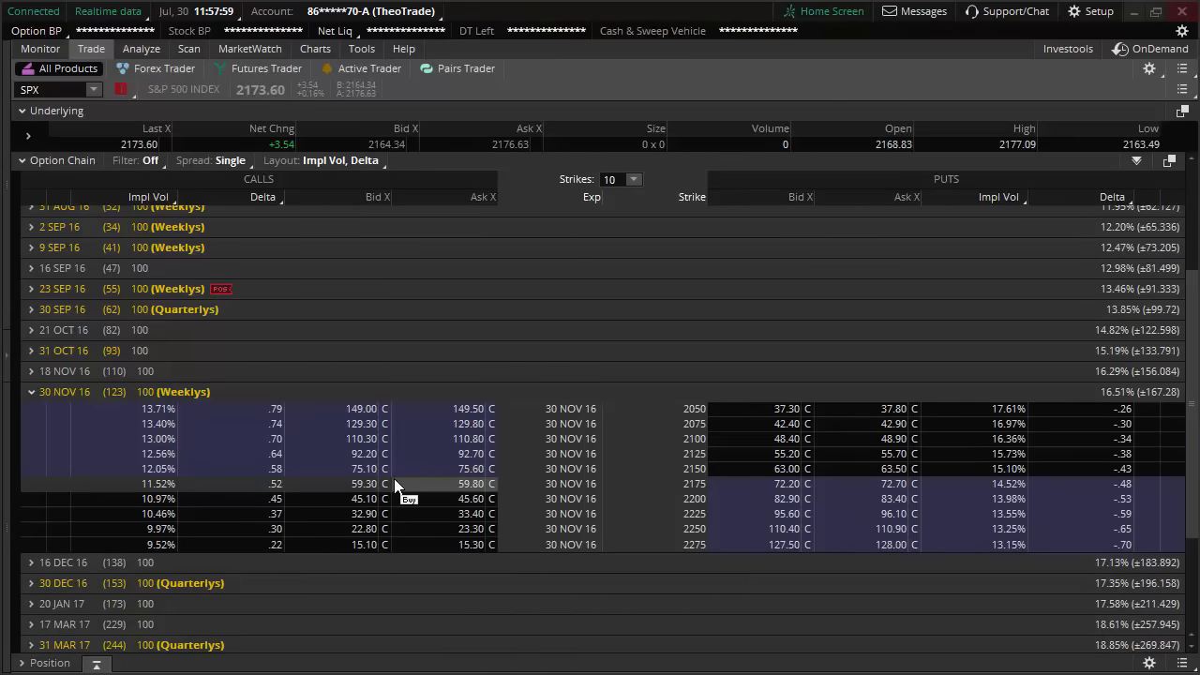
mouse_move(1118, 398)
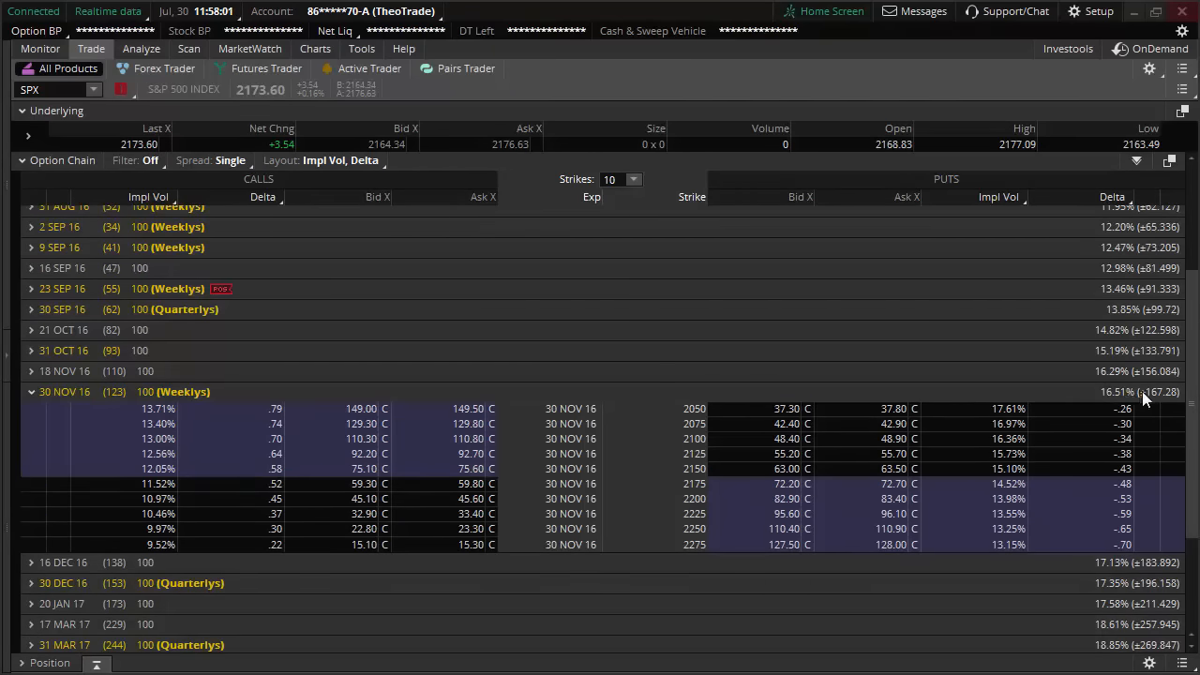
mouse_move(1148, 398)
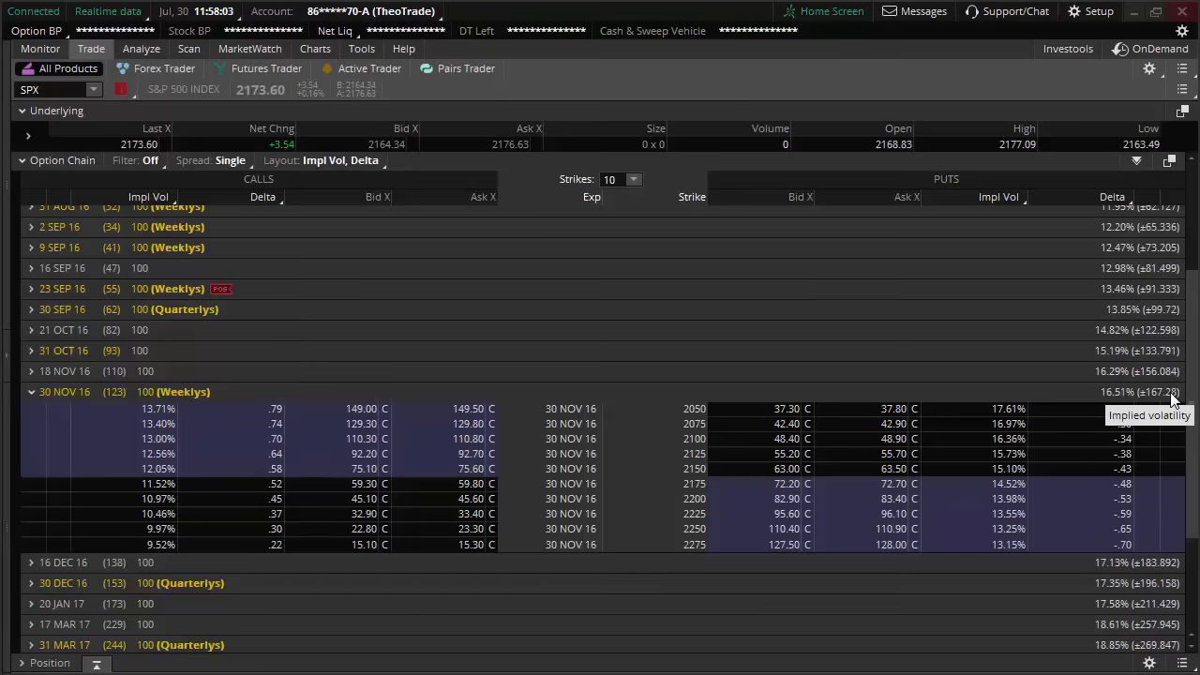
mouse_move(1141, 415)
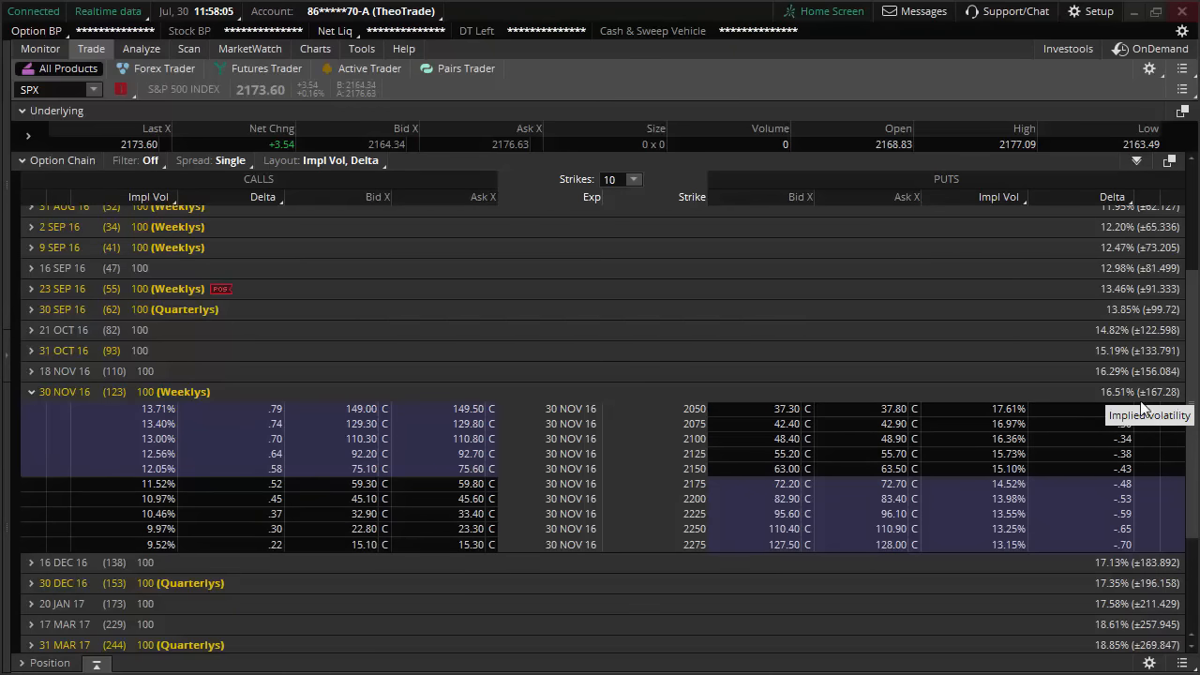
mouse_move(1103, 395)
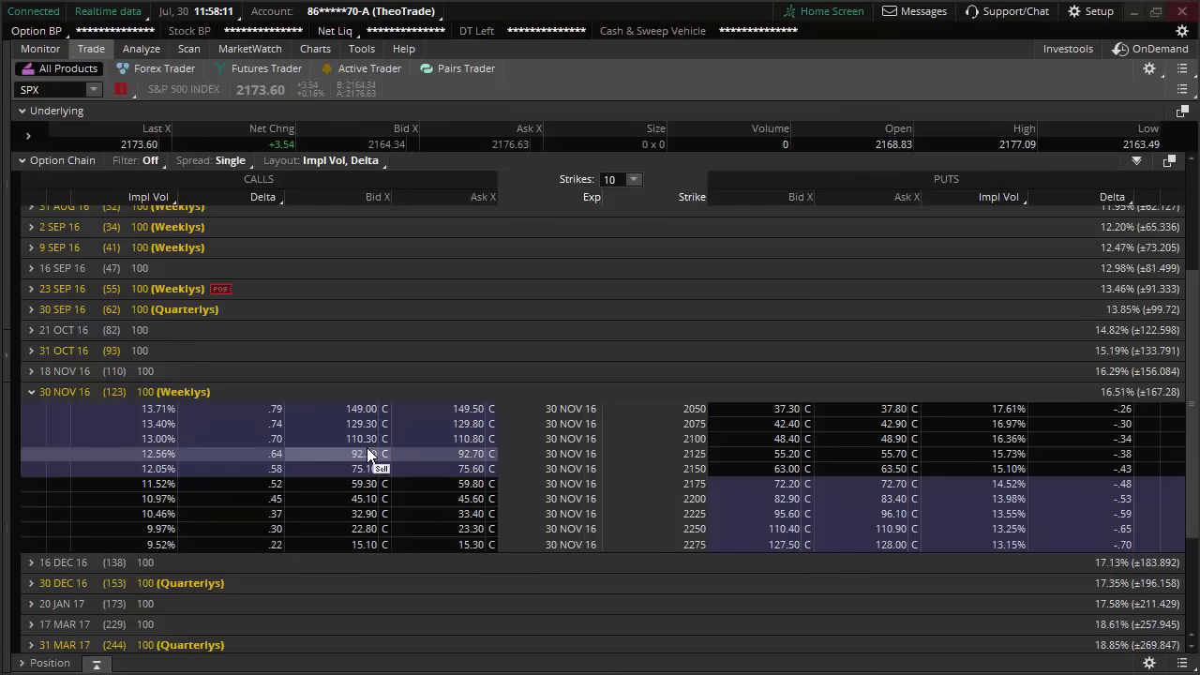
left_click(31, 391)
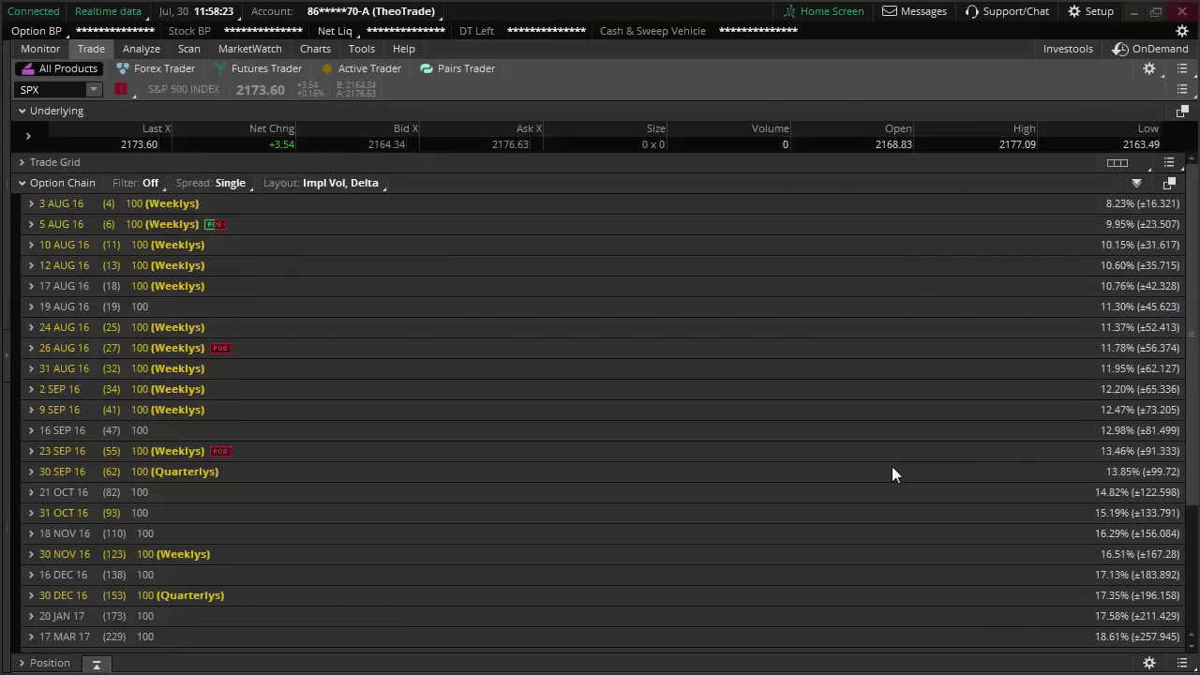
mouse_move(7, 375)
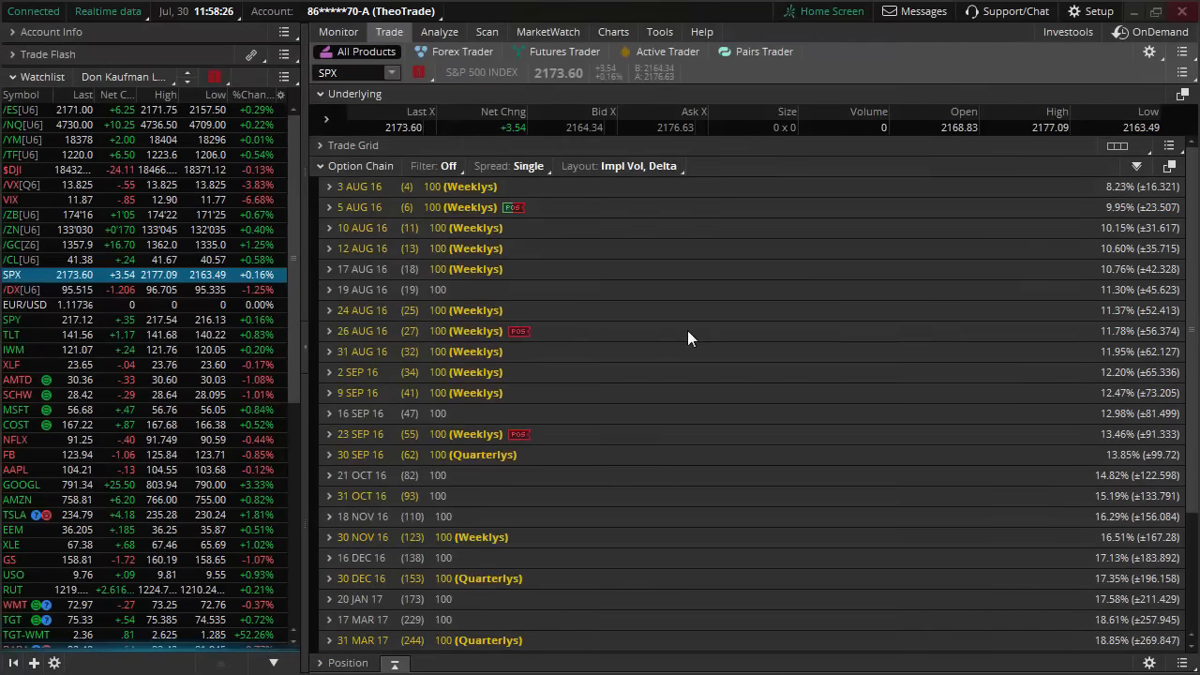
mouse_move(714, 339)
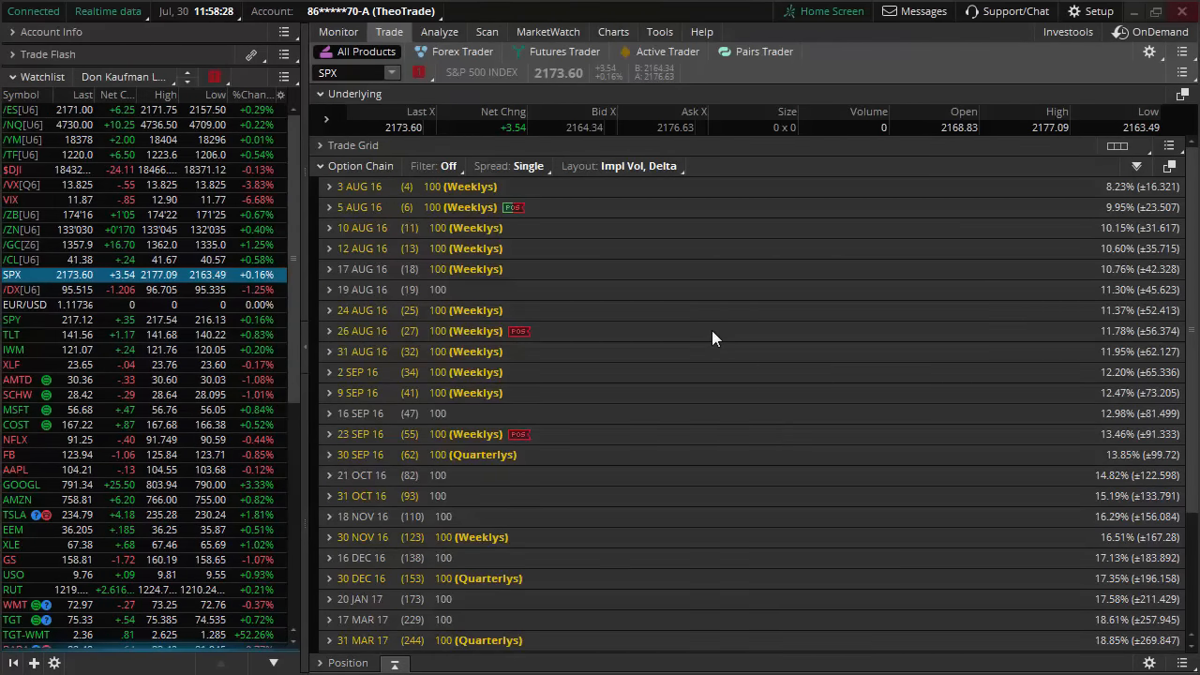